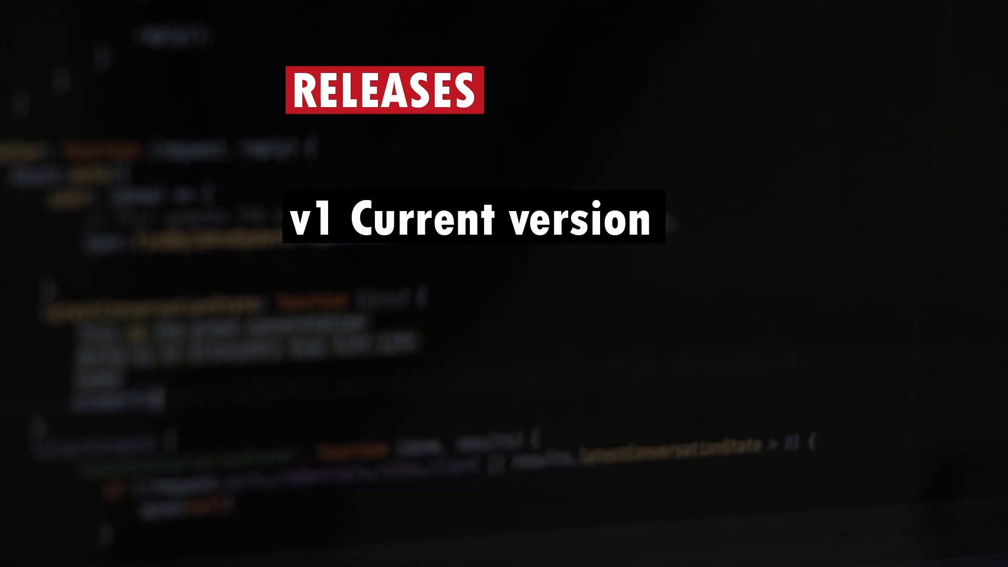
Scroll past the 'RELEASES v1' title slide to the Binance BTC/USDT order book footage
{"action": "scroll", "scroll_direction": "down", "scroll_amount": 3}
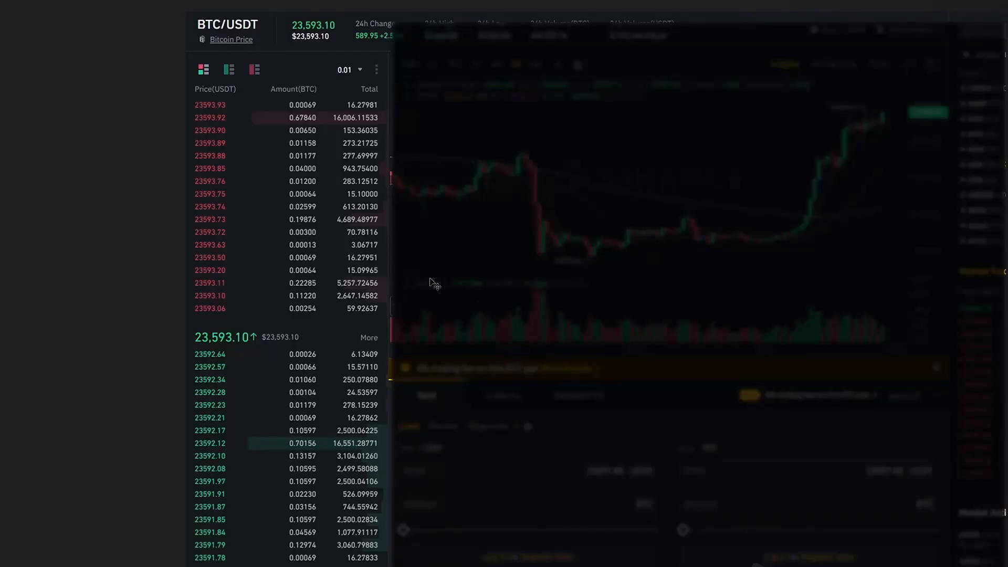
{"action": "mouse_move", "coordinate": [256, 199]}
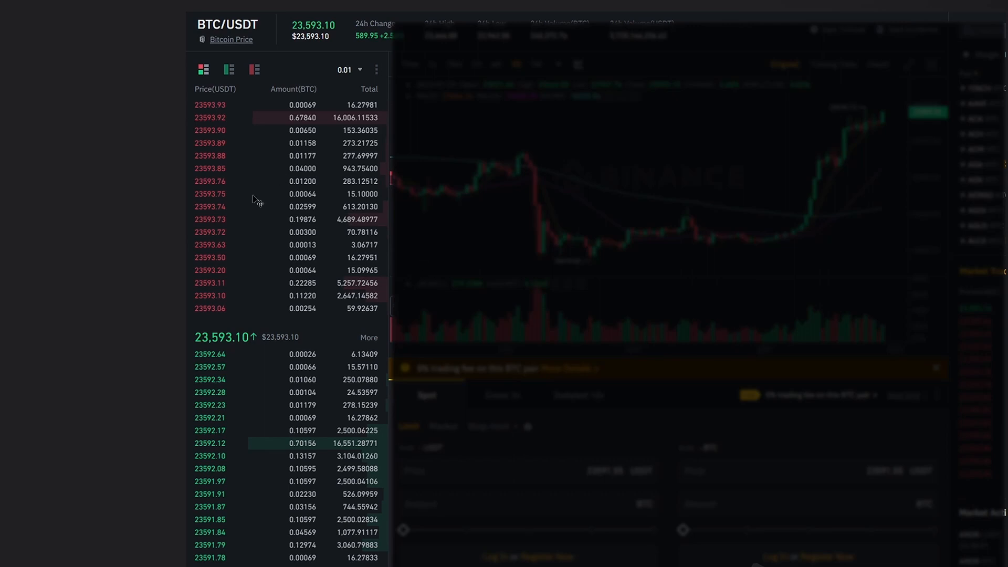
{"action": "mouse_move", "coordinate": [258, 269]}
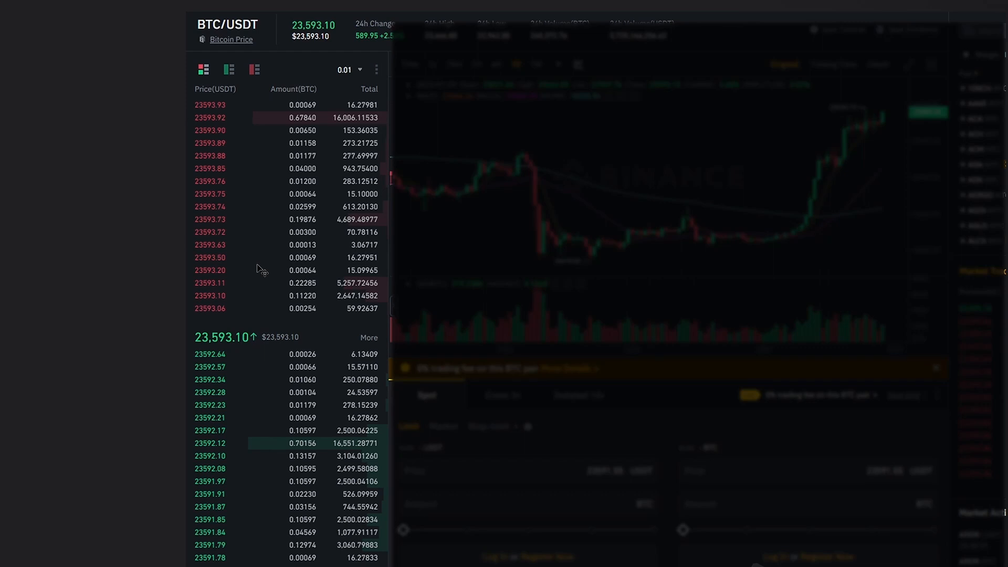
{"action": "mouse_move", "coordinate": [253, 309]}
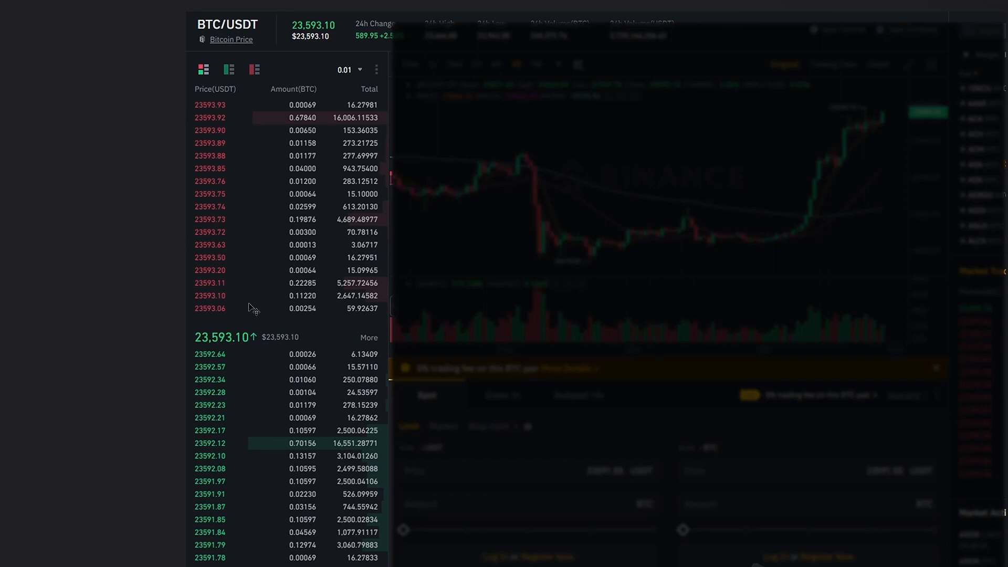
{"action": "mouse_move", "coordinate": [259, 209]}
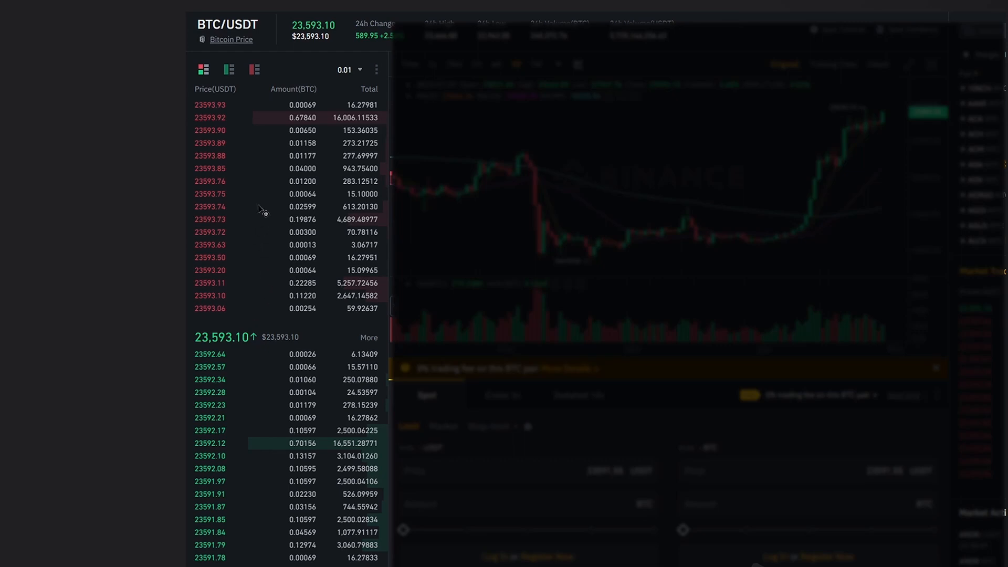
{"action": "mouse_move", "coordinate": [266, 192]}
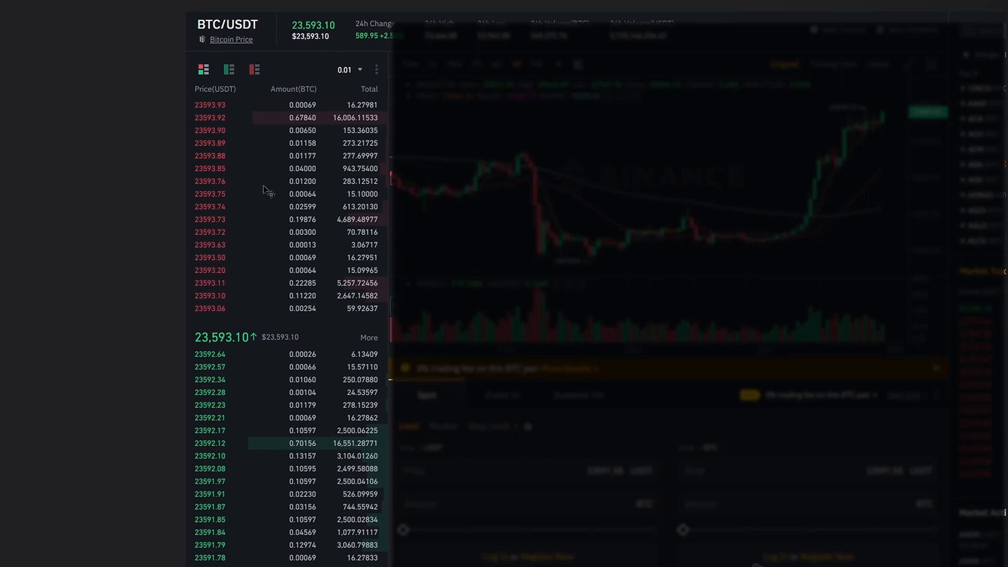
{"action": "mouse_move", "coordinate": [257, 224]}
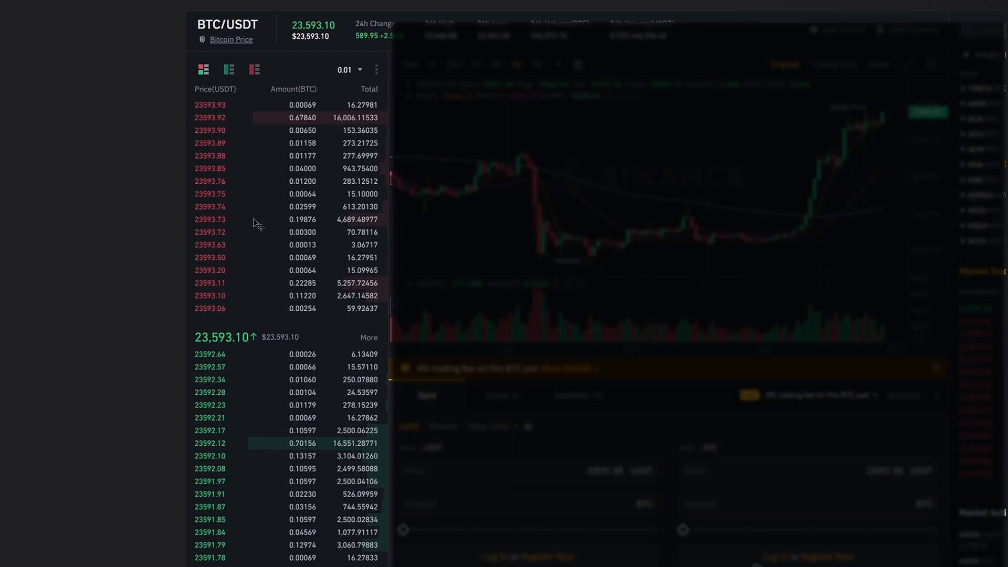
{"action": "mouse_move", "coordinate": [263, 212]}
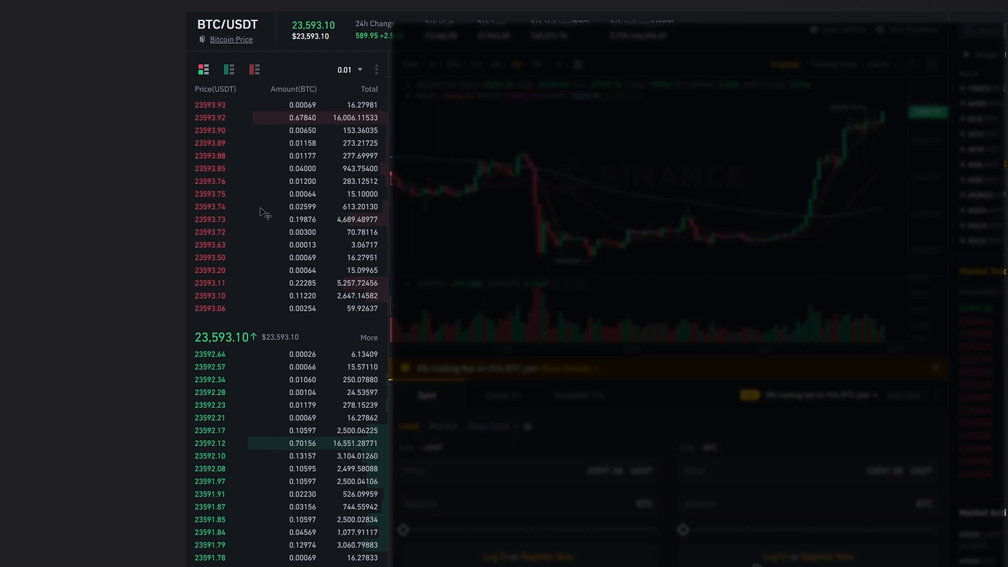
{"action": "mouse_move", "coordinate": [258, 418]}
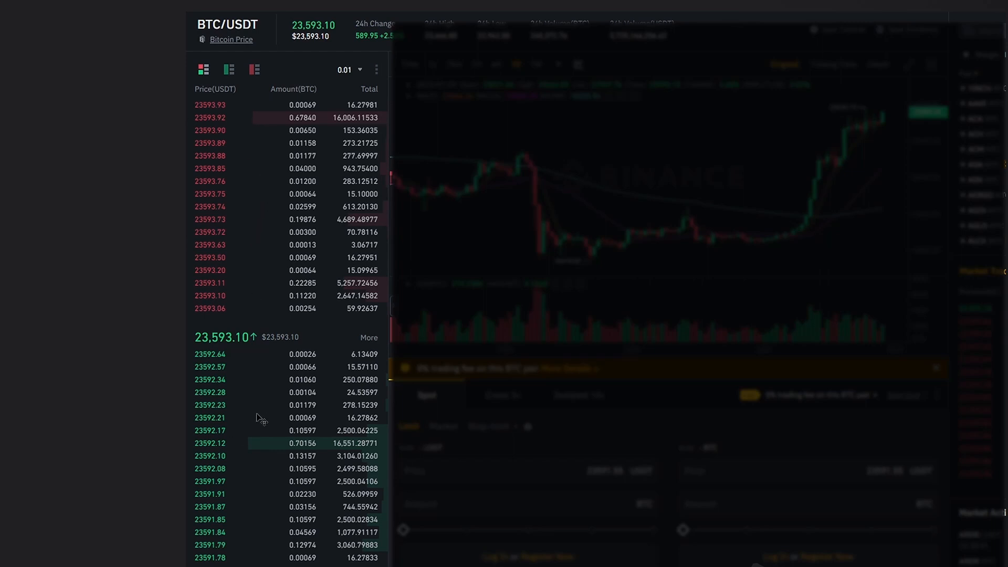
{"action": "mouse_move", "coordinate": [203, 322]}
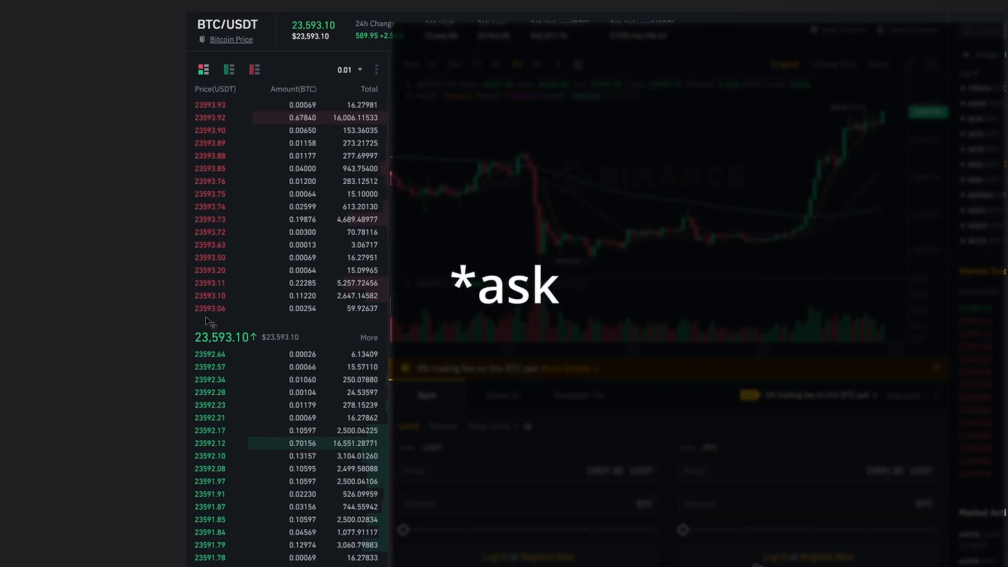
{"action": "mouse_move", "coordinate": [221, 316]}
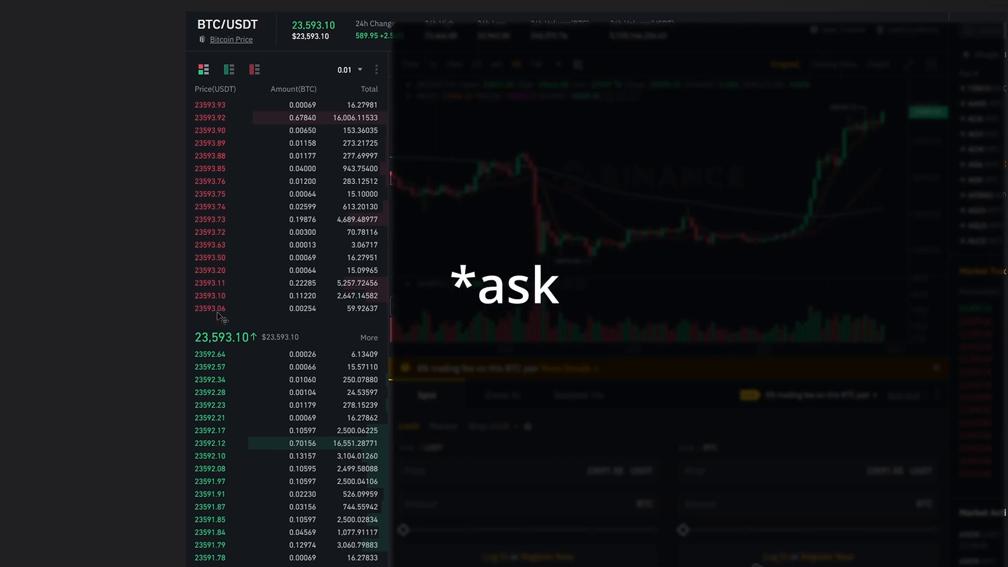
{"action": "mouse_move", "coordinate": [243, 204]}
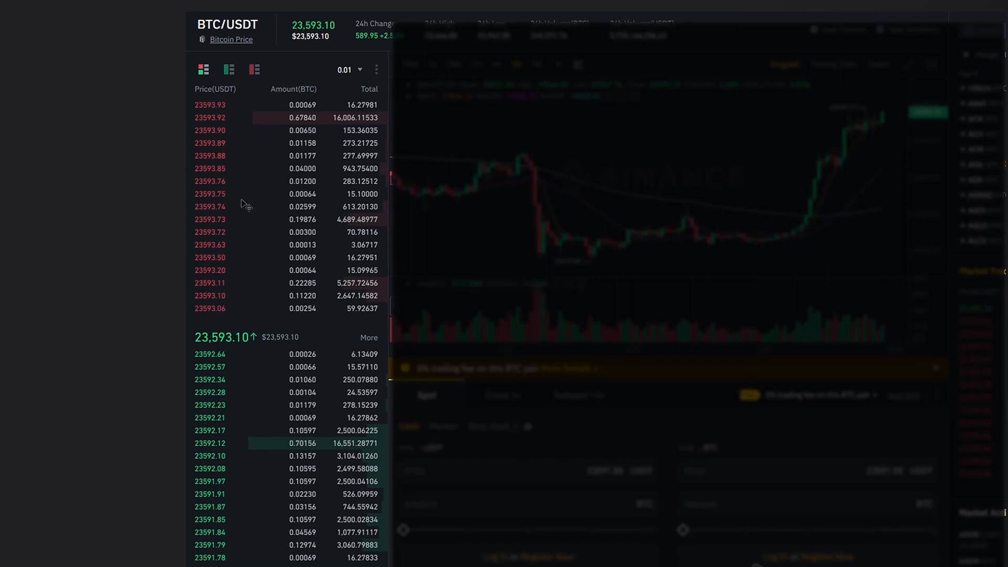
{"action": "mouse_move", "coordinate": [199, 366]}
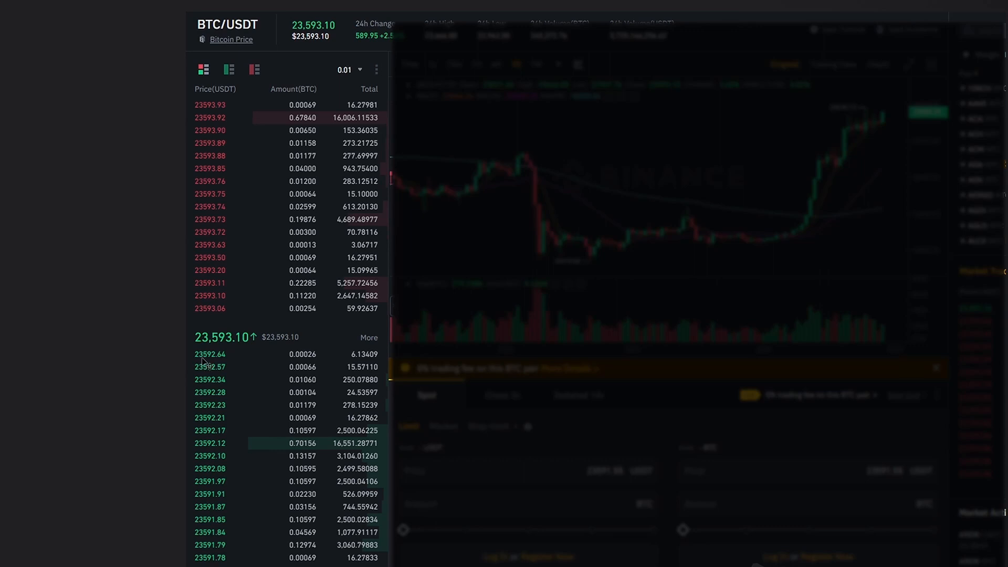
{"action": "mouse_move", "coordinate": [240, 362]}
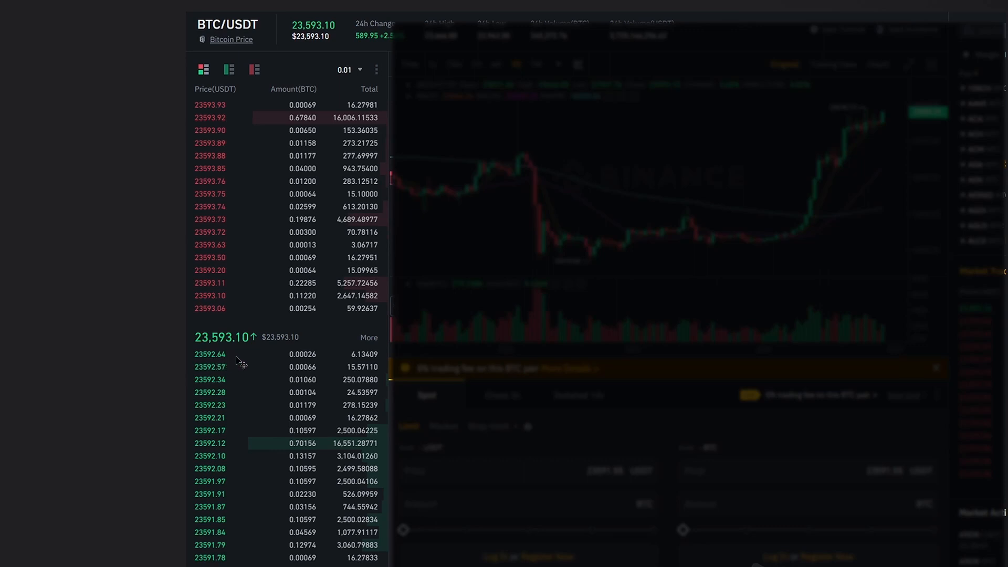
{"action": "mouse_move", "coordinate": [274, 324]}
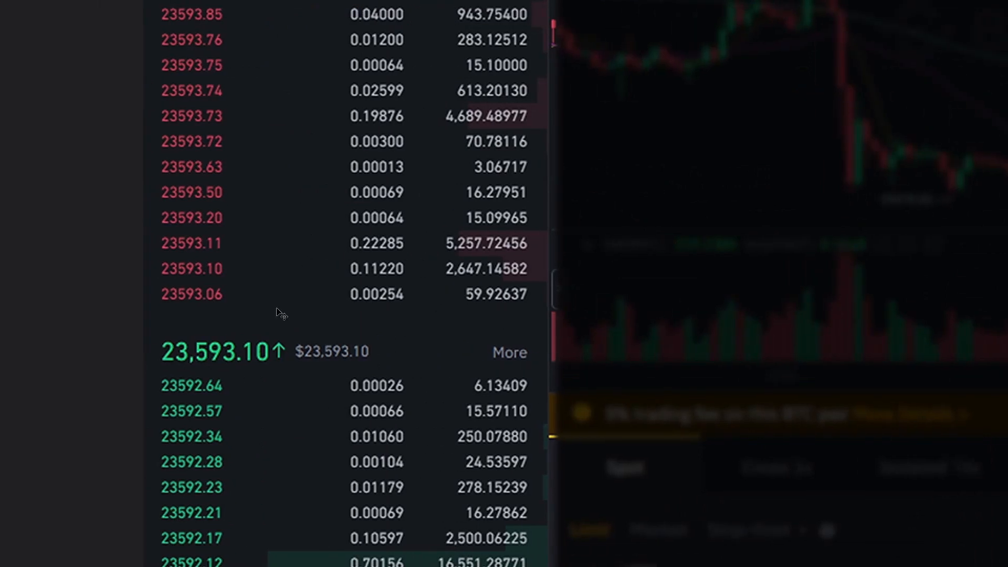
{"action": "mouse_move", "coordinate": [179, 398]}
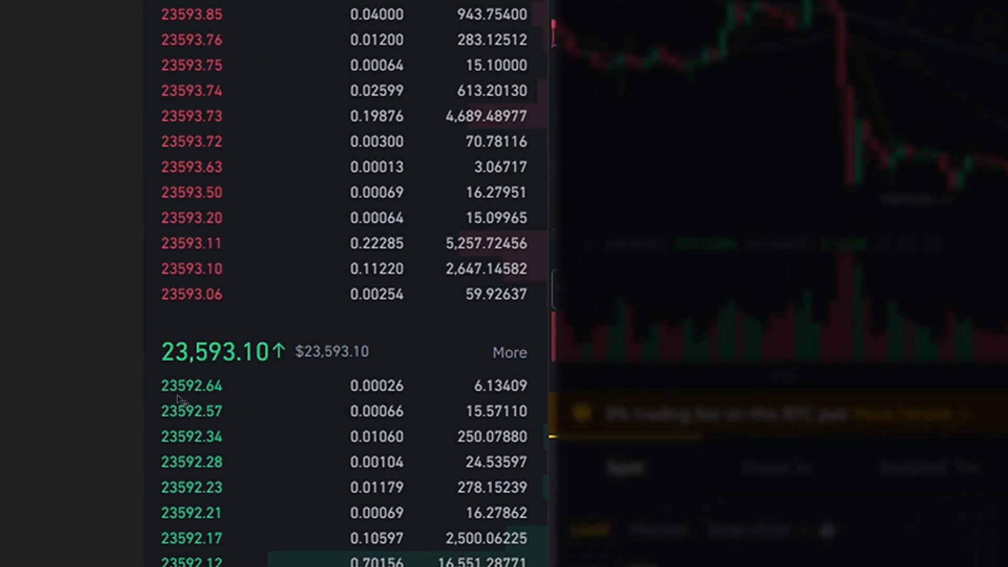
{"action": "mouse_move", "coordinate": [182, 398]}
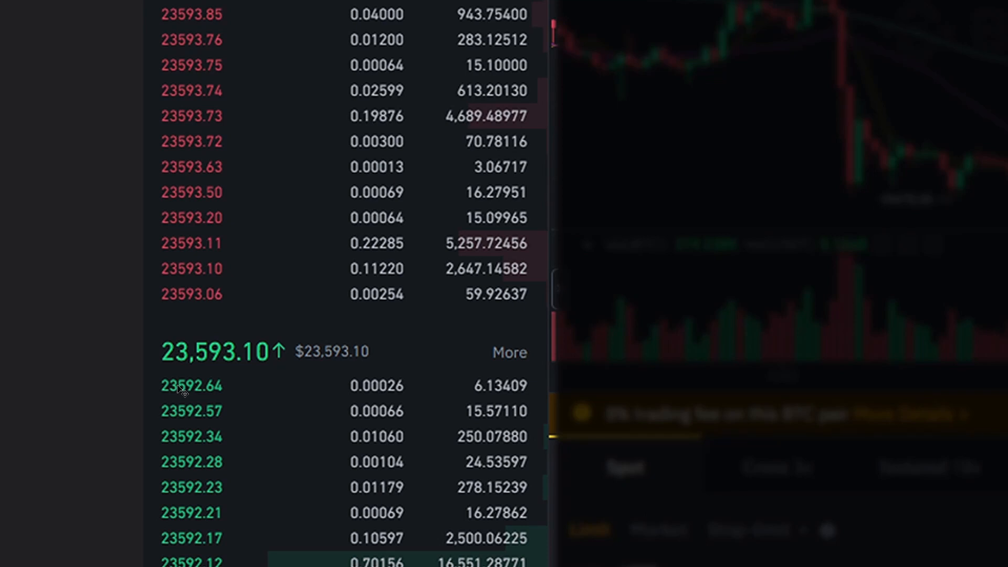
{"action": "mouse_move", "coordinate": [198, 309]}
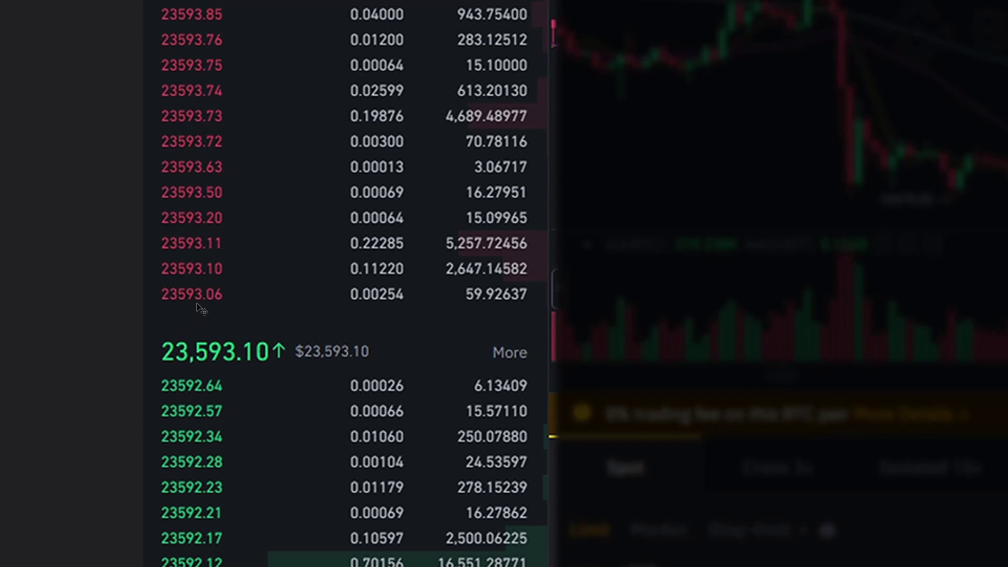
{"action": "mouse_move", "coordinate": [466, 328]}
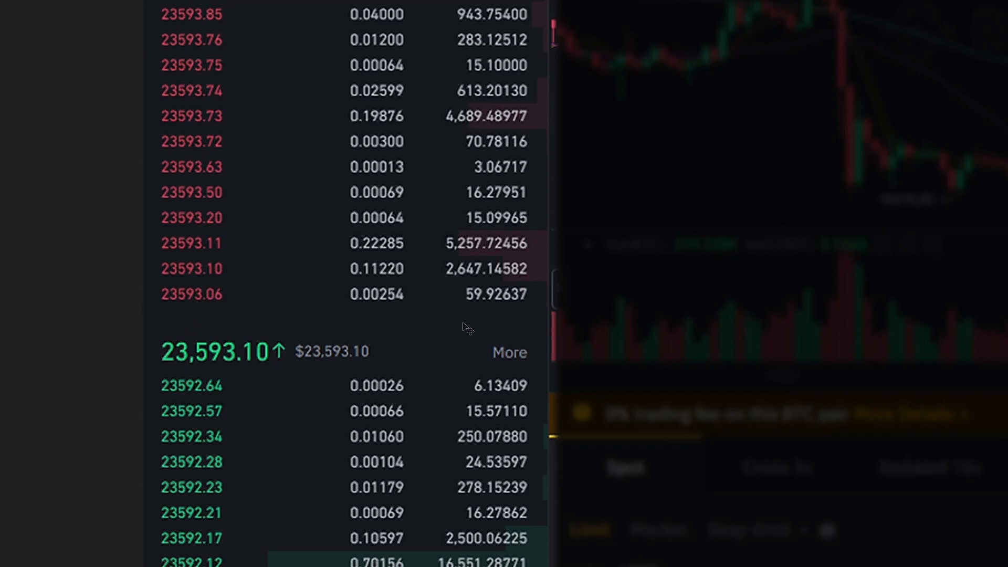
{"action": "mouse_move", "coordinate": [465, 311]}
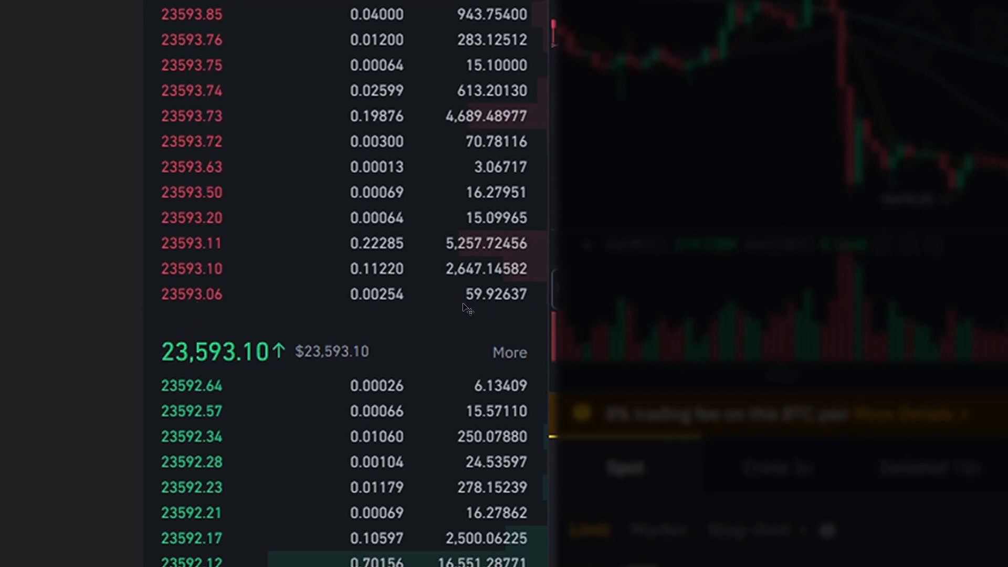
{"action": "mouse_move", "coordinate": [238, 393]}
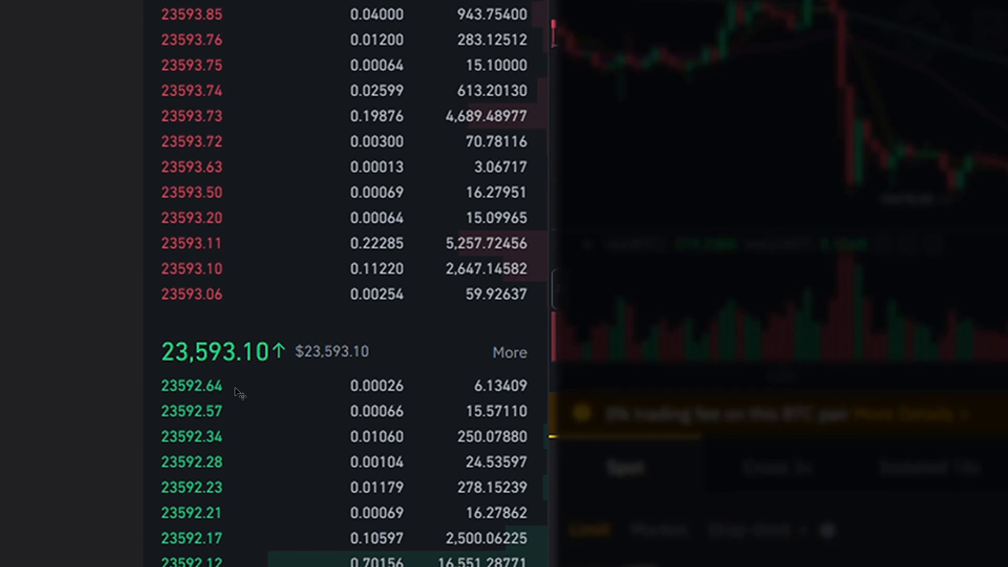
{"action": "mouse_move", "coordinate": [501, 399]}
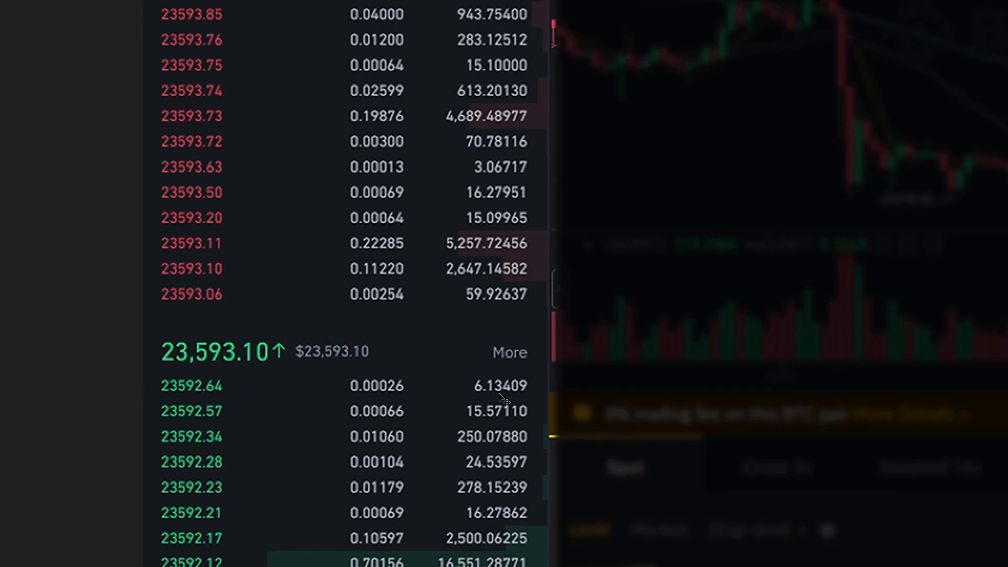
{"action": "mouse_move", "coordinate": [283, 404]}
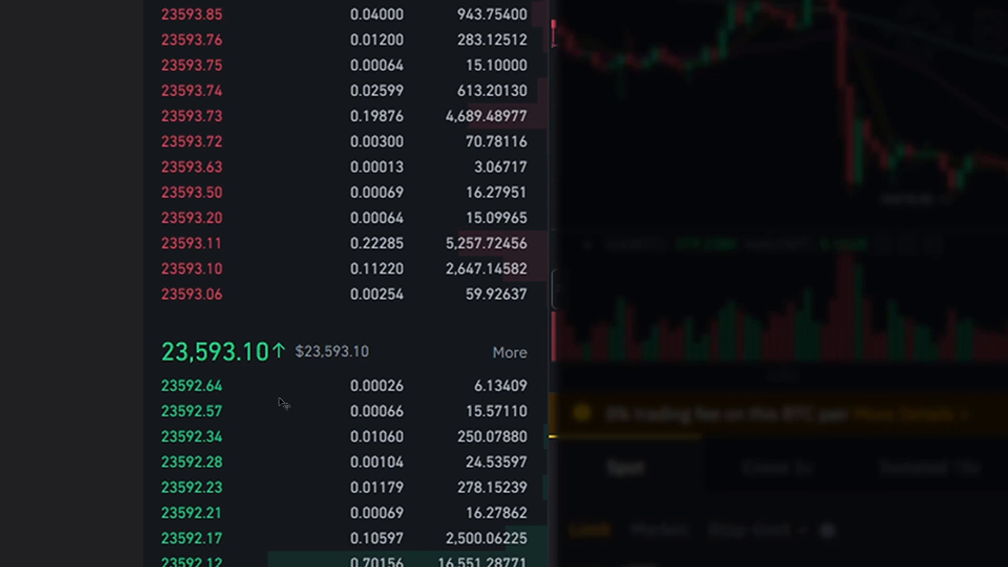
{"action": "mouse_move", "coordinate": [229, 397]}
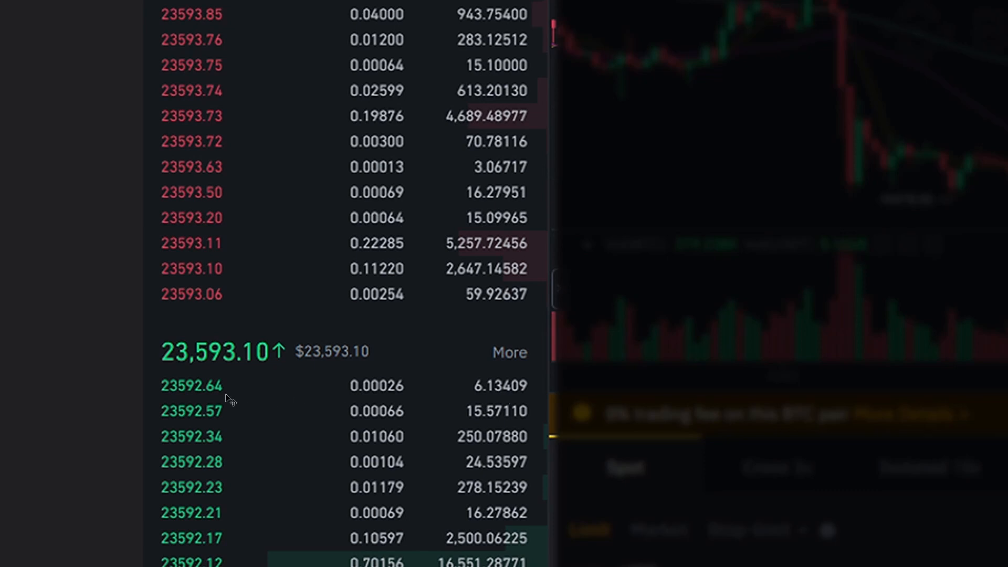
{"action": "mouse_move", "coordinate": [123, 343]}
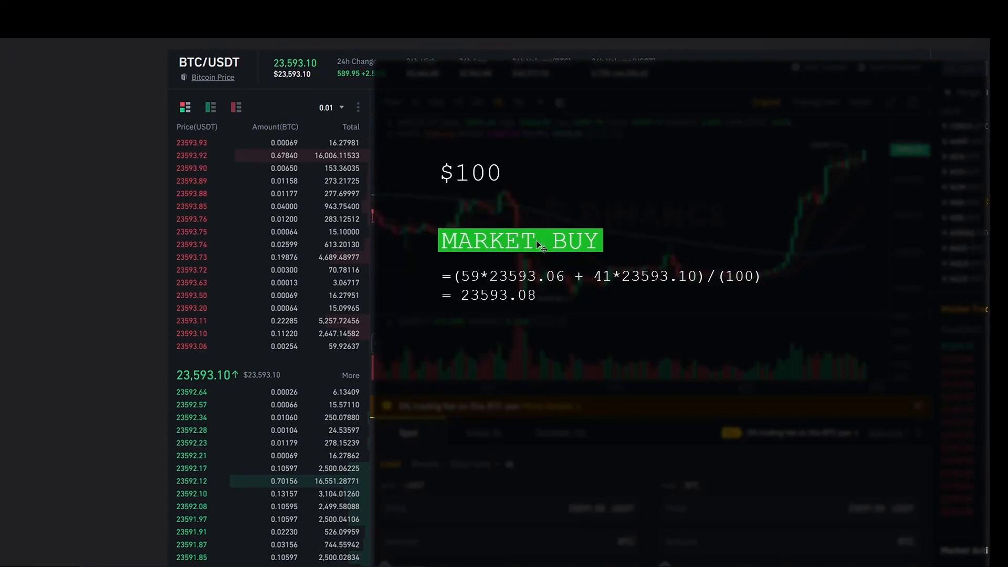
{"action": "mouse_move", "coordinate": [476, 194]}
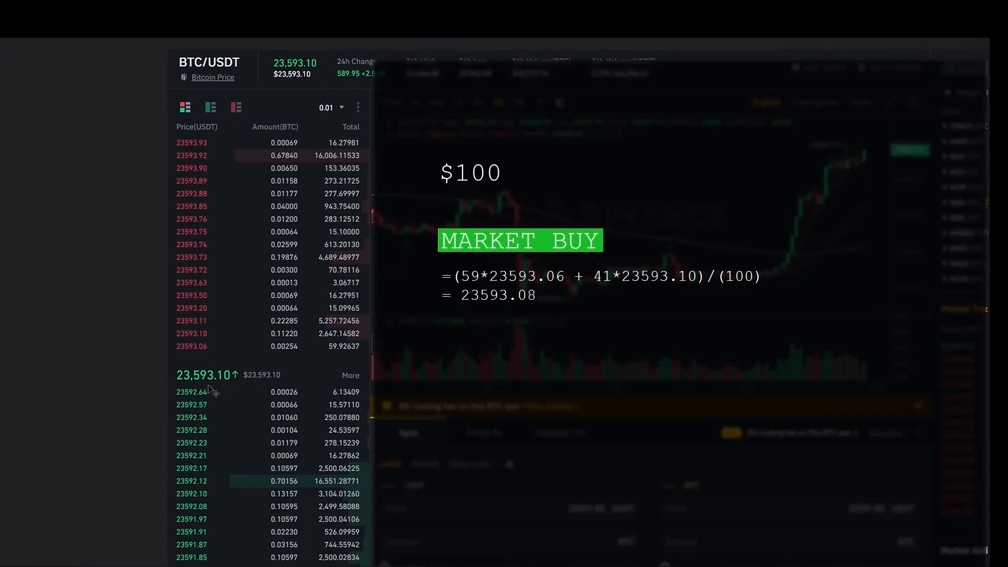
{"action": "mouse_move", "coordinate": [556, 280]}
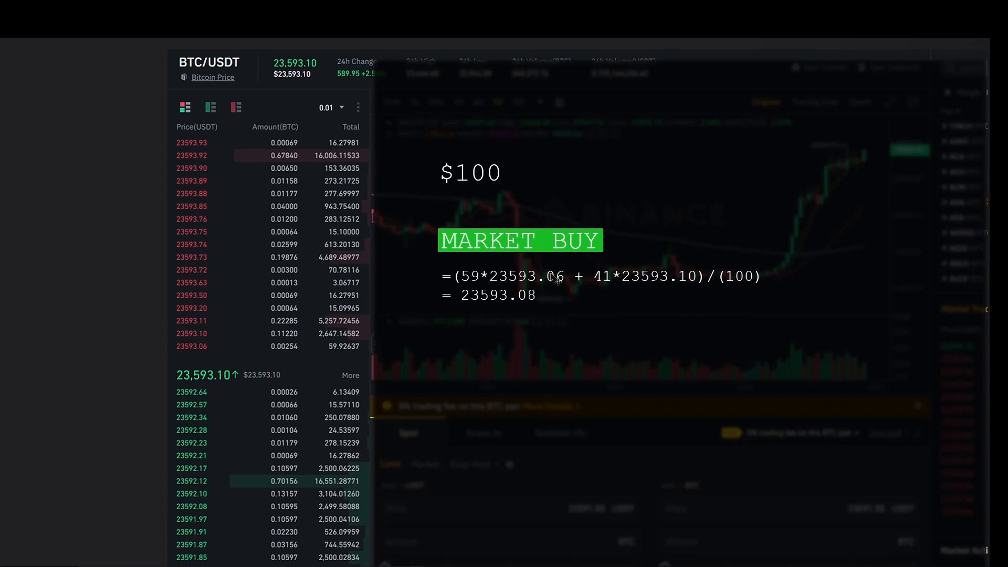
{"action": "mouse_move", "coordinate": [203, 123]}
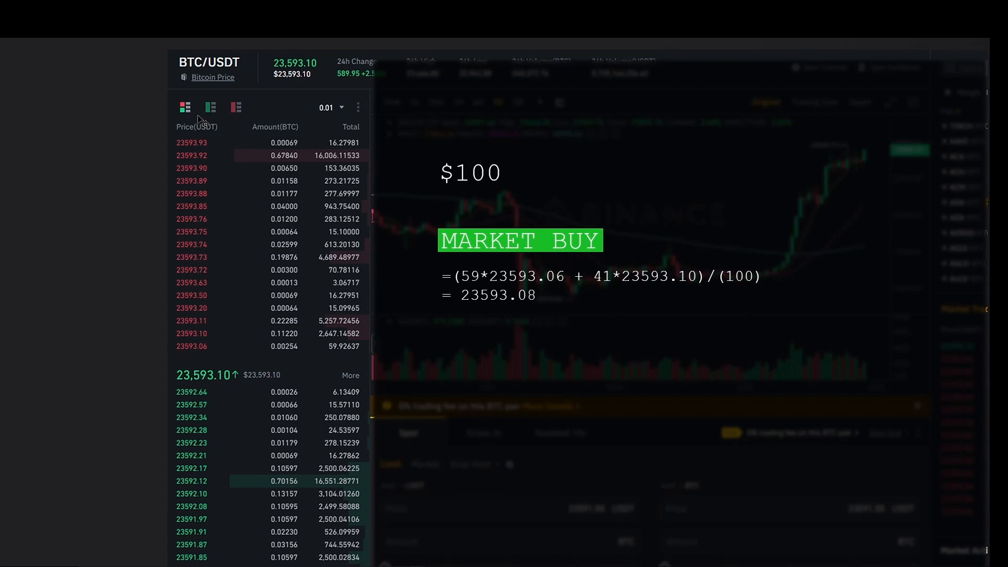
{"action": "mouse_move", "coordinate": [340, 363]}
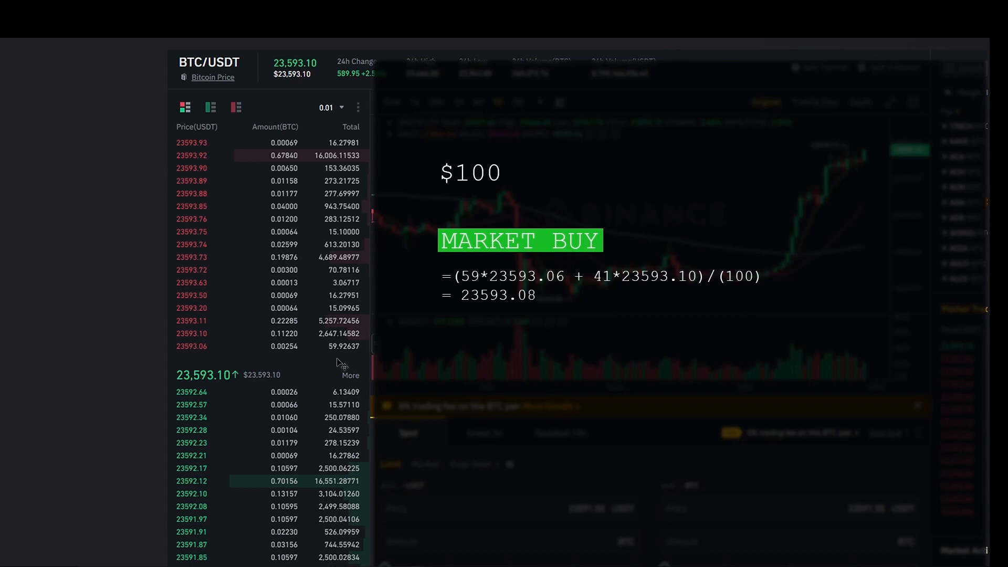
{"action": "mouse_move", "coordinate": [342, 361]}
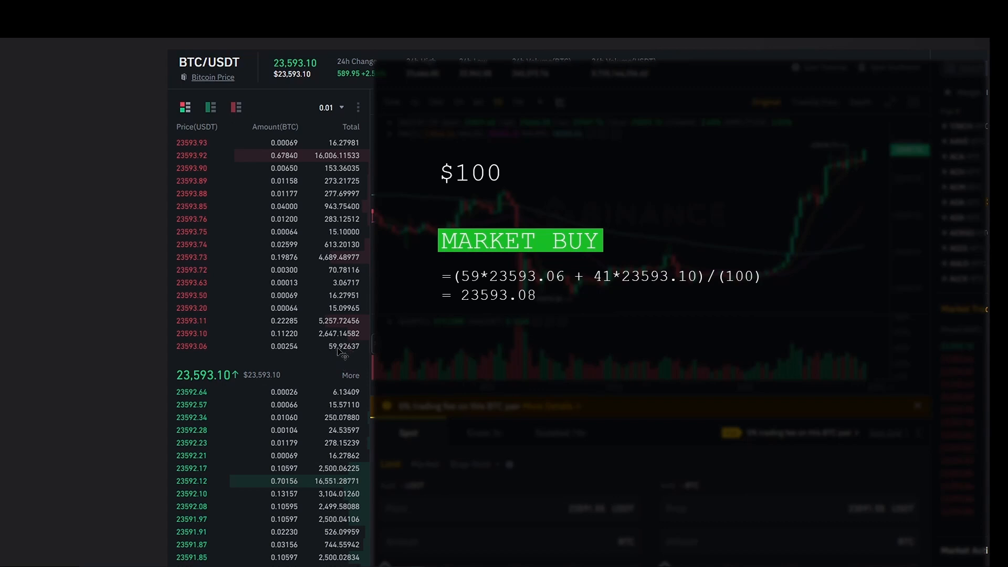
{"action": "mouse_move", "coordinate": [344, 352]}
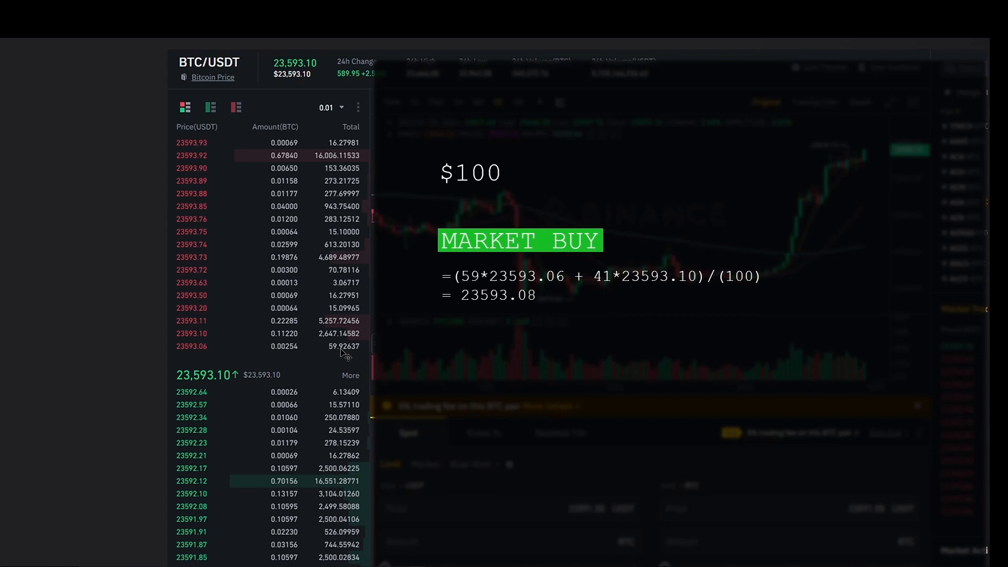
{"action": "mouse_move", "coordinate": [340, 355]}
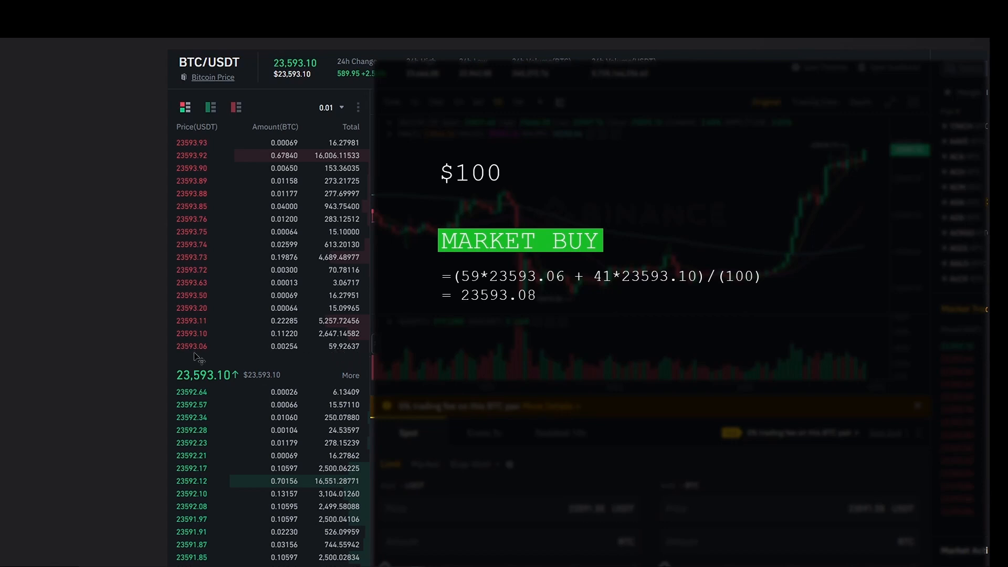
{"action": "mouse_move", "coordinate": [490, 275]}
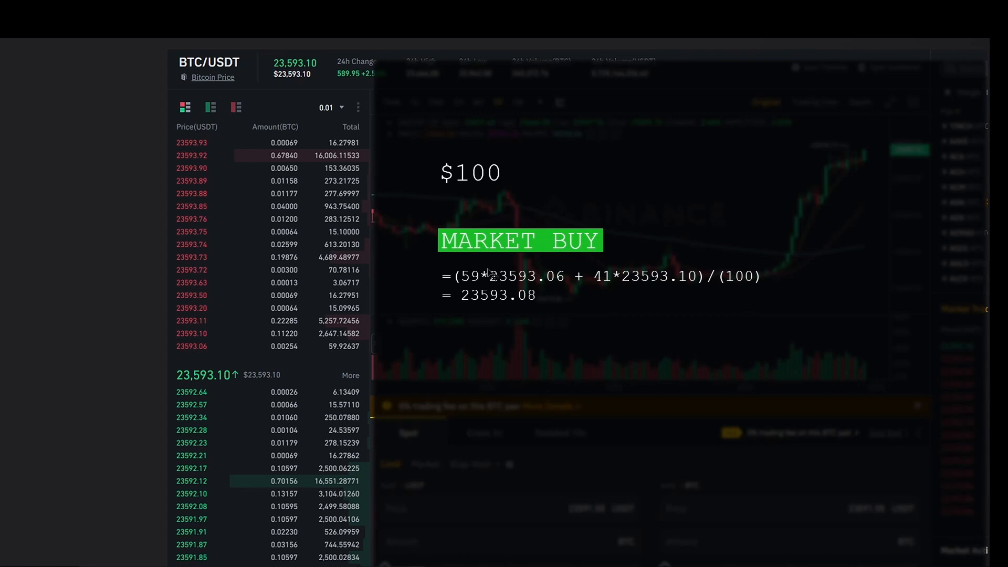
{"action": "mouse_move", "coordinate": [338, 353]}
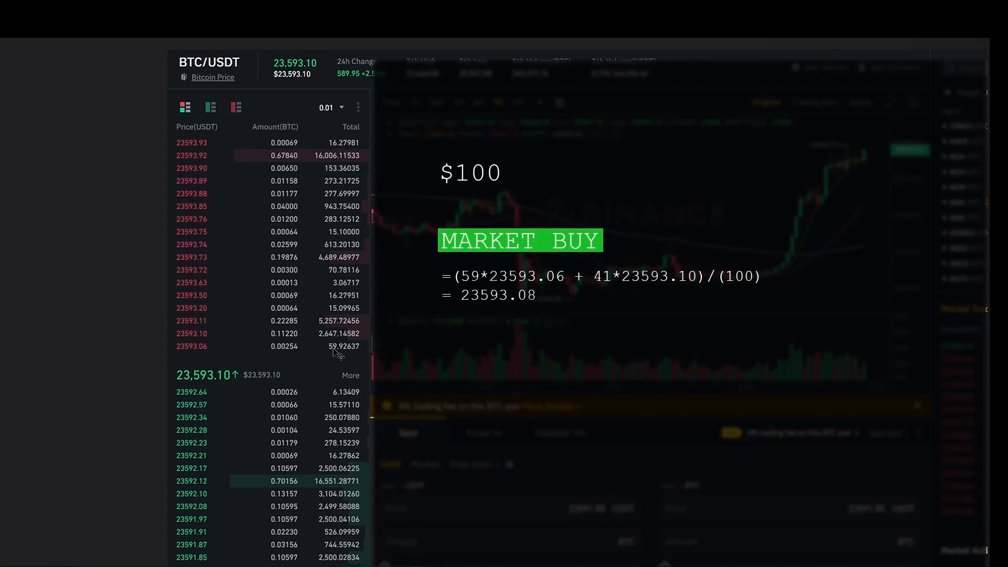
{"action": "mouse_move", "coordinate": [197, 358]}
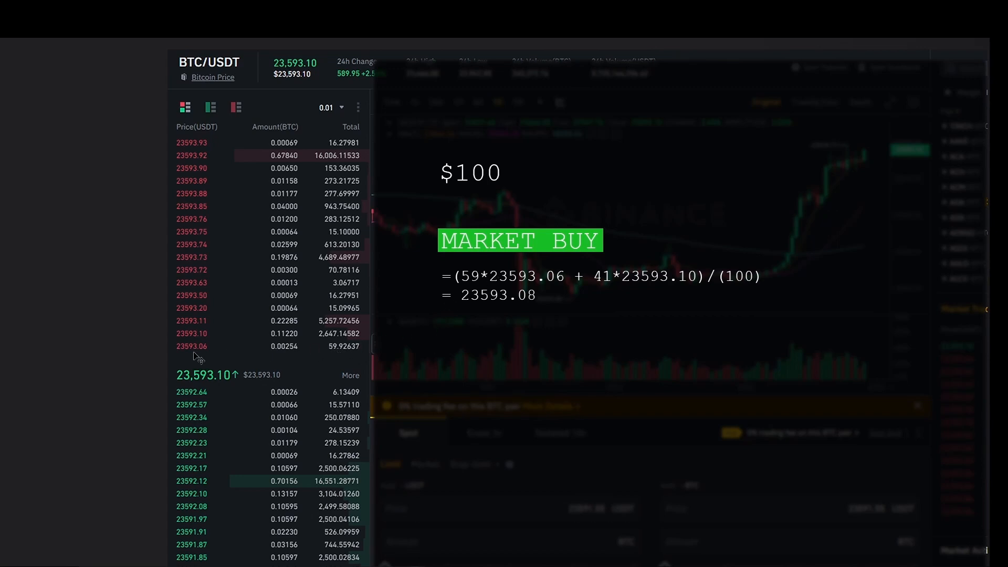
{"action": "mouse_move", "coordinate": [515, 284]}
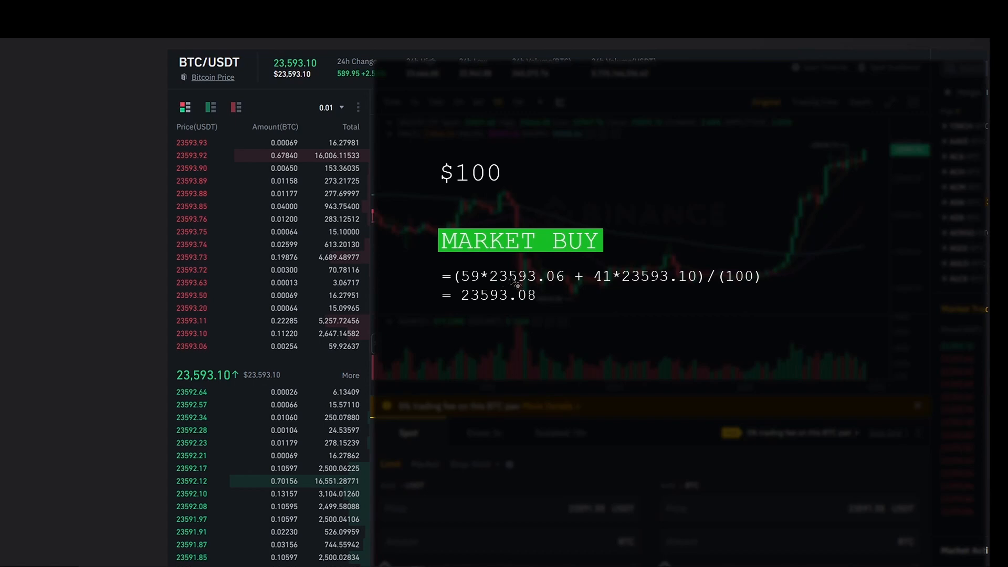
{"action": "mouse_move", "coordinate": [359, 340]}
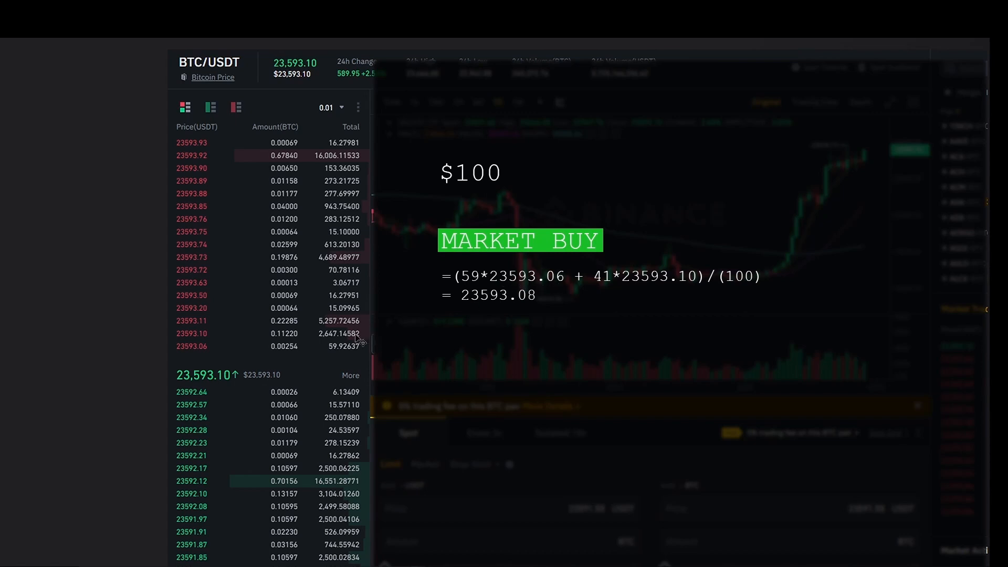
{"action": "mouse_move", "coordinate": [336, 340]}
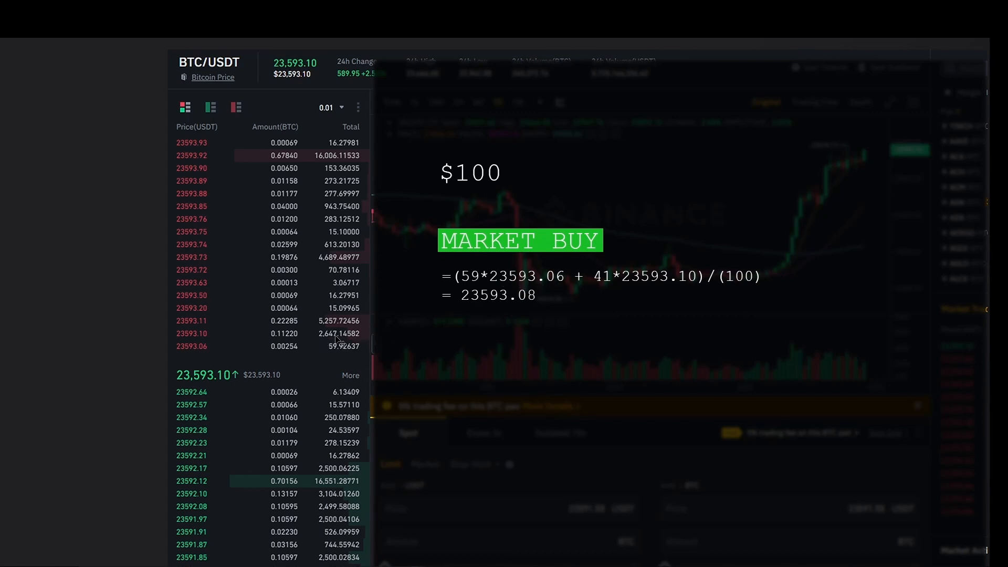
{"action": "mouse_move", "coordinate": [479, 180]}
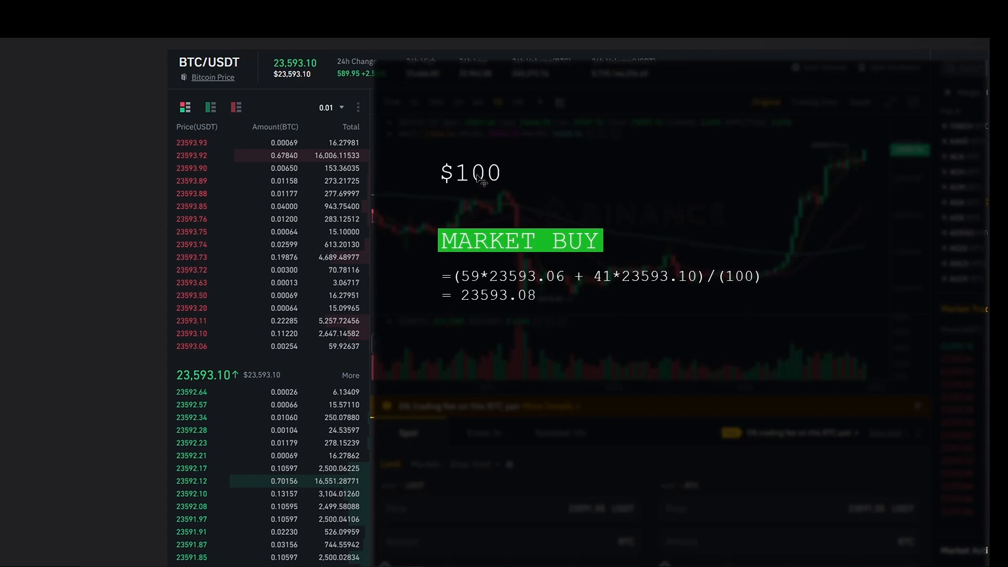
{"action": "mouse_move", "coordinate": [508, 180]}
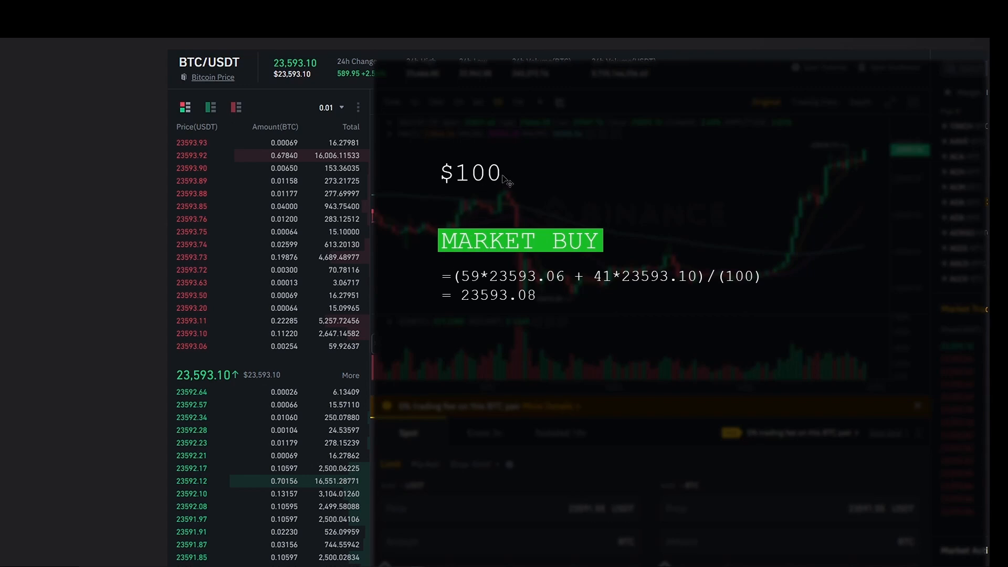
{"action": "mouse_move", "coordinate": [610, 283]}
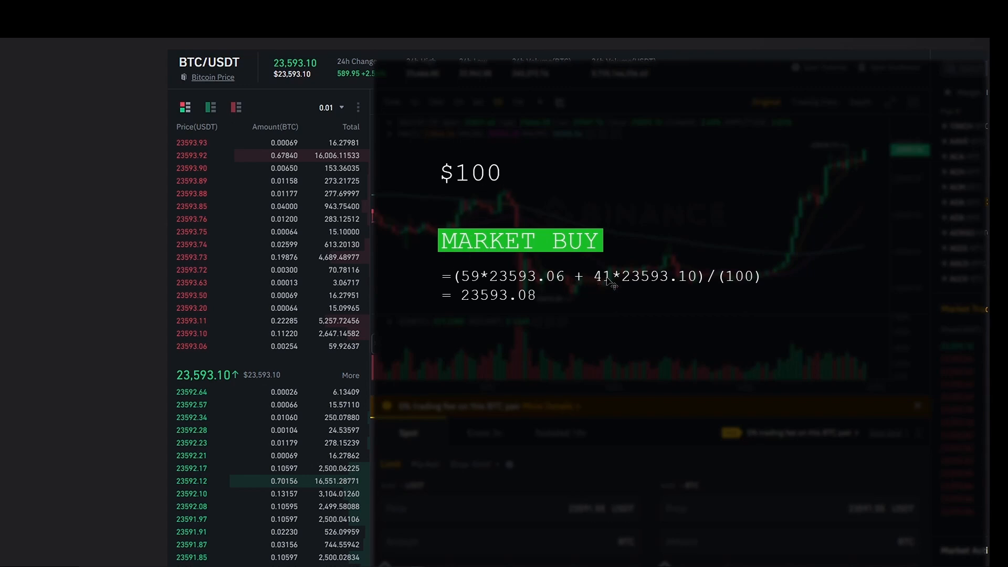
{"action": "mouse_move", "coordinate": [189, 341]}
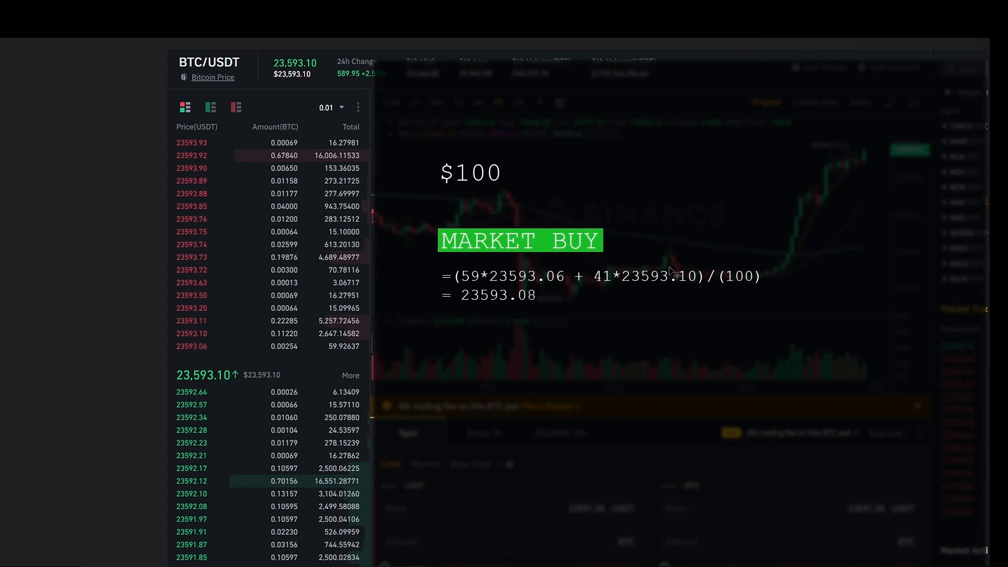
{"action": "mouse_move", "coordinate": [717, 292]}
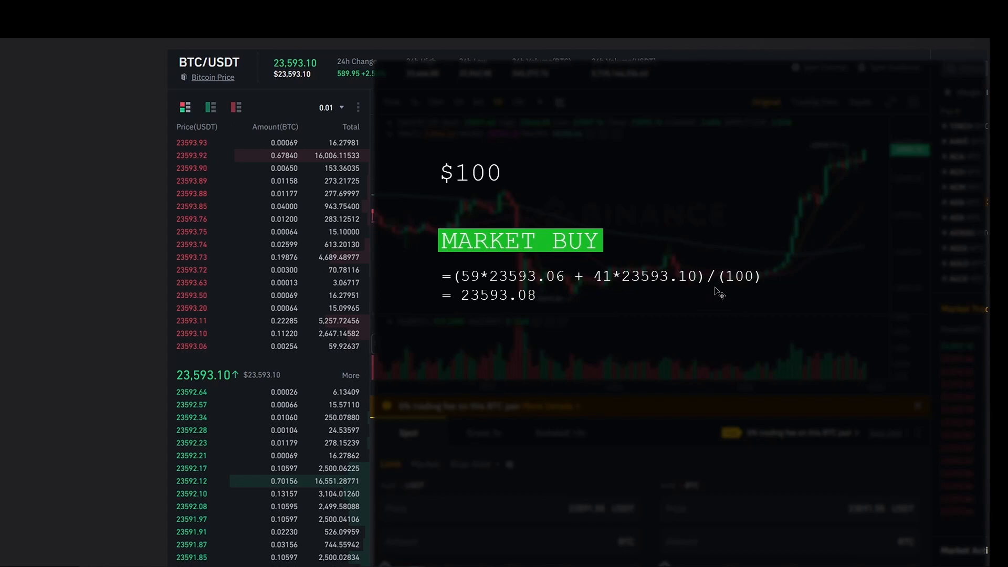
{"action": "mouse_move", "coordinate": [522, 300]}
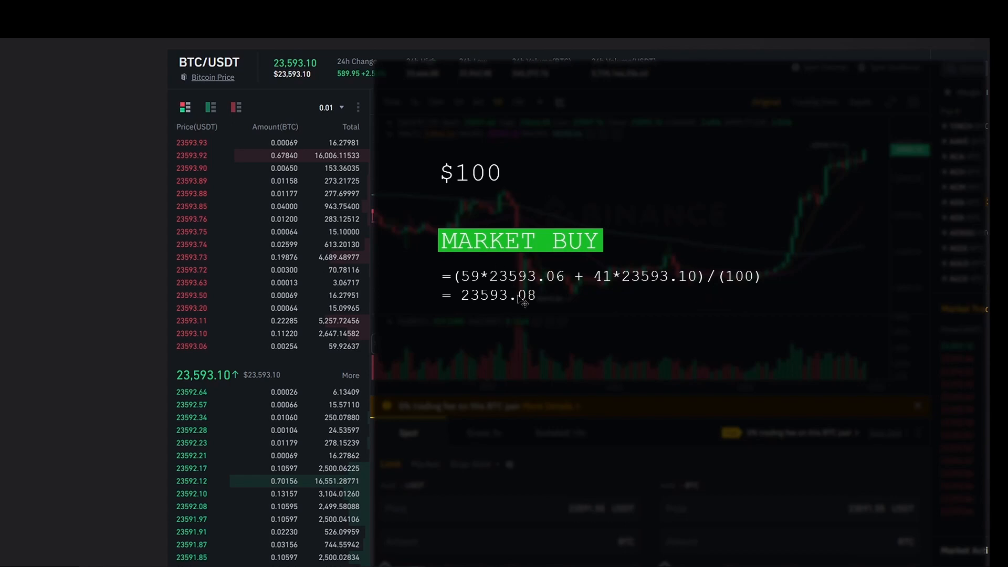
{"action": "mouse_move", "coordinate": [490, 183]}
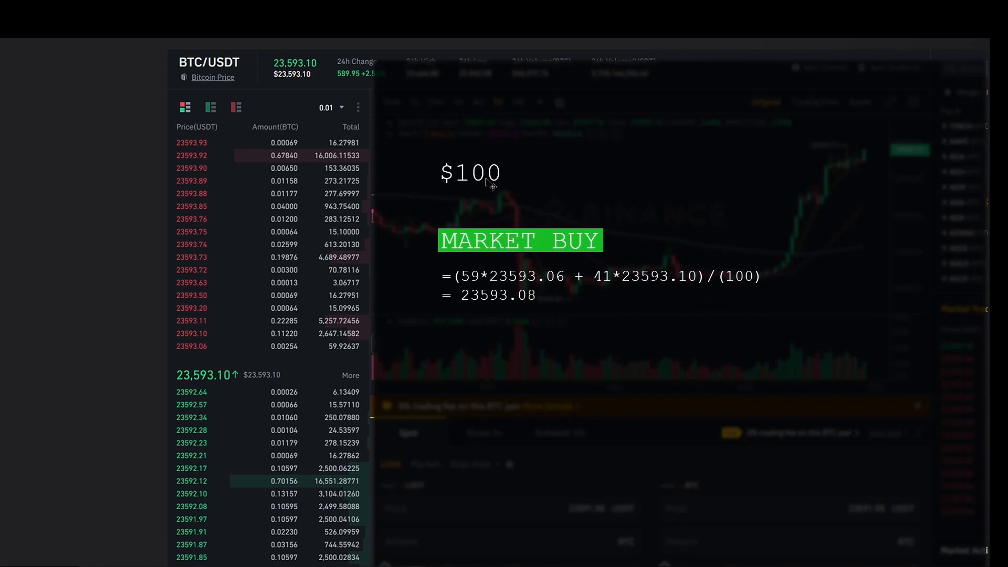
{"action": "mouse_move", "coordinate": [495, 307]}
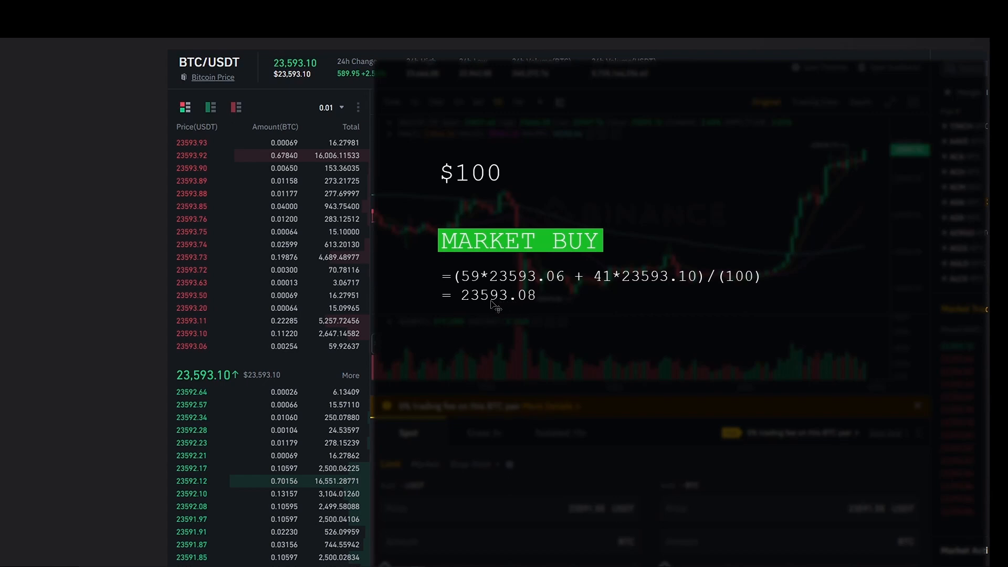
{"action": "mouse_move", "coordinate": [533, 304]}
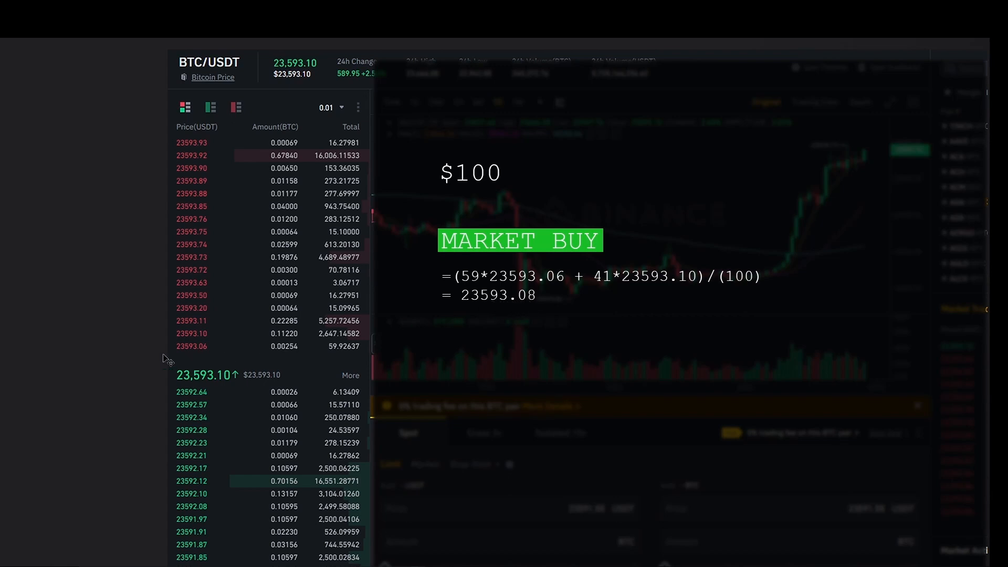
{"action": "mouse_move", "coordinate": [177, 358]}
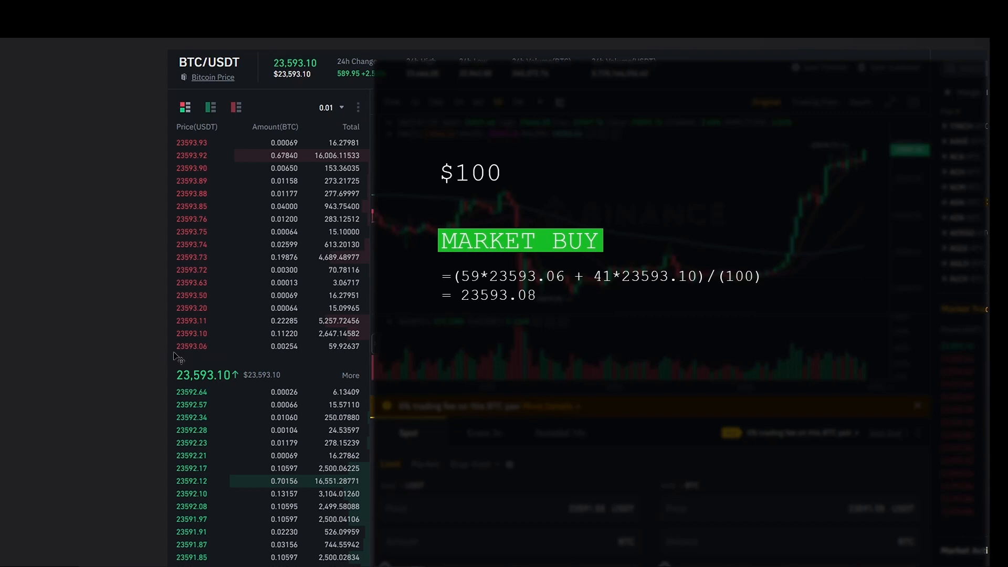
{"action": "mouse_move", "coordinate": [213, 358]}
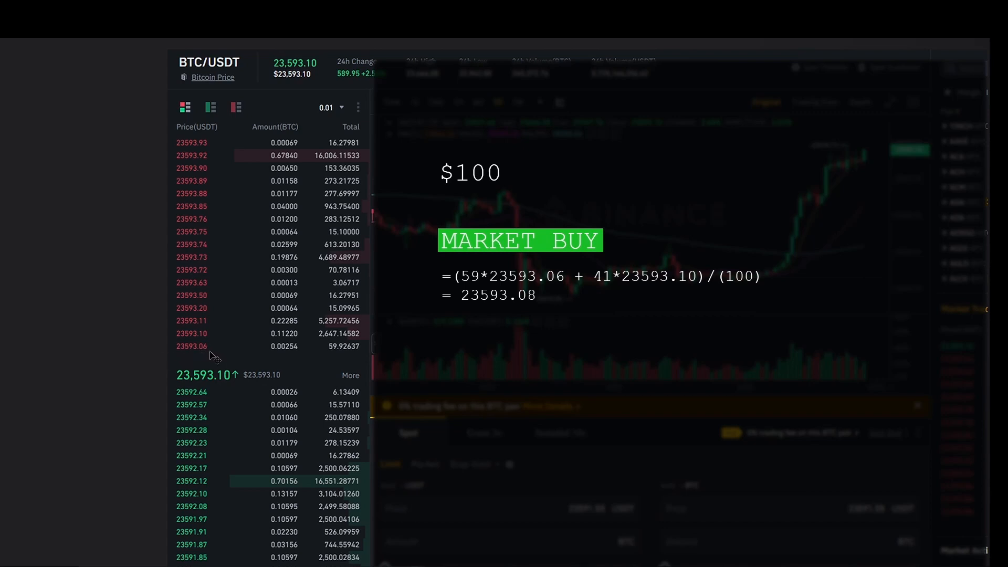
{"action": "mouse_move", "coordinate": [501, 178]}
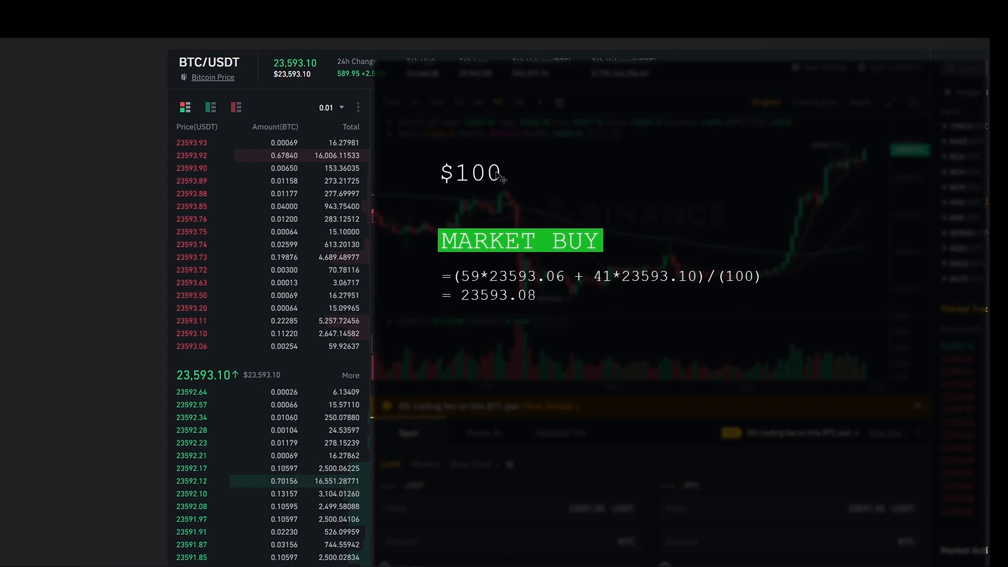
{"action": "mouse_move", "coordinate": [530, 298]}
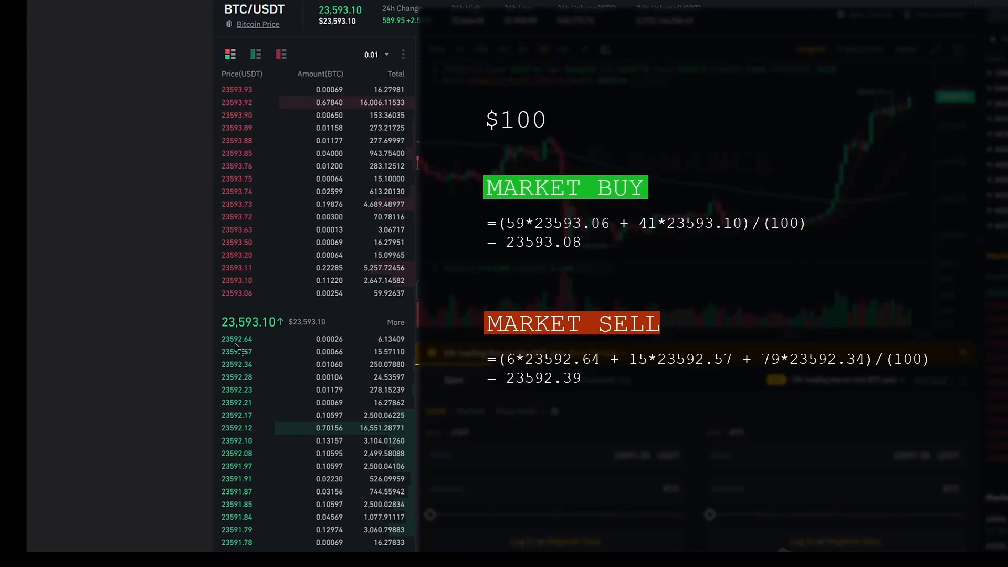
{"action": "mouse_move", "coordinate": [315, 357]}
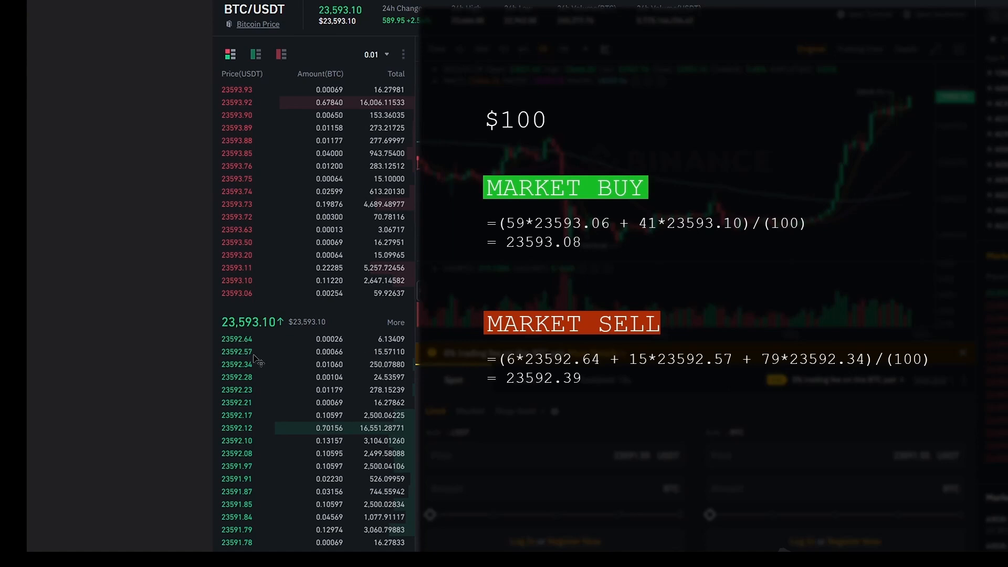
{"action": "mouse_move", "coordinate": [386, 373]}
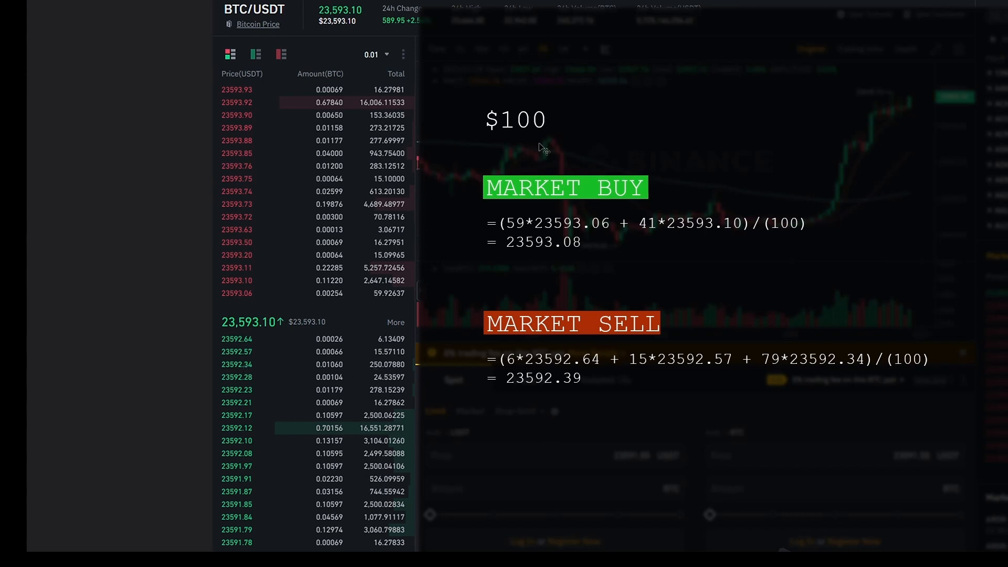
{"action": "mouse_move", "coordinate": [244, 341]}
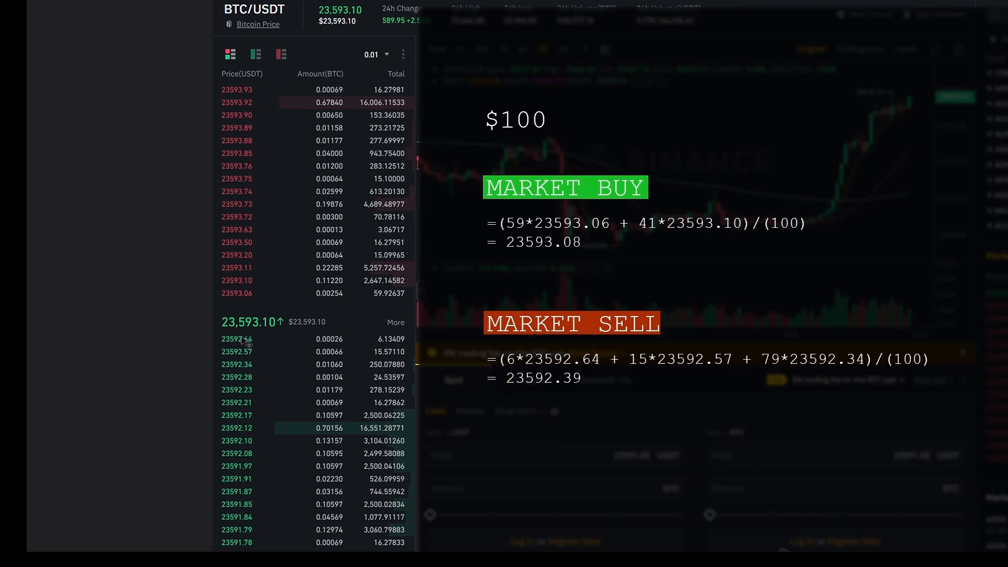
{"action": "mouse_move", "coordinate": [379, 360]}
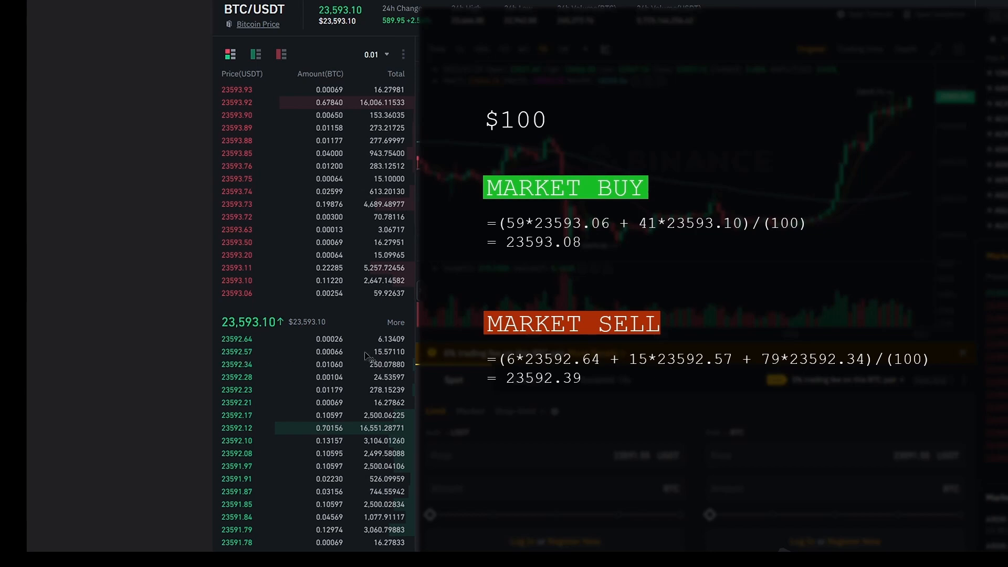
{"action": "mouse_move", "coordinate": [559, 360]}
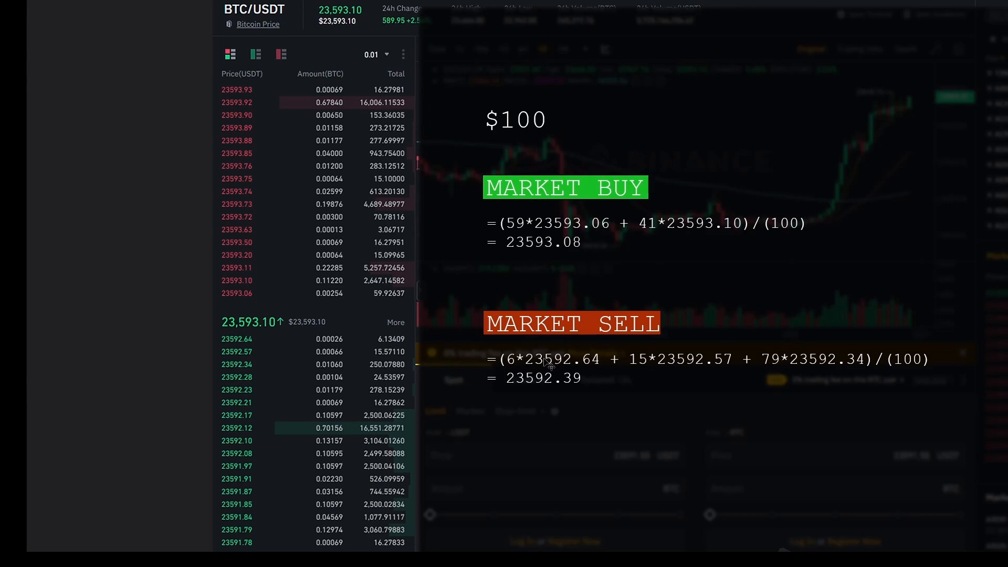
{"action": "mouse_move", "coordinate": [232, 376]}
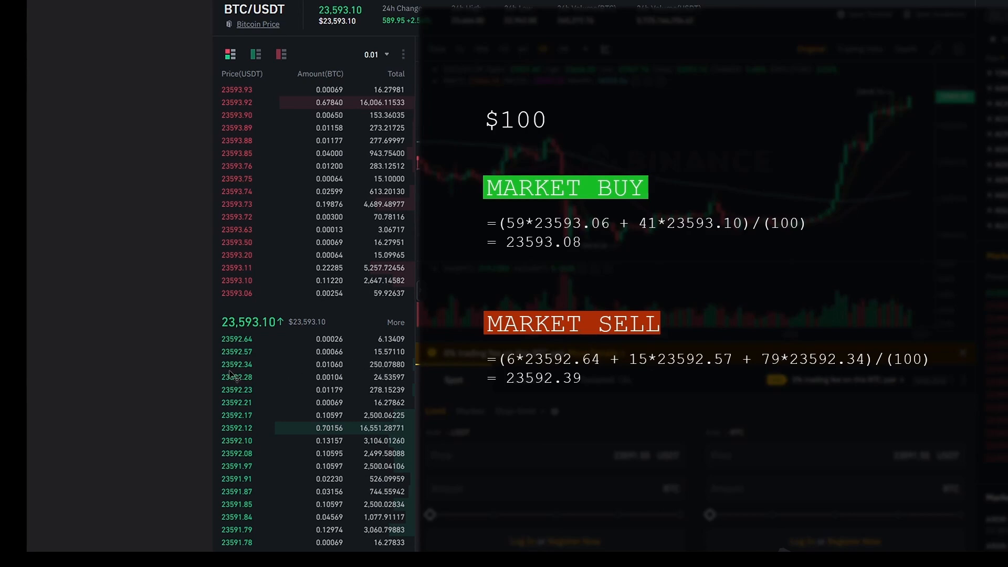
{"action": "mouse_move", "coordinate": [825, 358]}
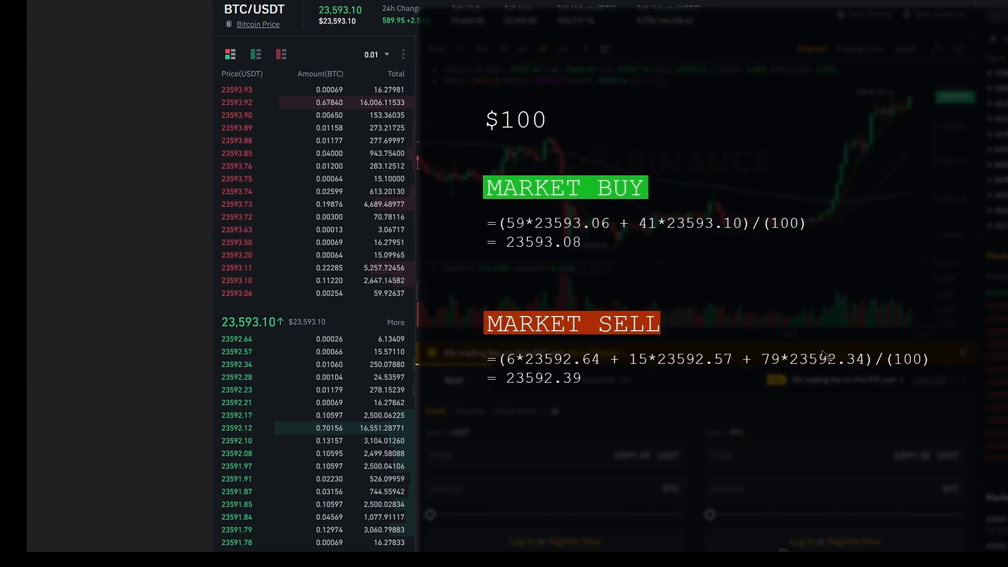
{"action": "mouse_move", "coordinate": [573, 308]}
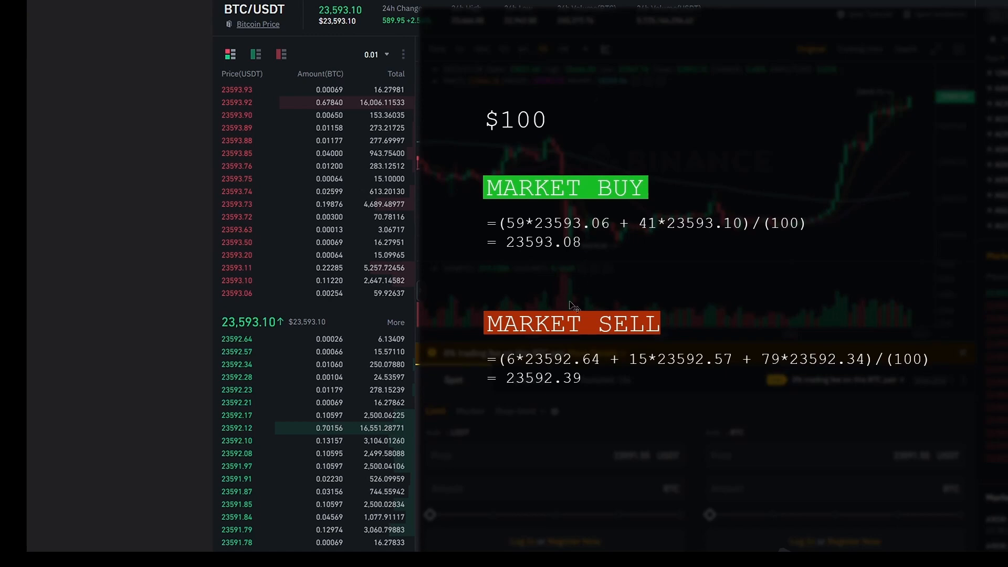
{"action": "mouse_move", "coordinate": [577, 386]}
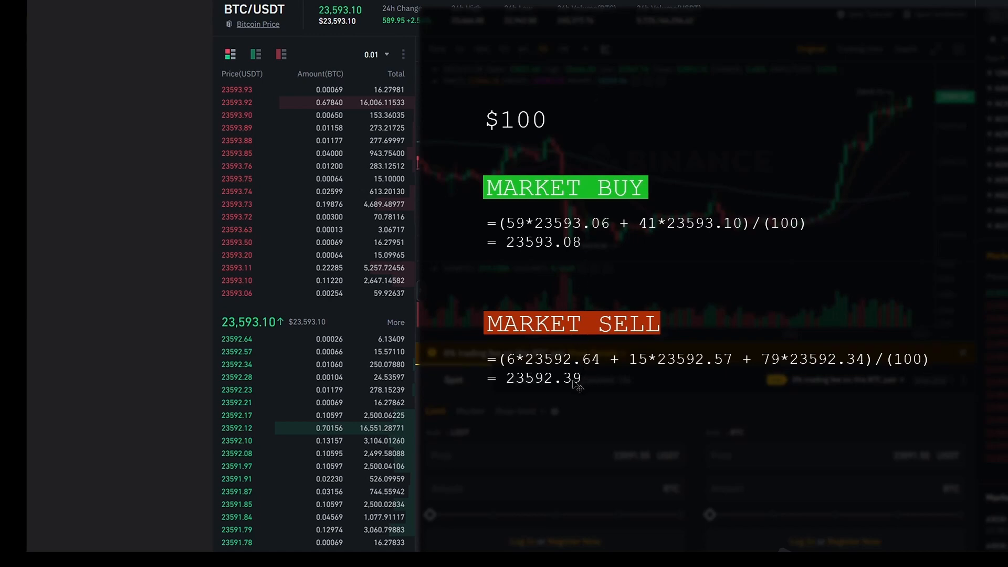
{"action": "mouse_move", "coordinate": [593, 387]}
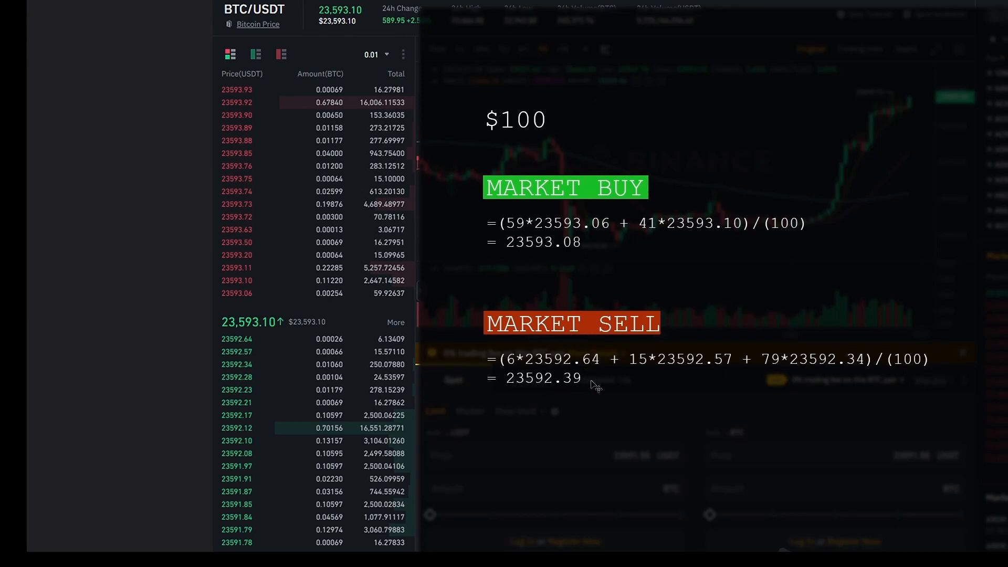
{"action": "mouse_move", "coordinate": [251, 344]}
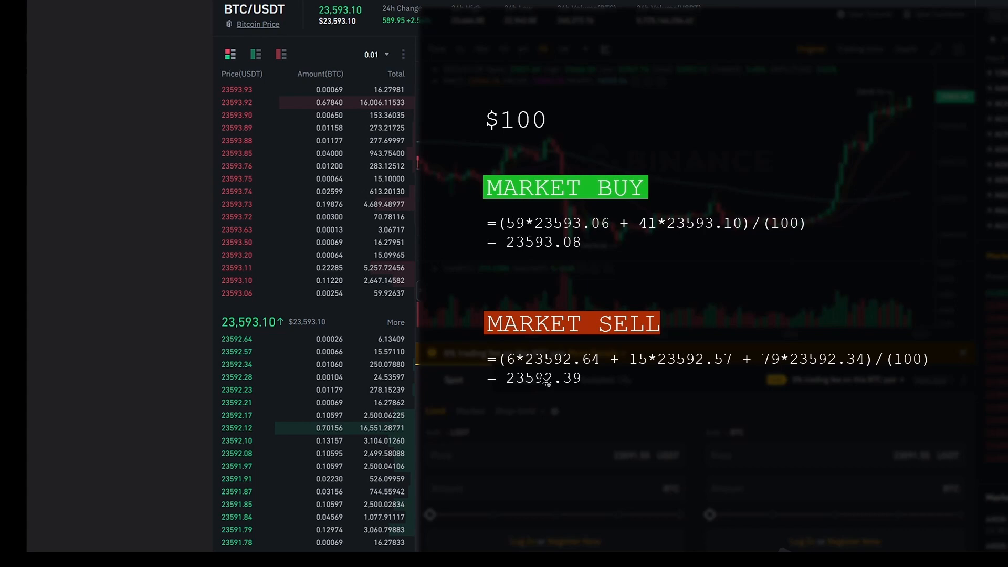
{"action": "mouse_move", "coordinate": [650, 293]}
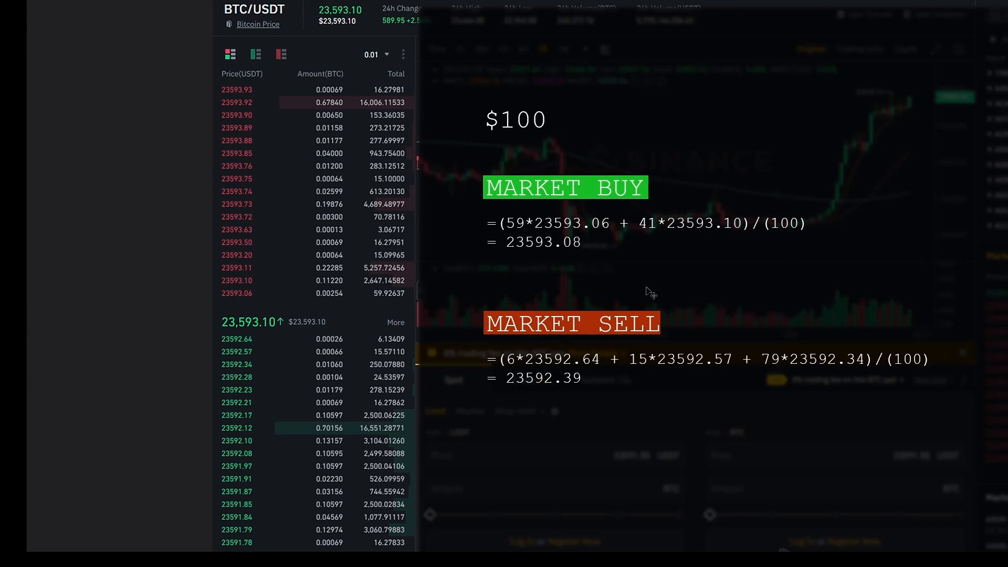
{"action": "mouse_move", "coordinate": [537, 126]}
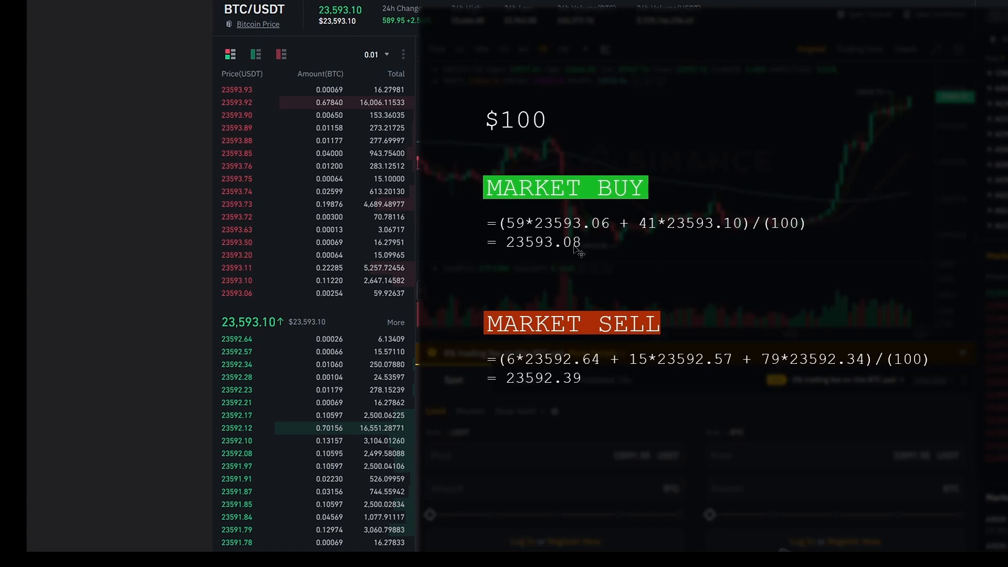
{"action": "mouse_move", "coordinate": [590, 377]}
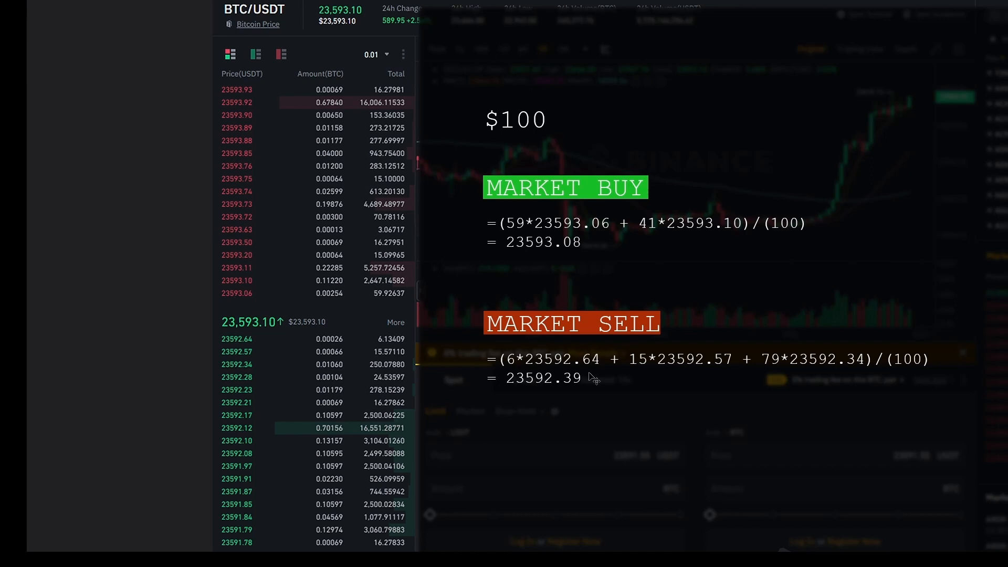
{"action": "mouse_move", "coordinate": [292, 312]}
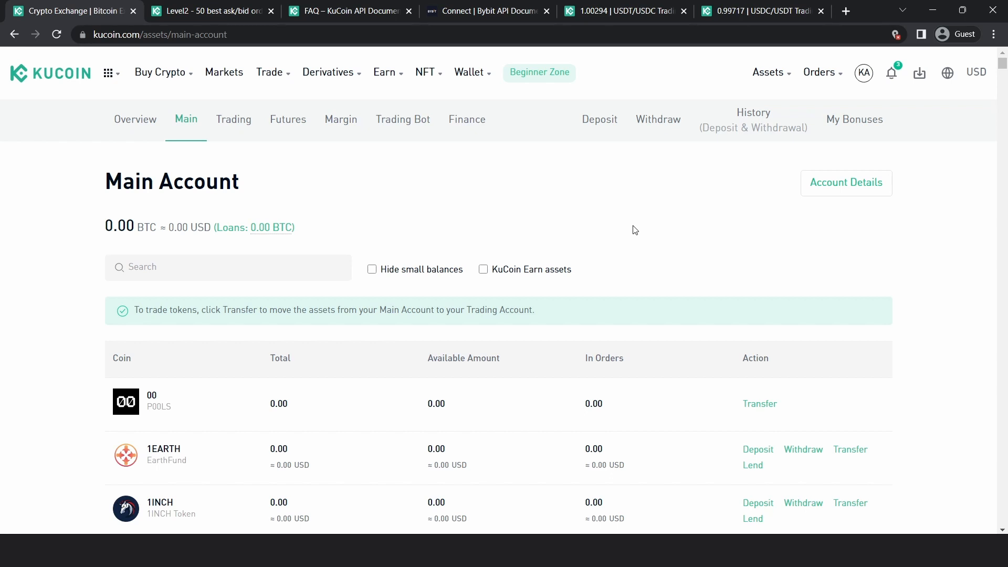
Scroll down past the A-coins in the Main Account balances, all zero, then back up
{"action": "scroll", "scroll_direction": "down", "scroll_amount": 3}
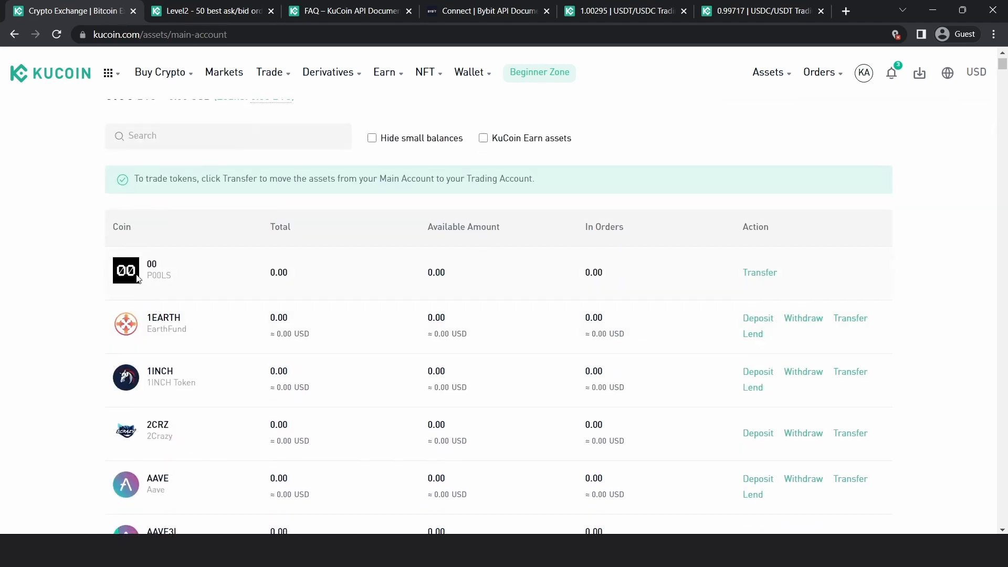
{"action": "mouse_move", "coordinate": [113, 240]}
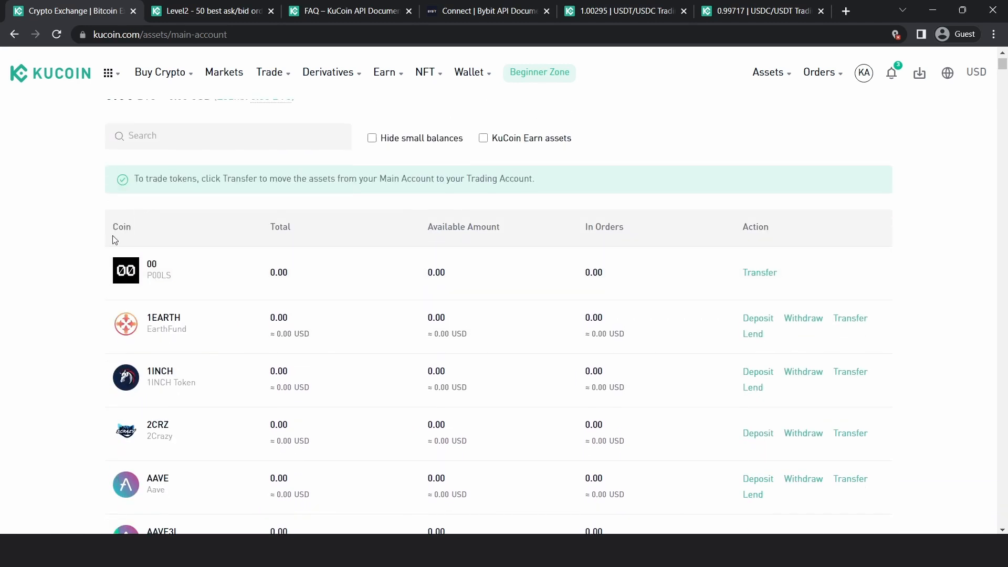
{"action": "mouse_move", "coordinate": [91, 220]}
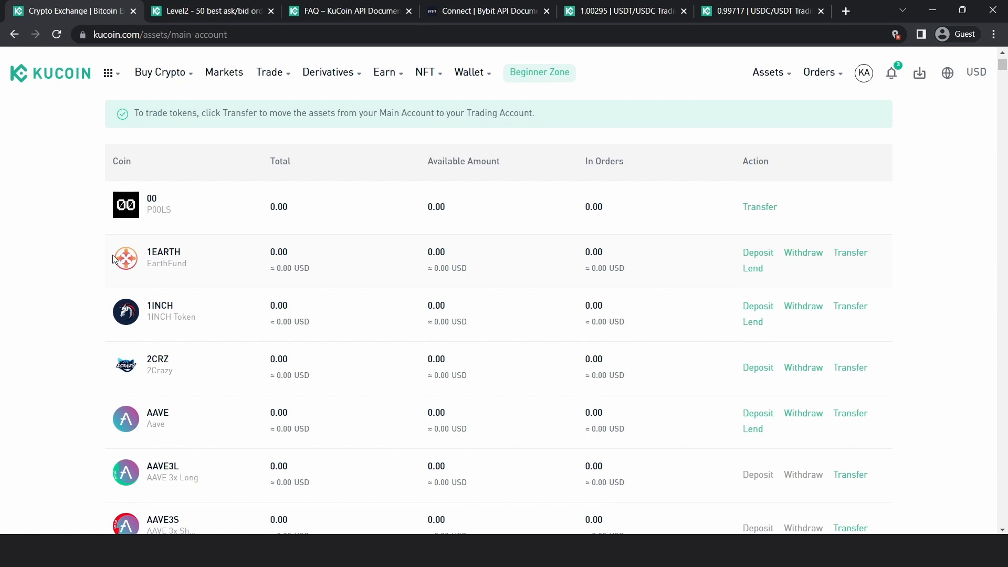
{"action": "scroll", "scroll_direction": "down", "scroll_amount": 3}
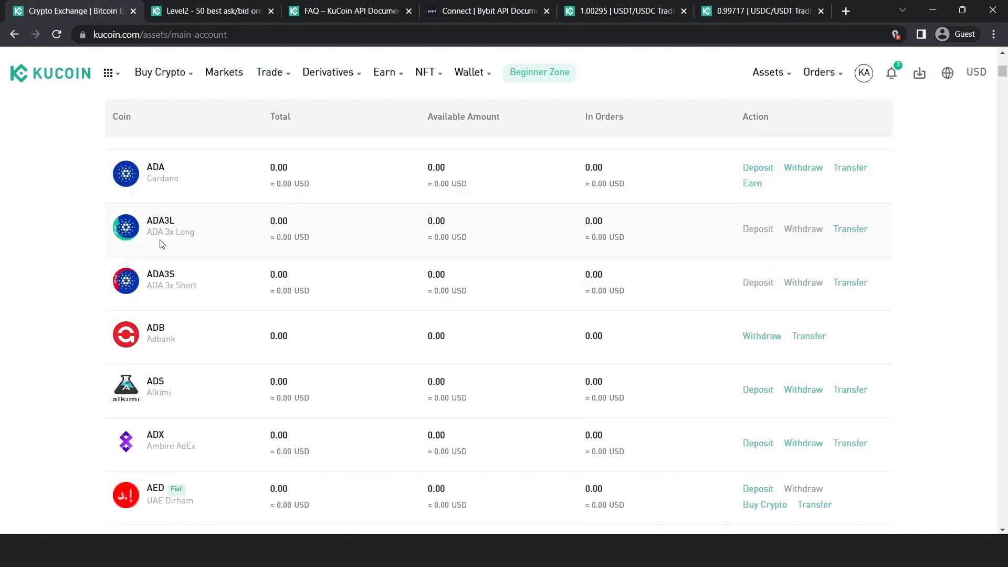
{"action": "scroll", "scroll_direction": "up", "scroll_amount": 3}
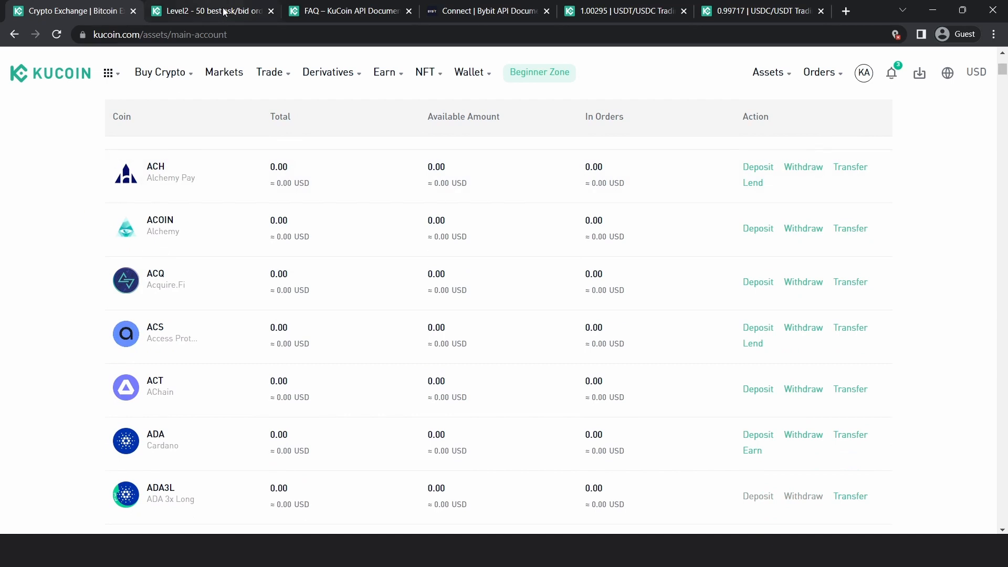
Read the 'Level2 - 50 best ask/bid orders' docs, then view the FAQ's WebSocket limits
{"action": "left_click", "coordinate": [209, 11]}
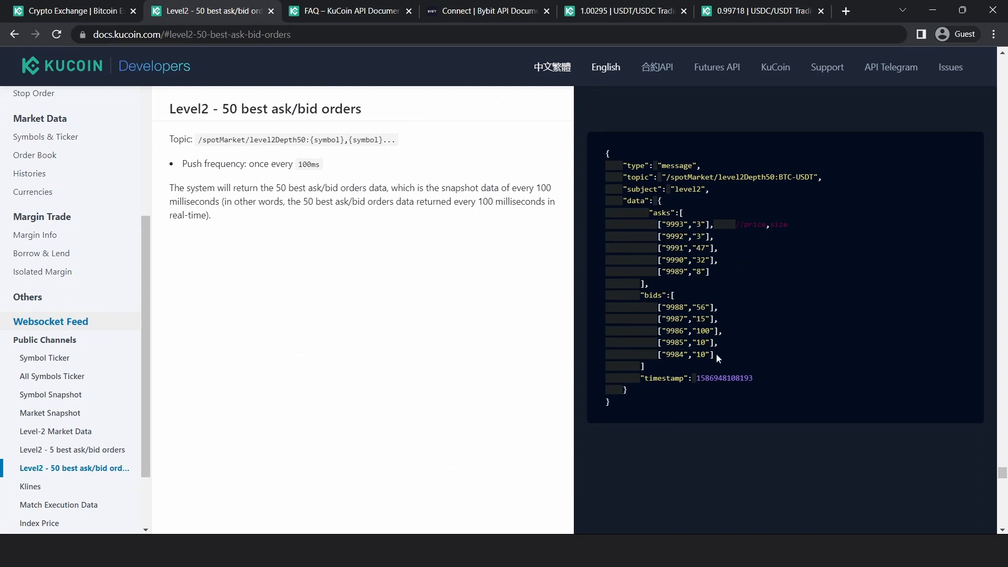
{"action": "mouse_move", "coordinate": [727, 215]}
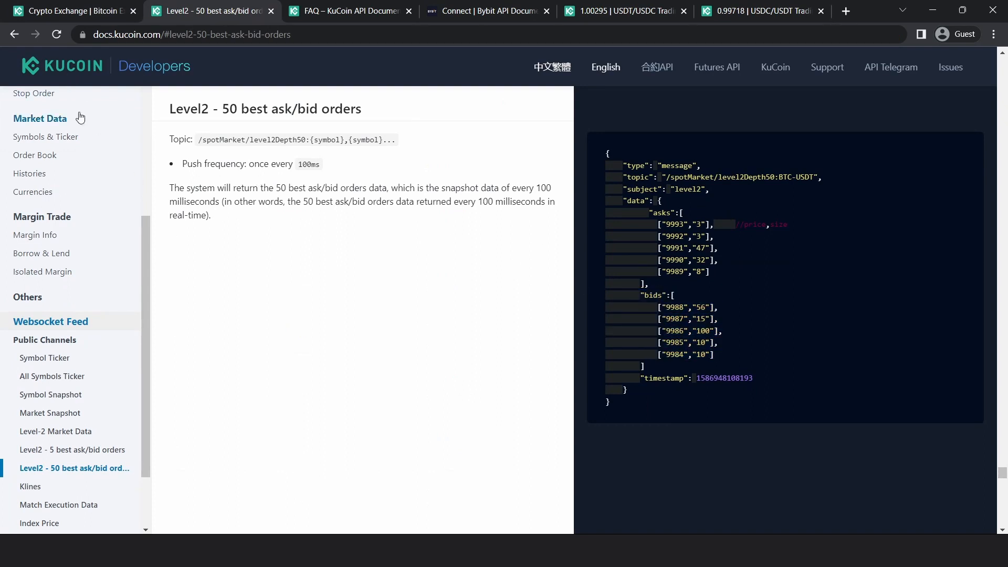
{"action": "double_click", "coordinate": [289, 108]}
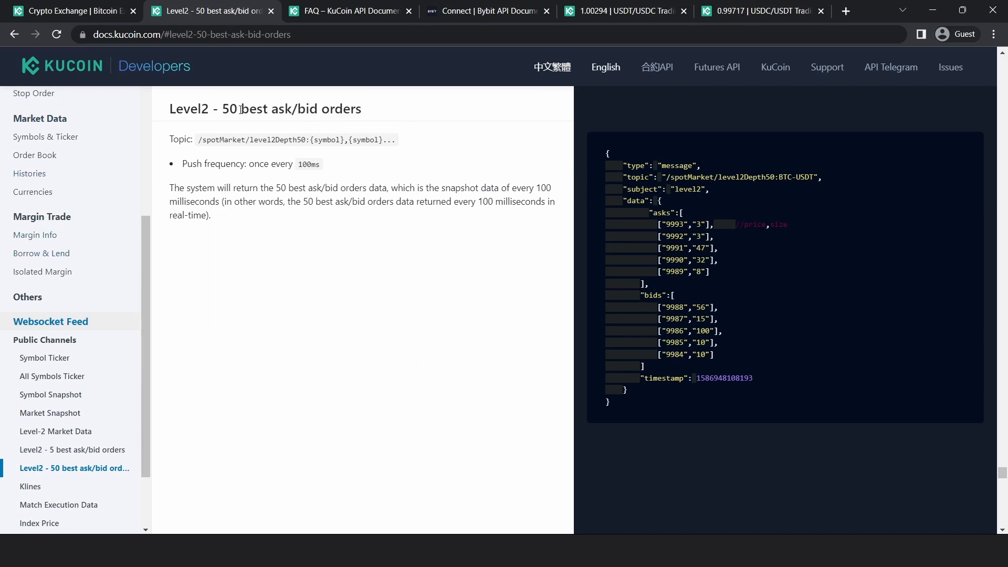
{"action": "double_click", "coordinate": [289, 109]}
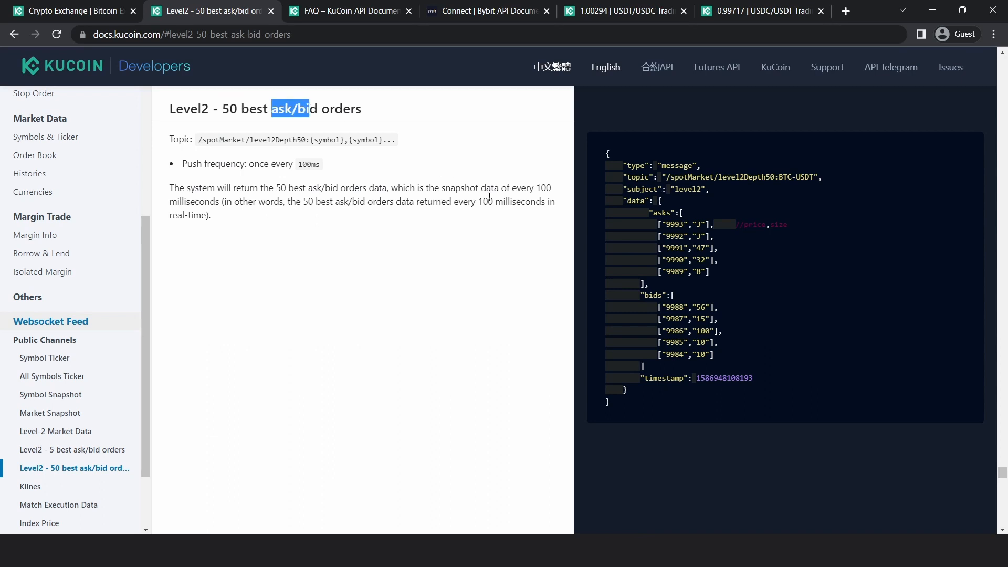
{"action": "left_click", "coordinate": [373, 172]}
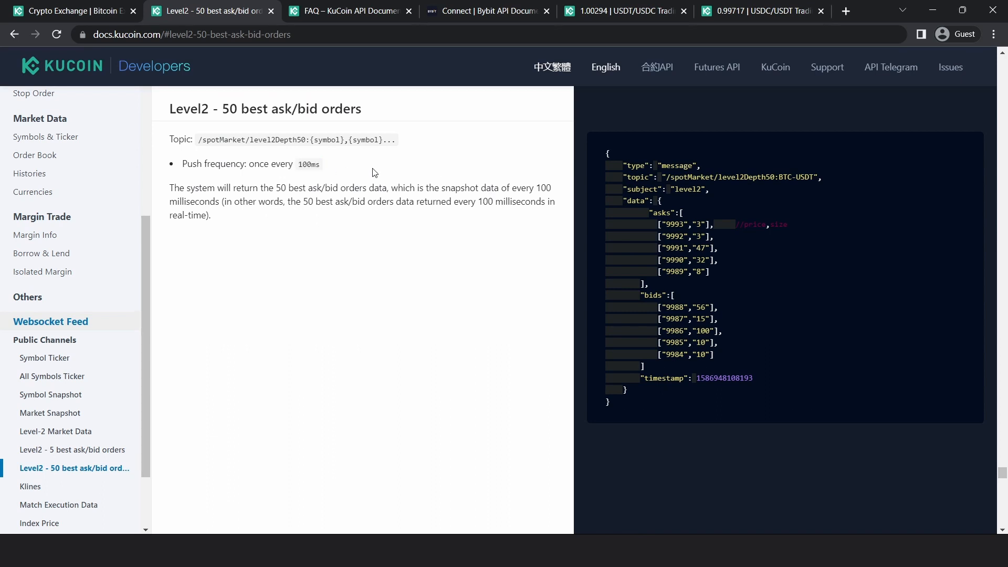
{"action": "mouse_move", "coordinate": [273, 143]}
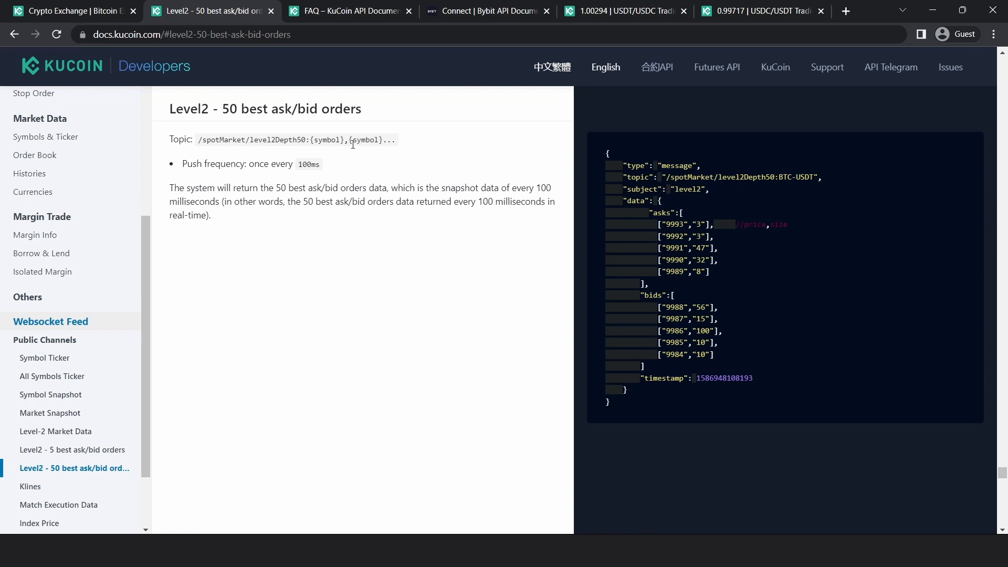
{"action": "left_click", "coordinate": [347, 11]}
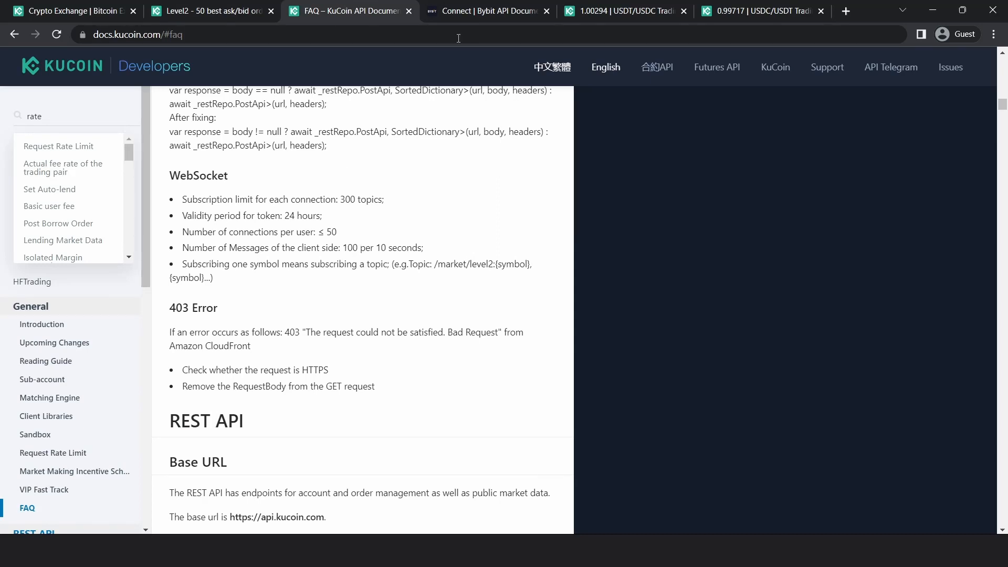
{"action": "left_click", "coordinate": [485, 11]}
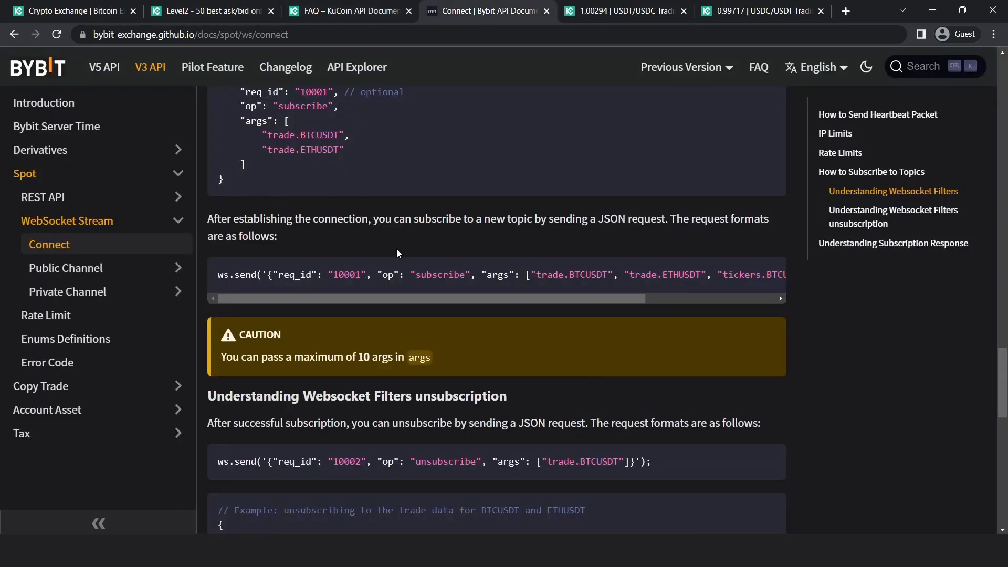
{"action": "mouse_move", "coordinate": [267, 274]}
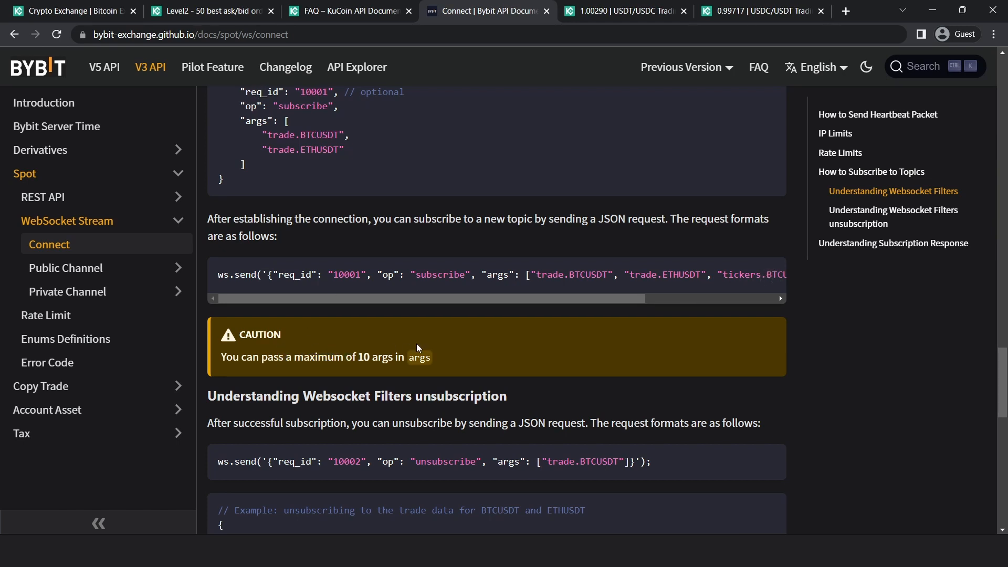
{"action": "mouse_move", "coordinate": [383, 356]}
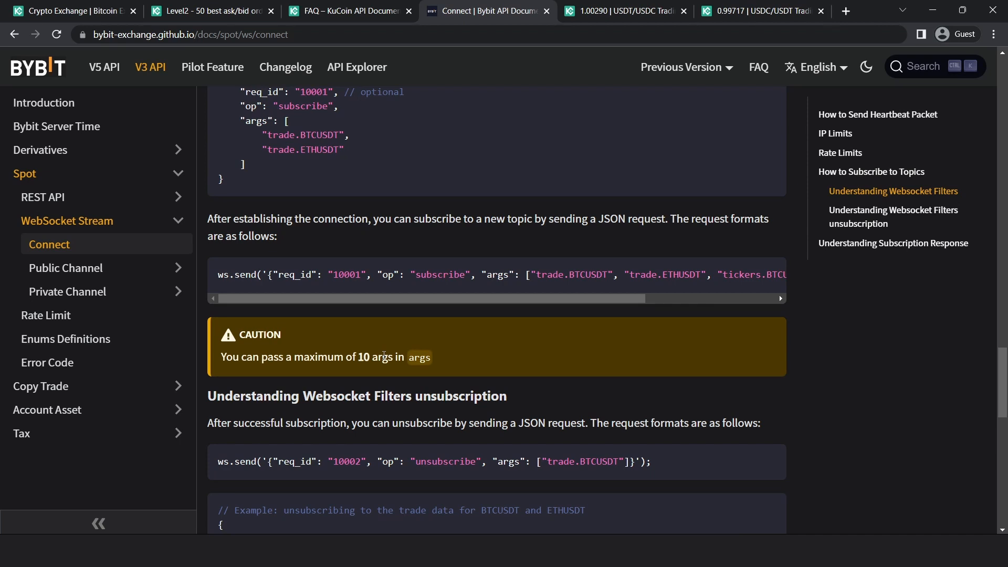
{"action": "mouse_move", "coordinate": [423, 156]}
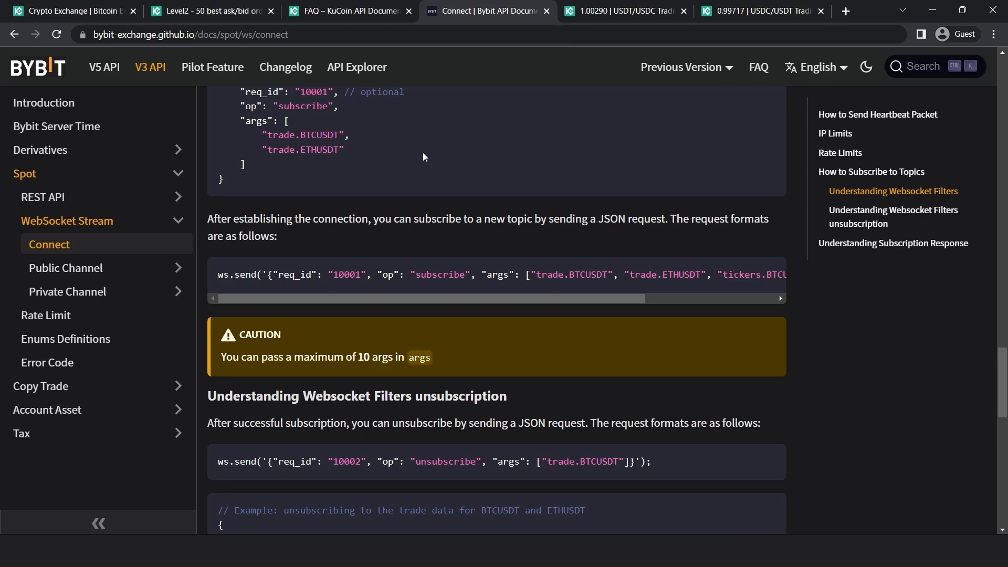
{"action": "left_click", "coordinate": [347, 11]}
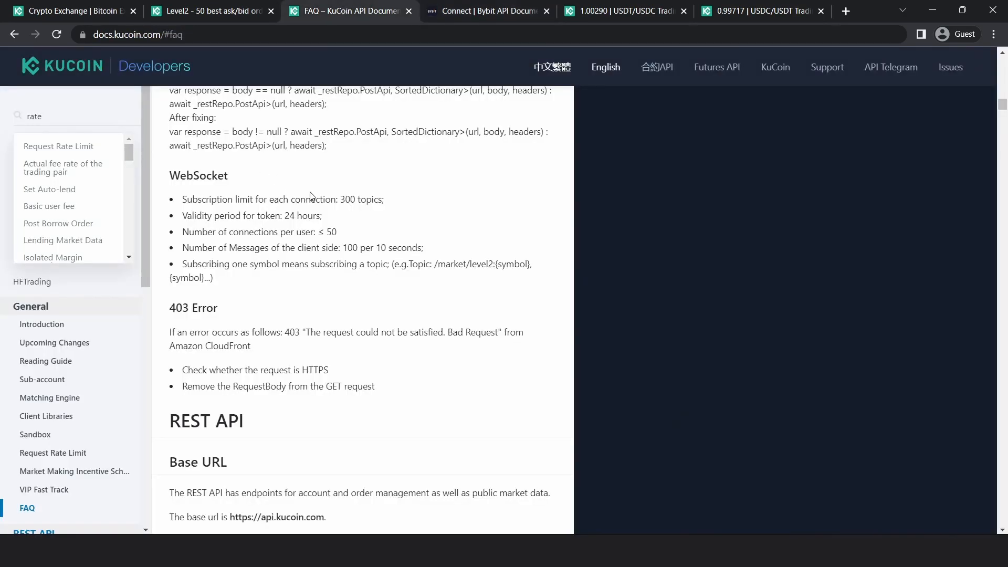
{"action": "double_click", "coordinate": [346, 199]}
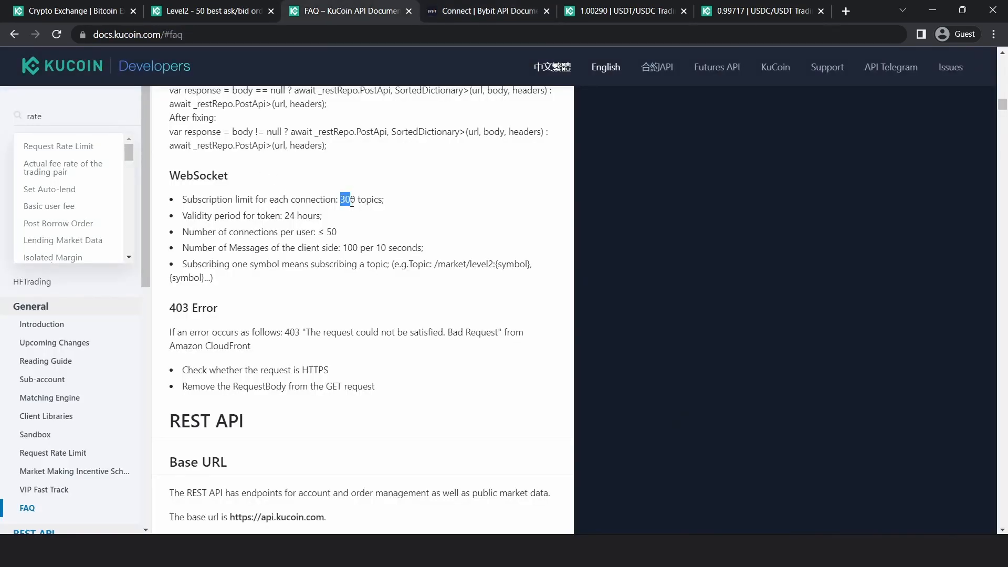
{"action": "left_click_drag", "start_coordinate": [341, 200], "coordinate": [384, 199]}
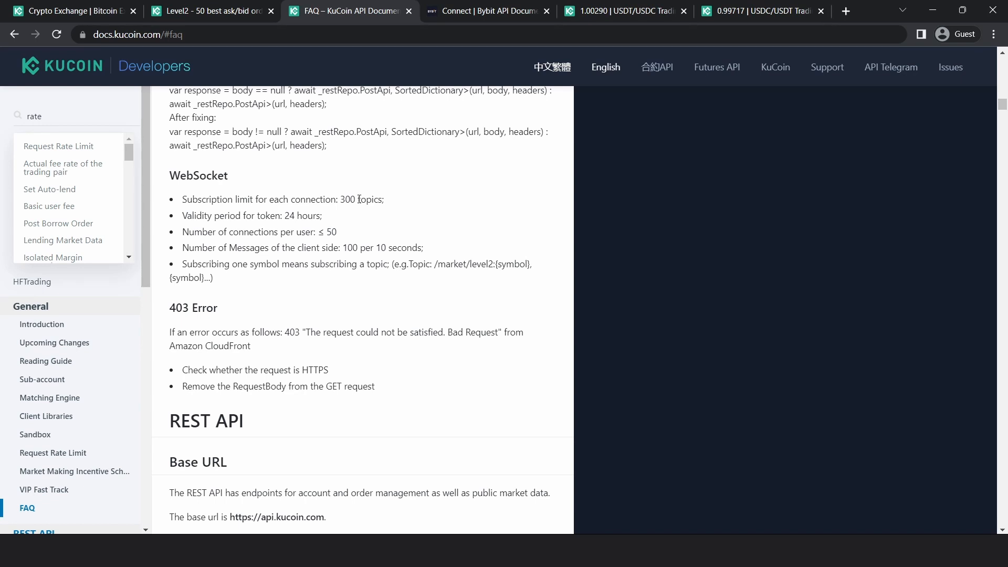
{"action": "mouse_move", "coordinate": [210, 55]}
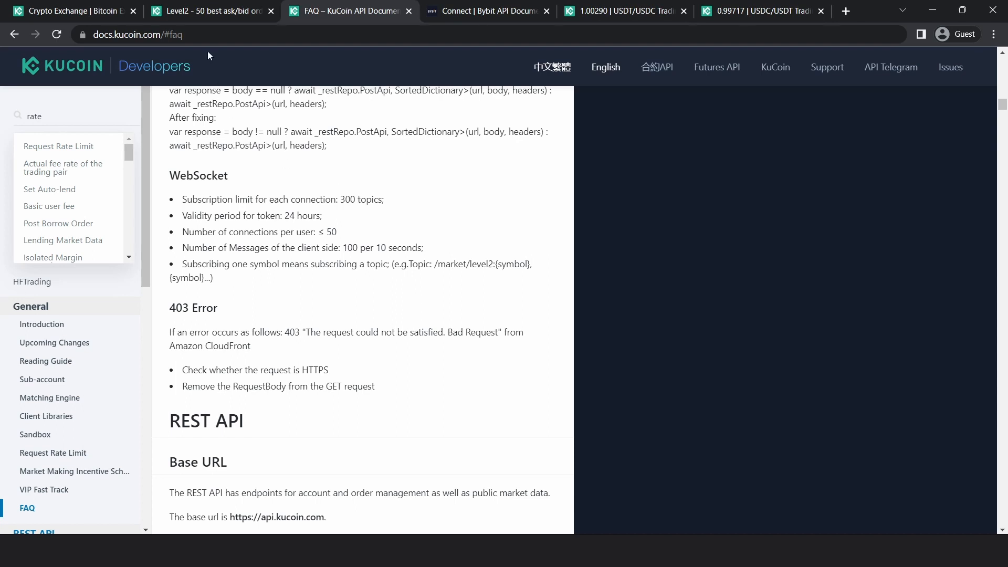
{"action": "mouse_move", "coordinate": [371, 193]}
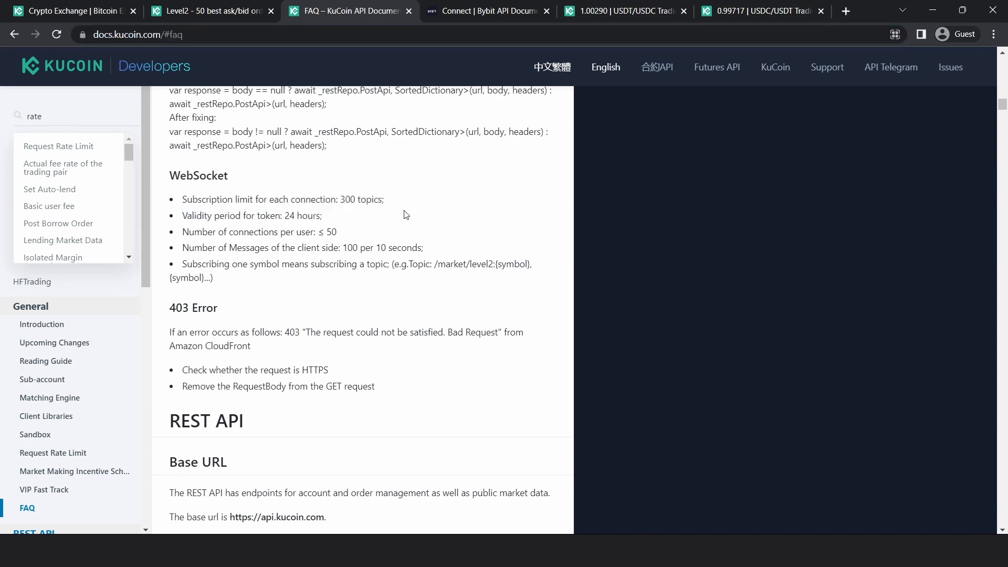
{"action": "mouse_move", "coordinate": [327, 205]}
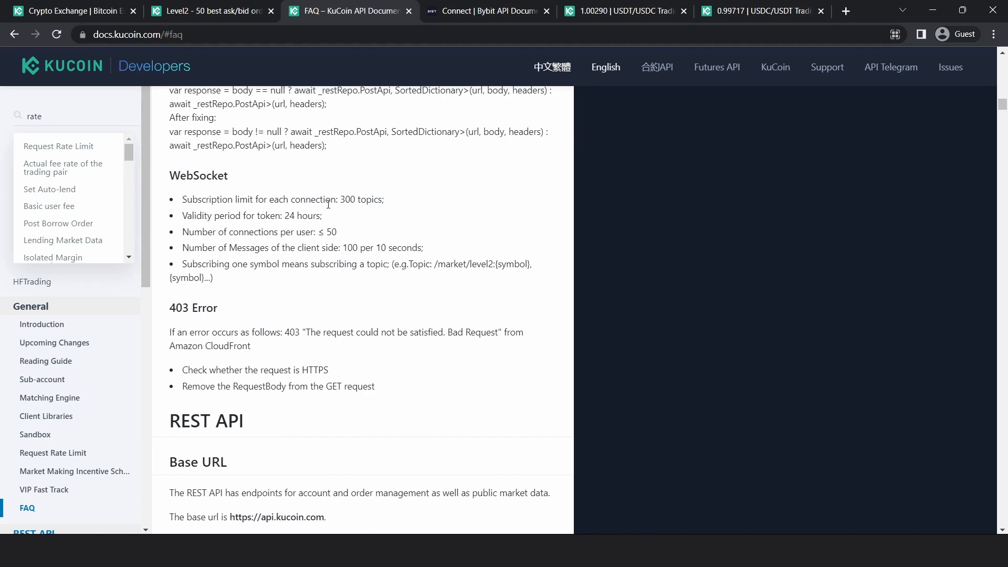
{"action": "double_click", "coordinate": [358, 200]}
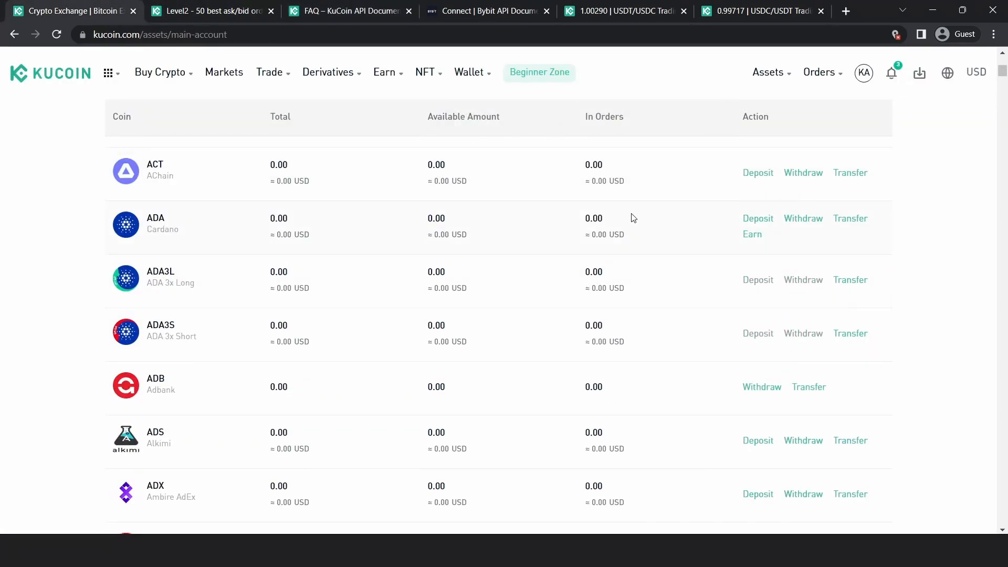
{"action": "scroll", "scroll_direction": "up", "scroll_amount": 3}
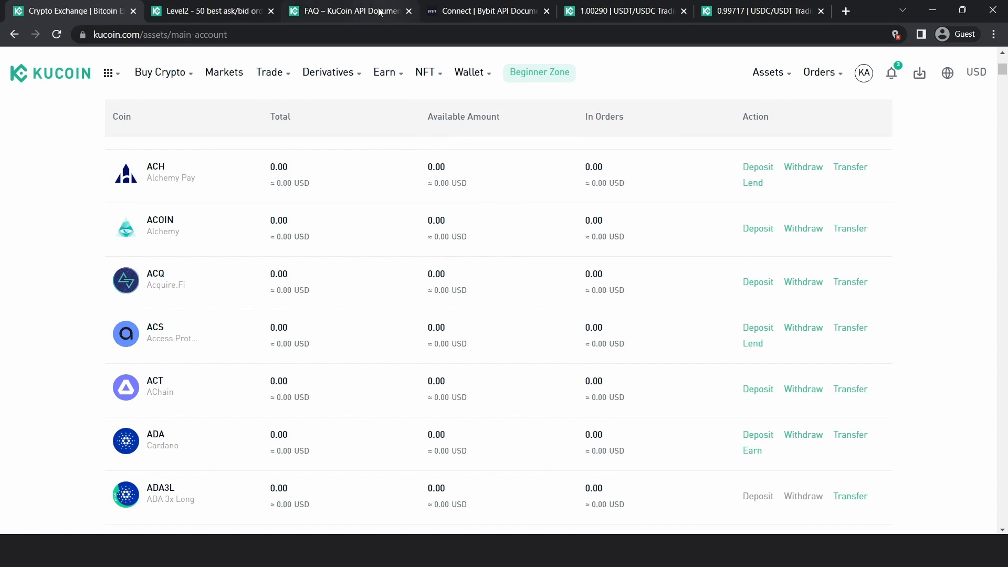
{"action": "left_click", "coordinate": [347, 11]}
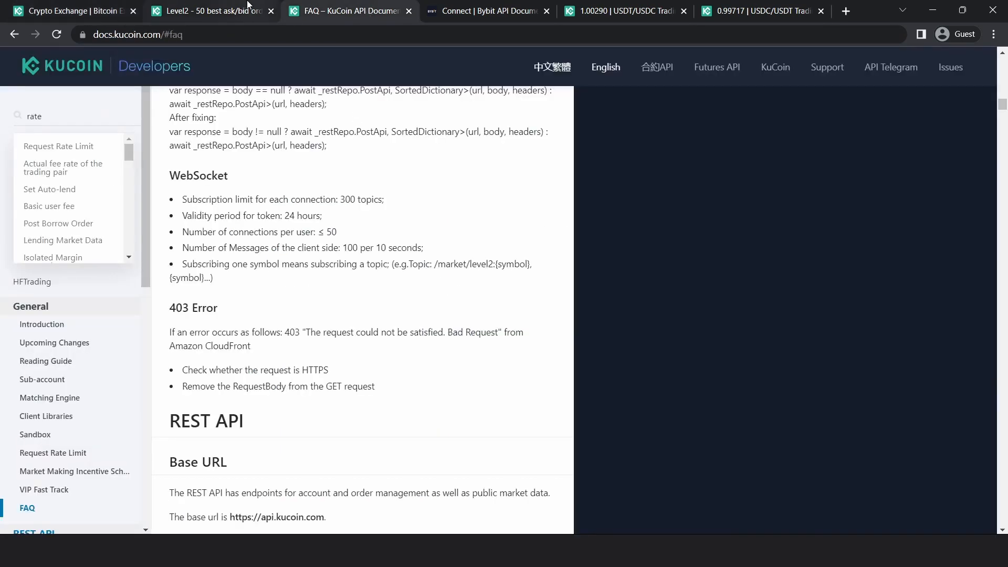
{"action": "mouse_move", "coordinate": [416, 207]}
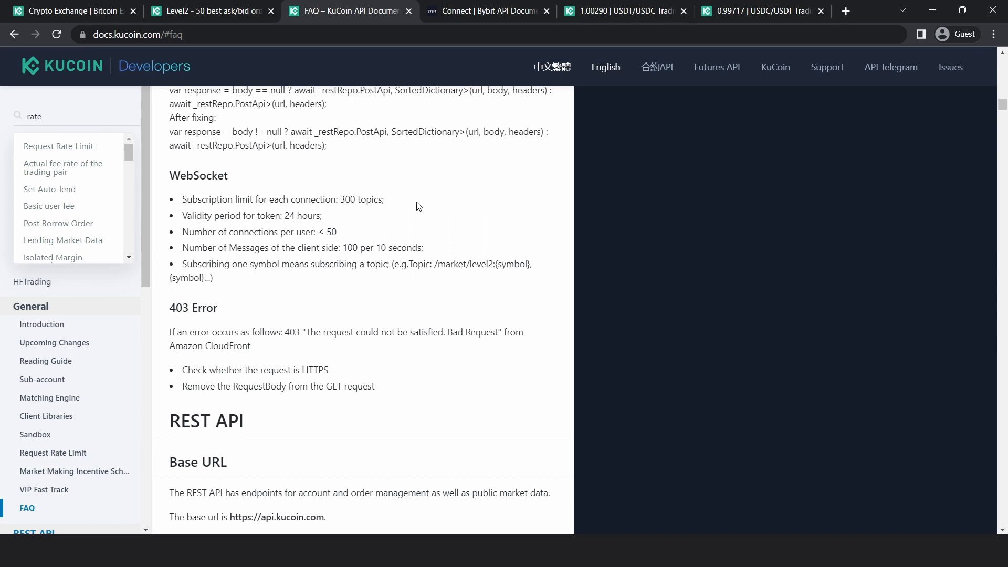
{"action": "scroll", "scroll_direction": "up", "scroll_amount": 3}
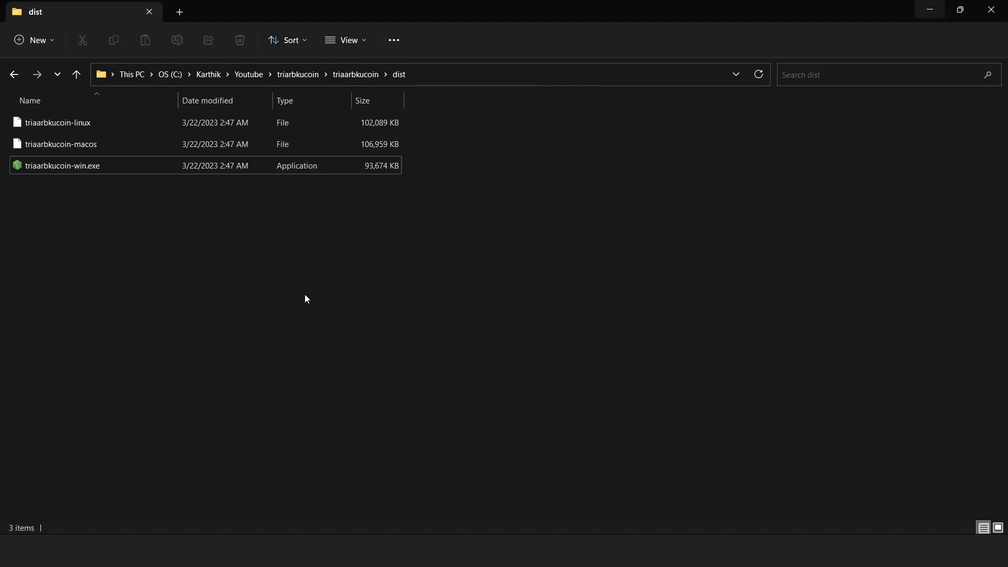
{"action": "mouse_move", "coordinate": [172, 265]}
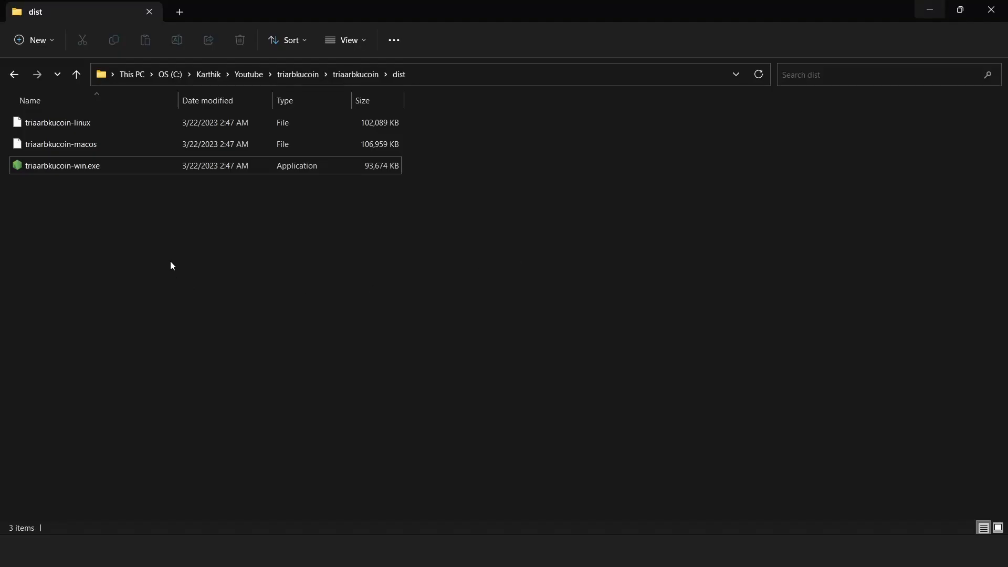
{"action": "mouse_move", "coordinate": [166, 266]}
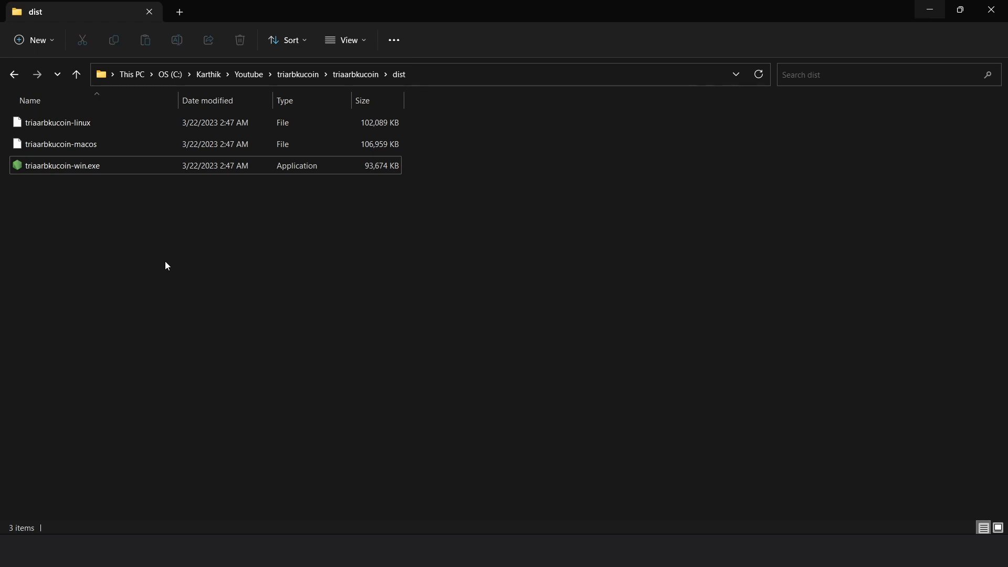
{"action": "key", "text": "ctrl+a"}
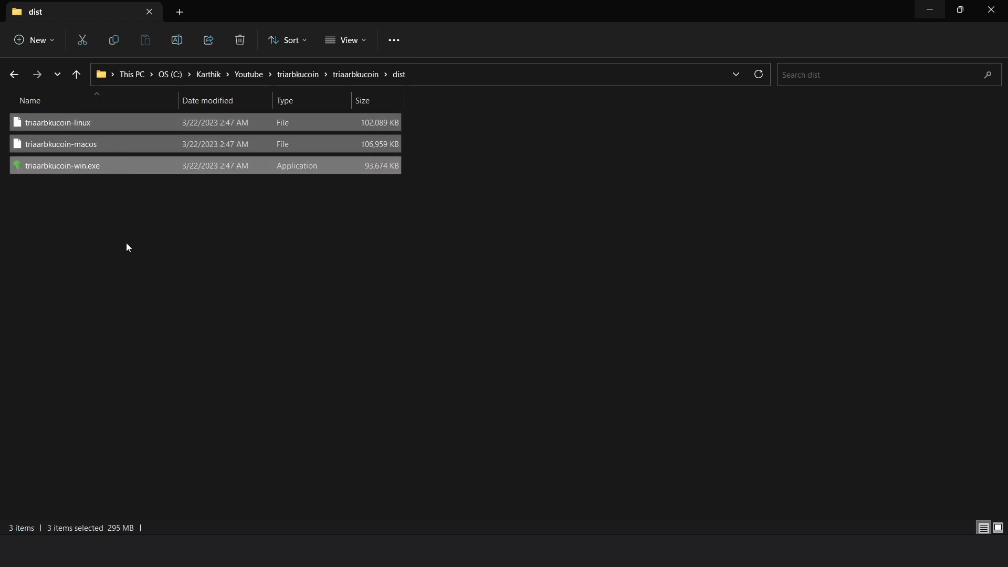
{"action": "left_click", "coordinate": [127, 264]}
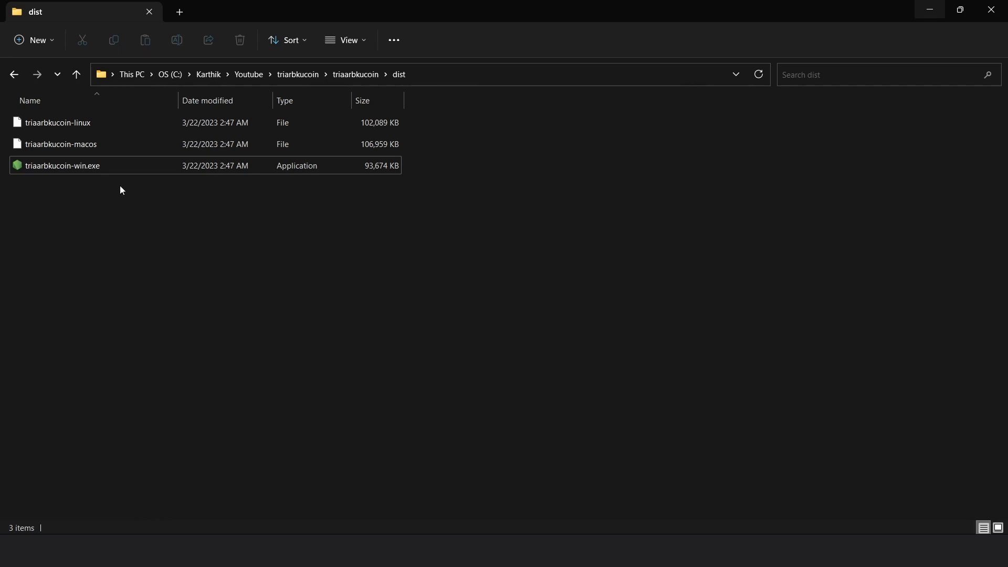
{"action": "mouse_move", "coordinate": [108, 169]}
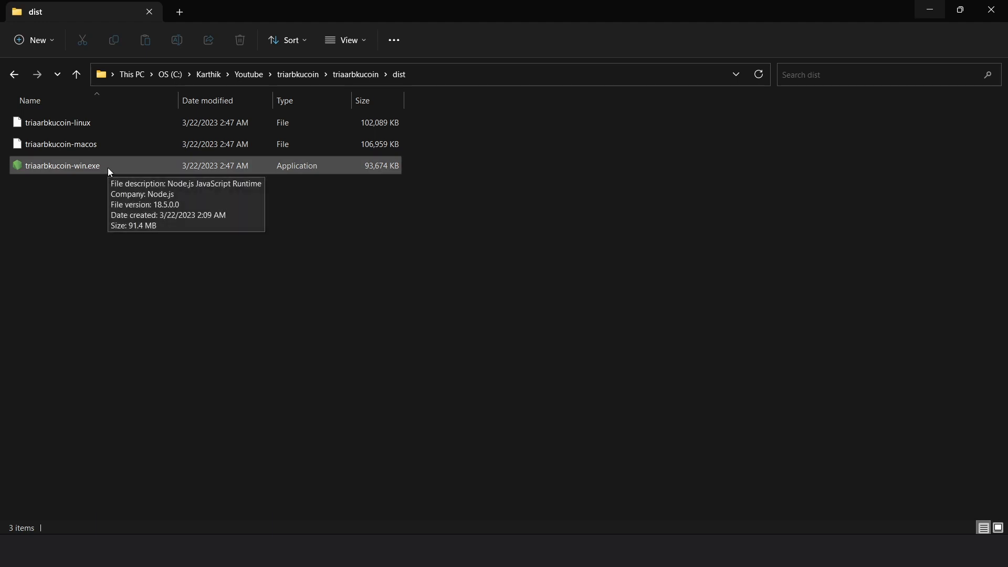
{"action": "double_click", "coordinate": [62, 166]}
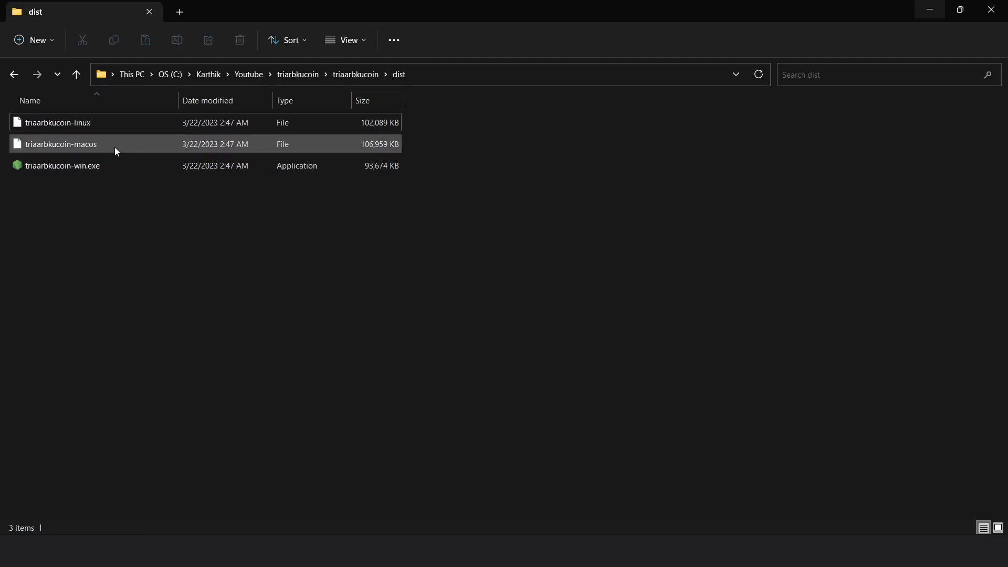
{"action": "mouse_move", "coordinate": [118, 227]}
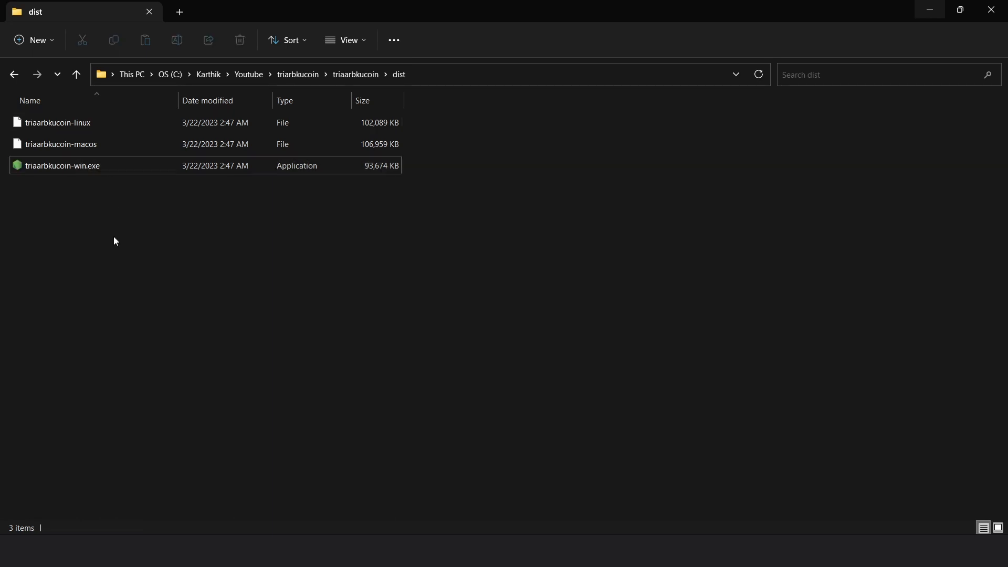
{"action": "mouse_move", "coordinate": [561, 284]}
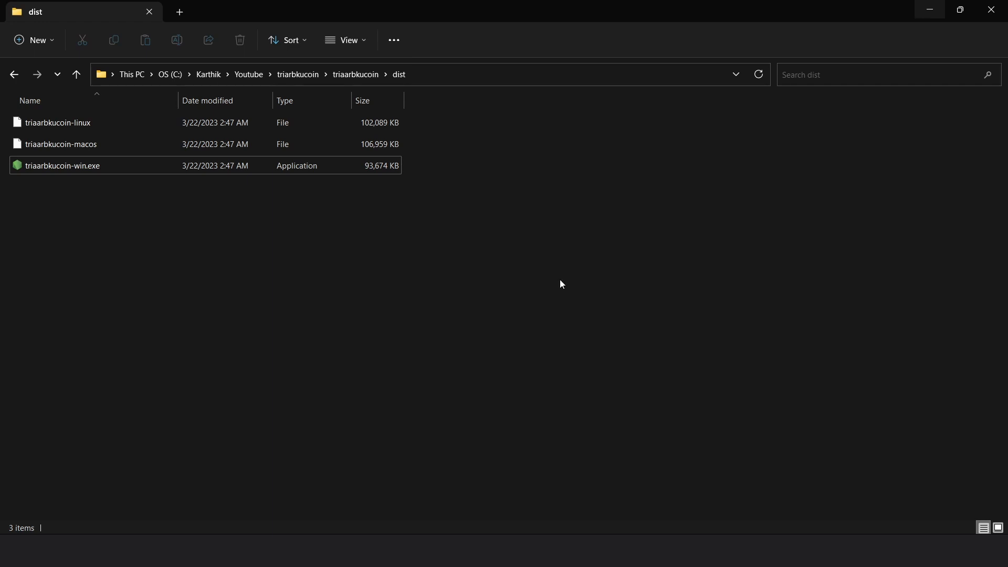
{"action": "double_click", "coordinate": [63, 165]}
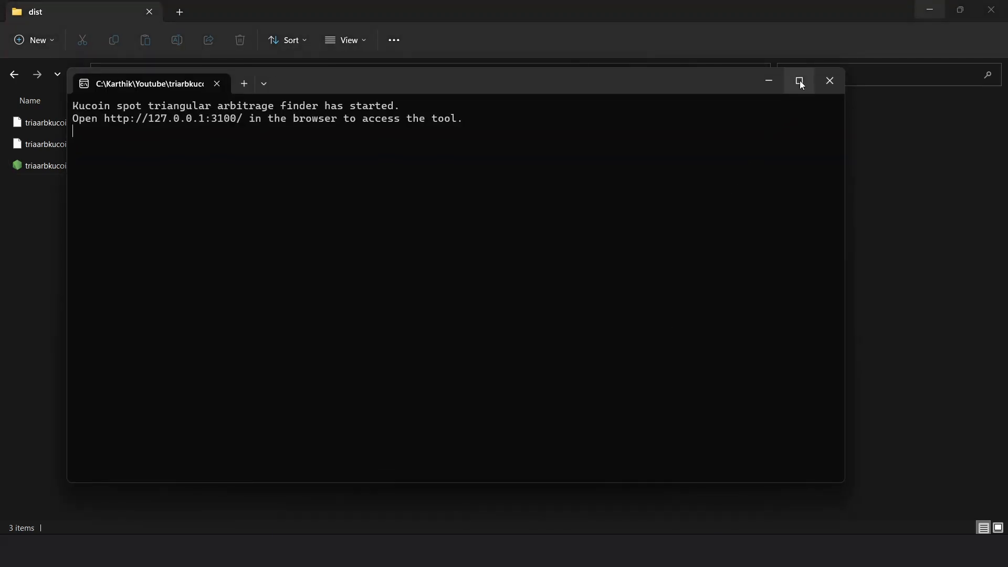
{"action": "left_click", "coordinate": [799, 81]}
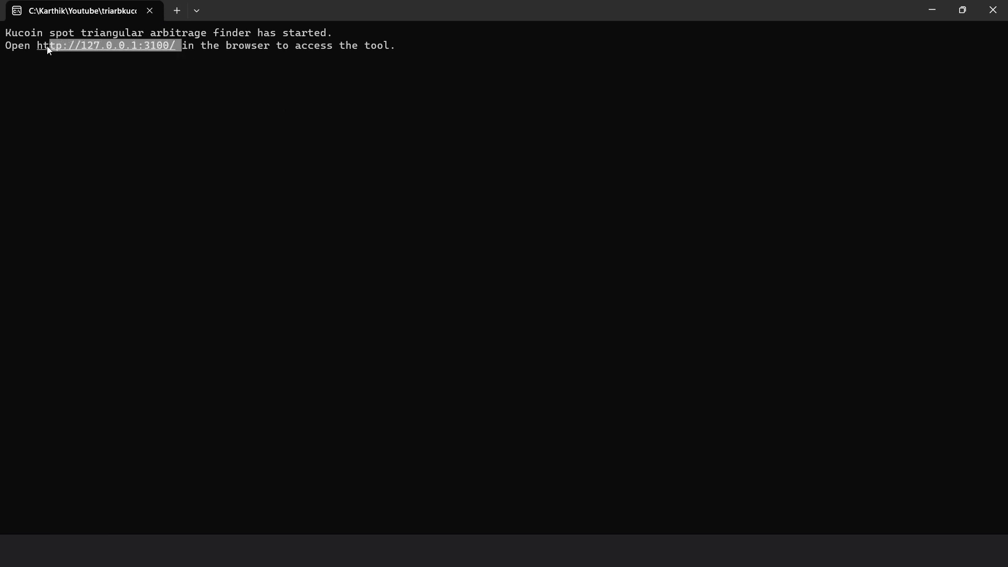
{"action": "mouse_move", "coordinate": [567, 523]}
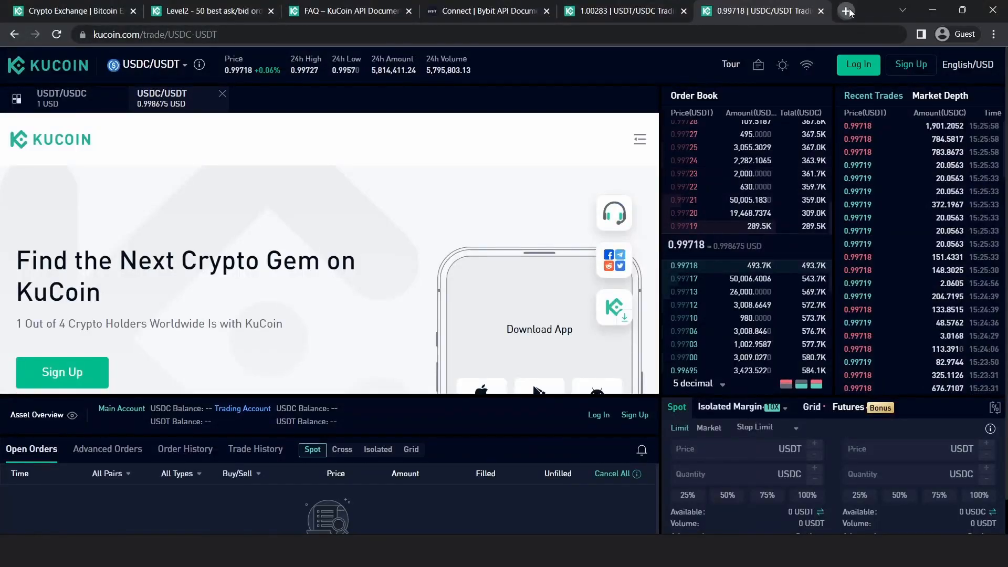
Load the local arbitrage tool at 127.0.0.1:3100 in a new browser tab
{"action": "left_click", "coordinate": [847, 11]}
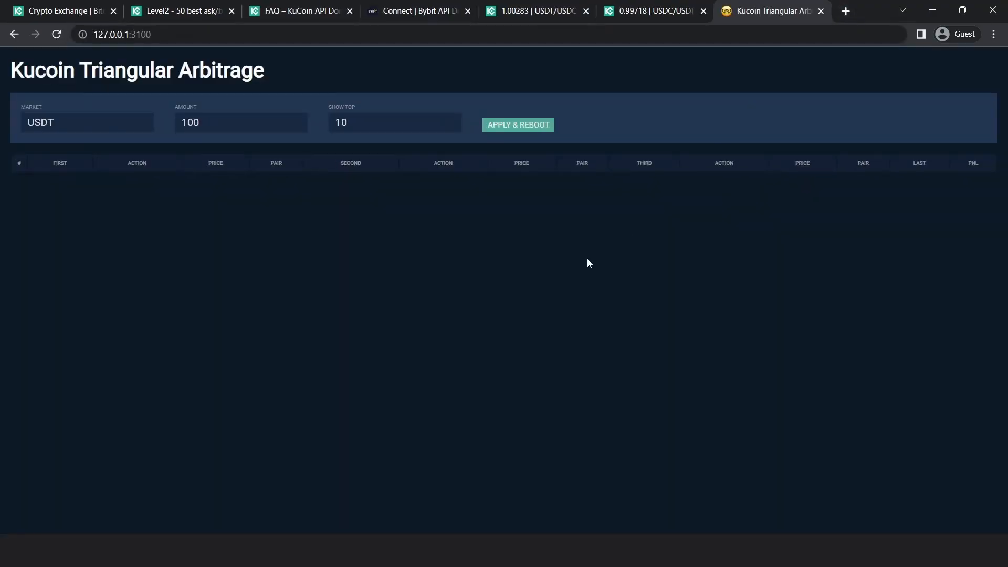
{"action": "mouse_move", "coordinate": [498, 81]}
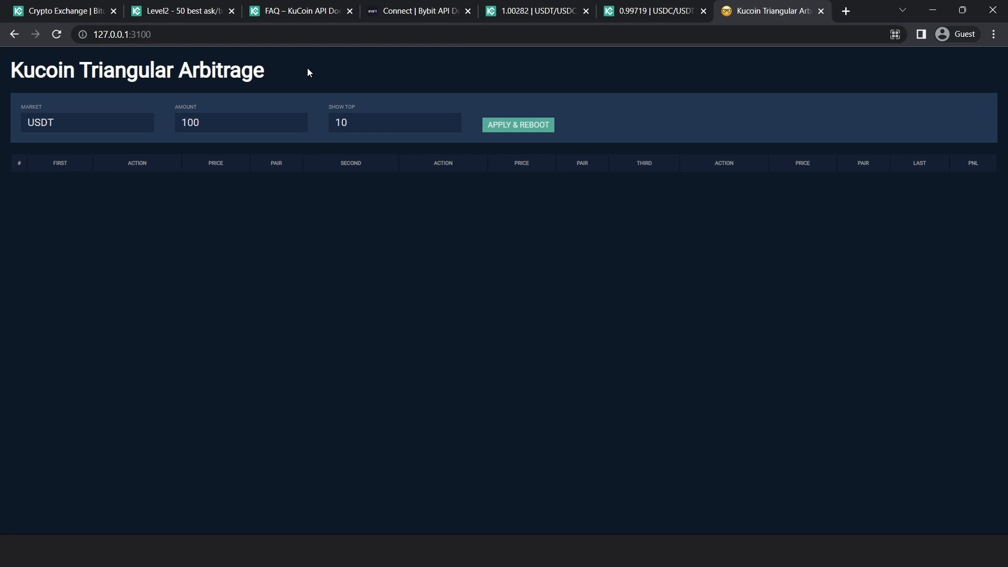
{"action": "left_click", "coordinate": [128, 34]}
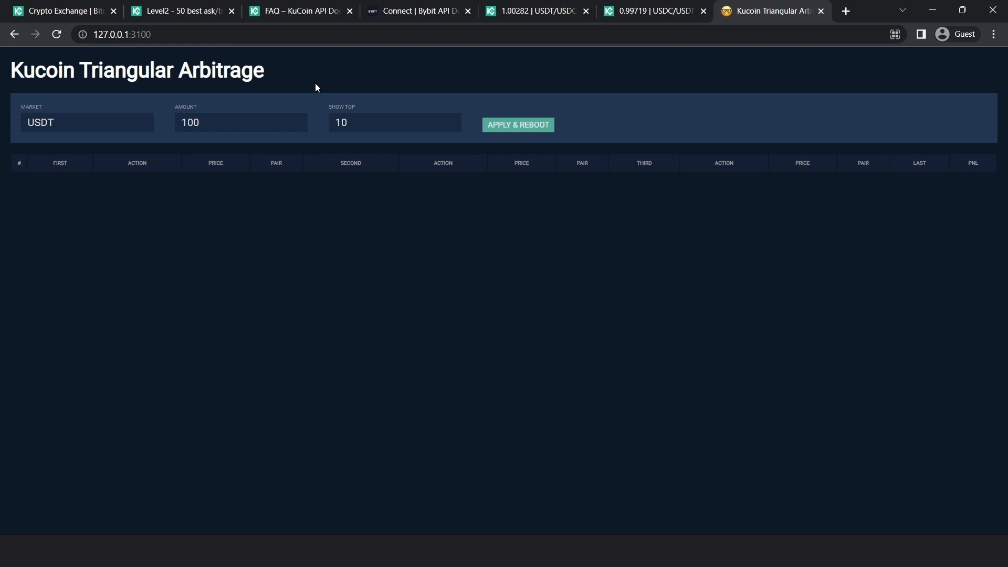
{"action": "left_click", "coordinate": [121, 34]}
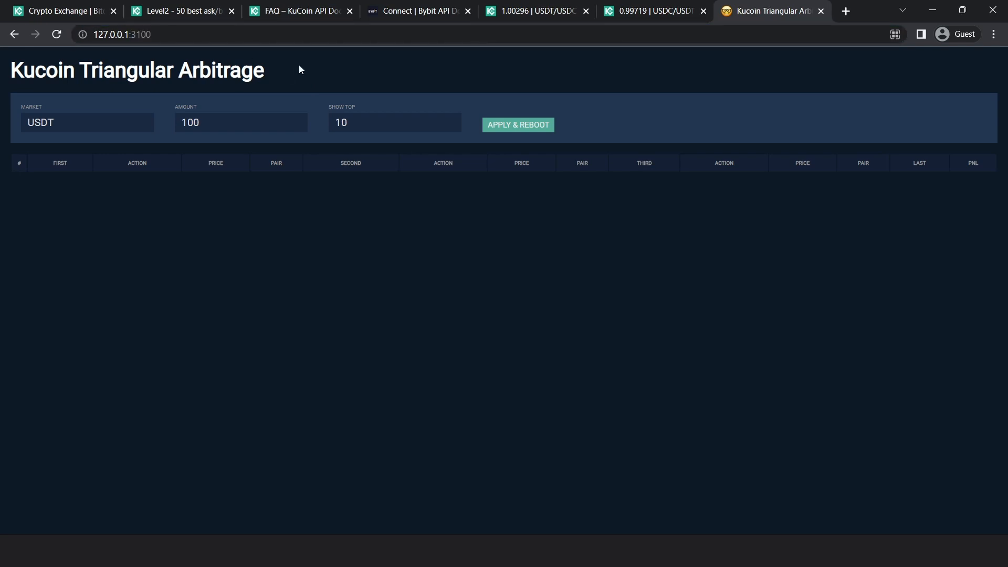
{"action": "mouse_move", "coordinate": [184, 113]}
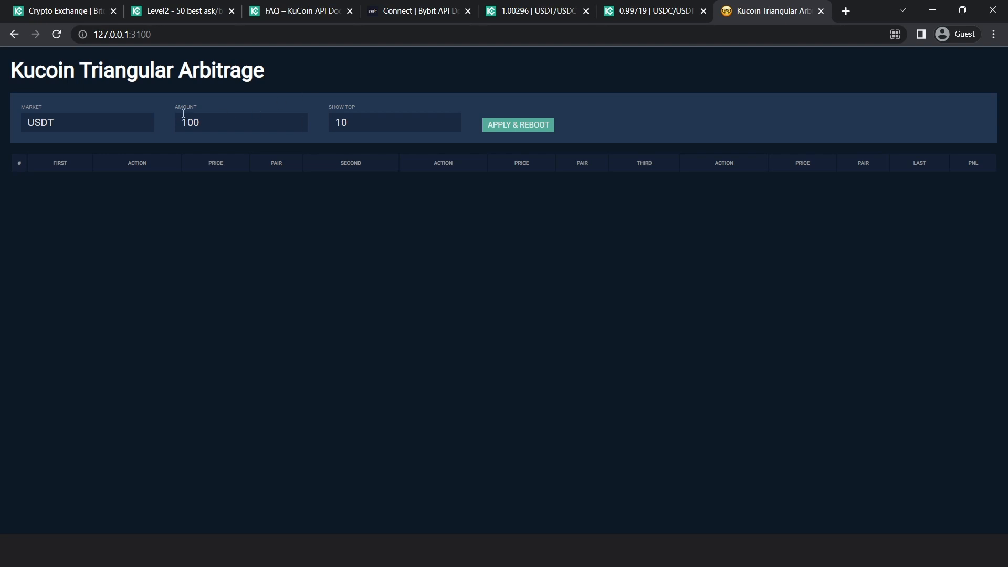
{"action": "mouse_move", "coordinate": [288, 232]}
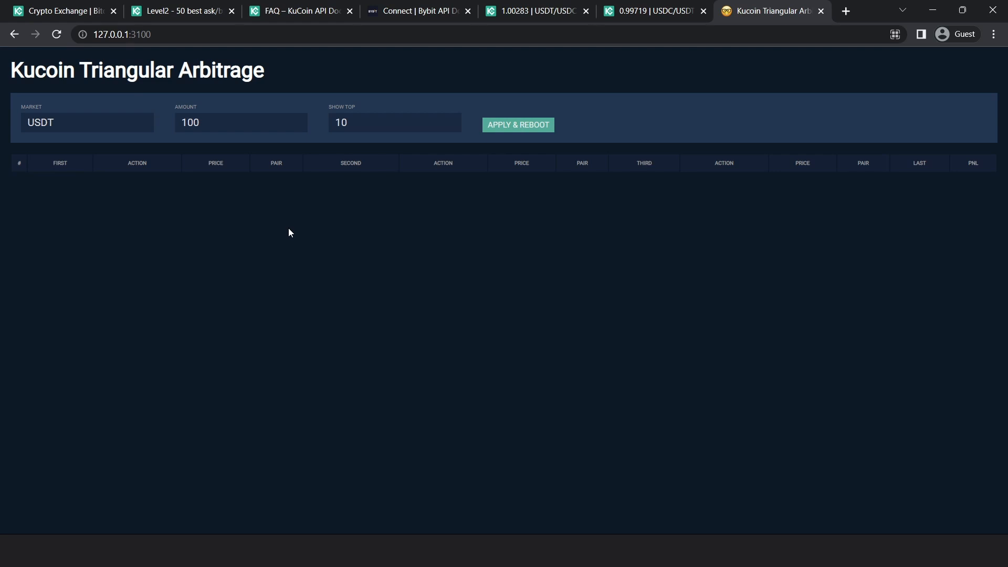
{"action": "mouse_move", "coordinate": [275, 234]}
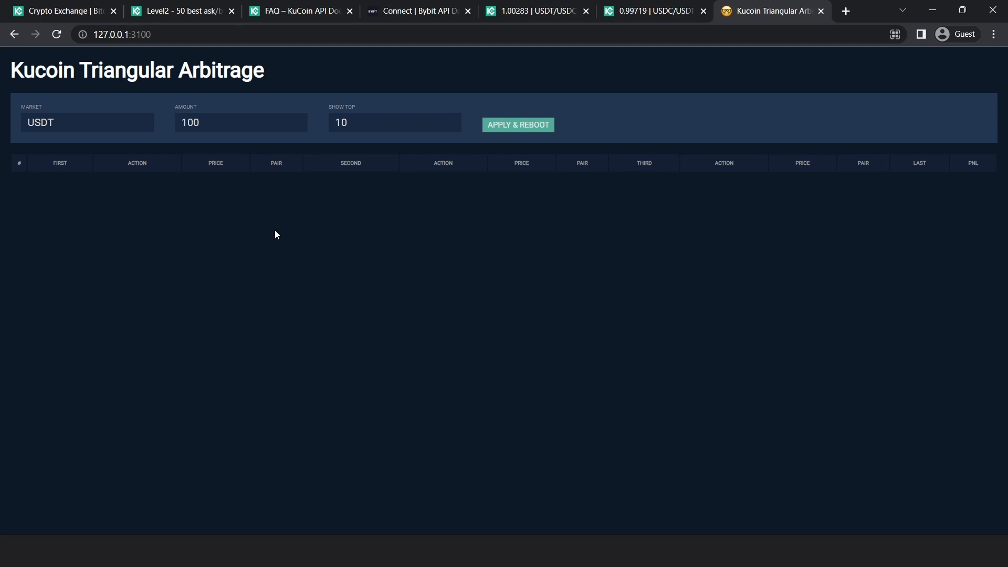
Confirm Market USDT, Amount 100 and Show Top 10, then apply and reboot the finder
{"action": "left_click", "coordinate": [87, 122]}
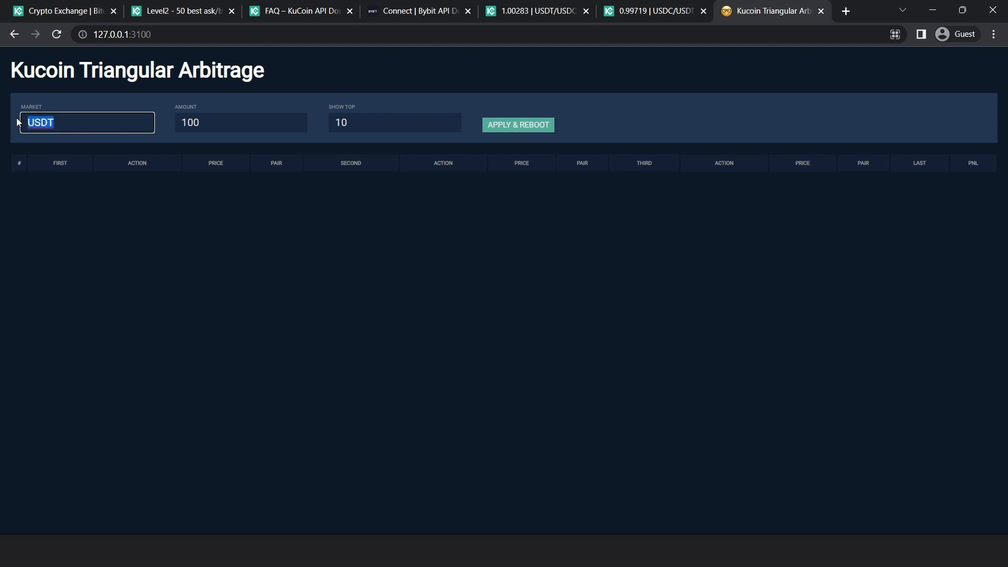
{"action": "left_click", "coordinate": [87, 122]}
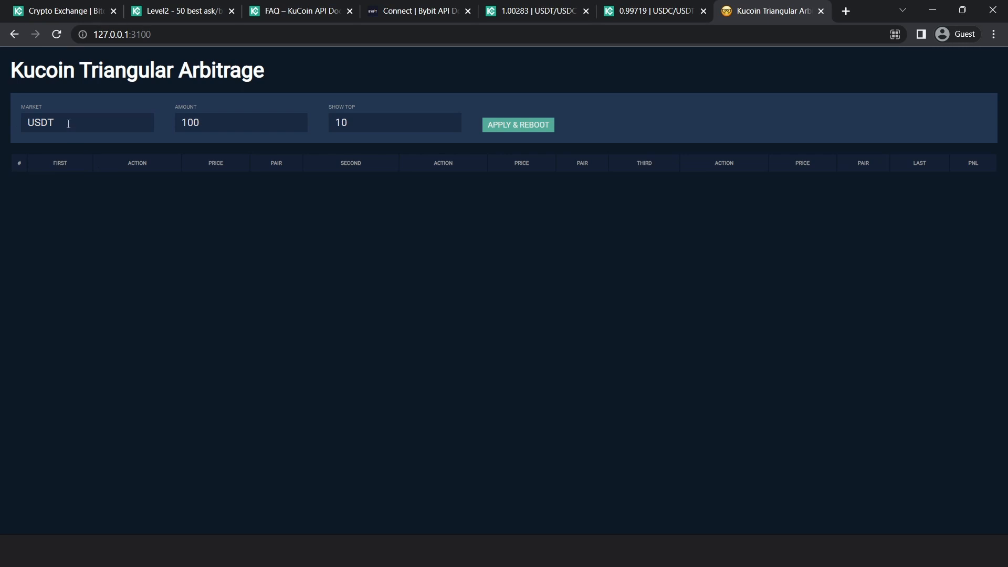
{"action": "mouse_move", "coordinate": [270, 249]}
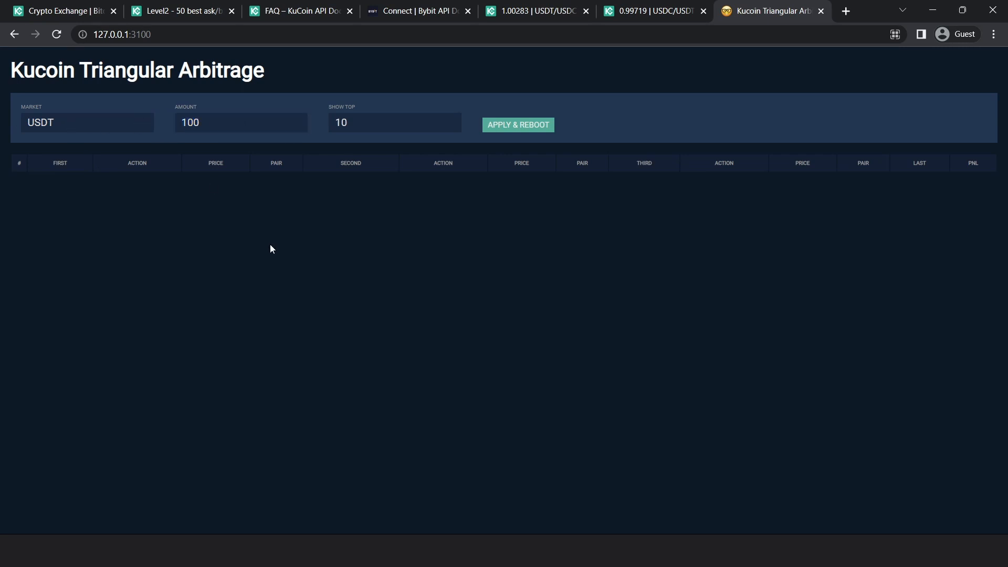
{"action": "left_click", "coordinate": [240, 122]}
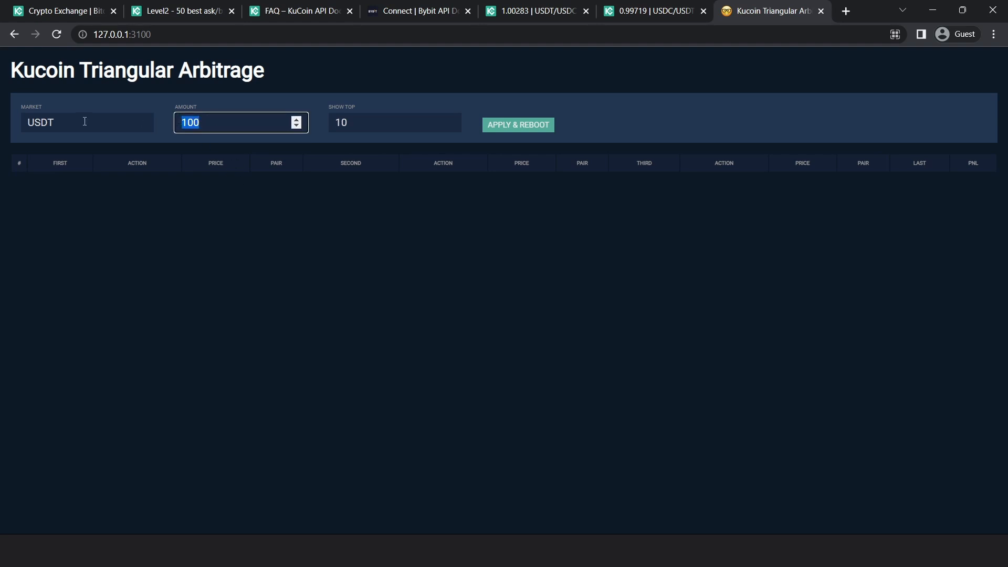
{"action": "left_click", "coordinate": [229, 122]}
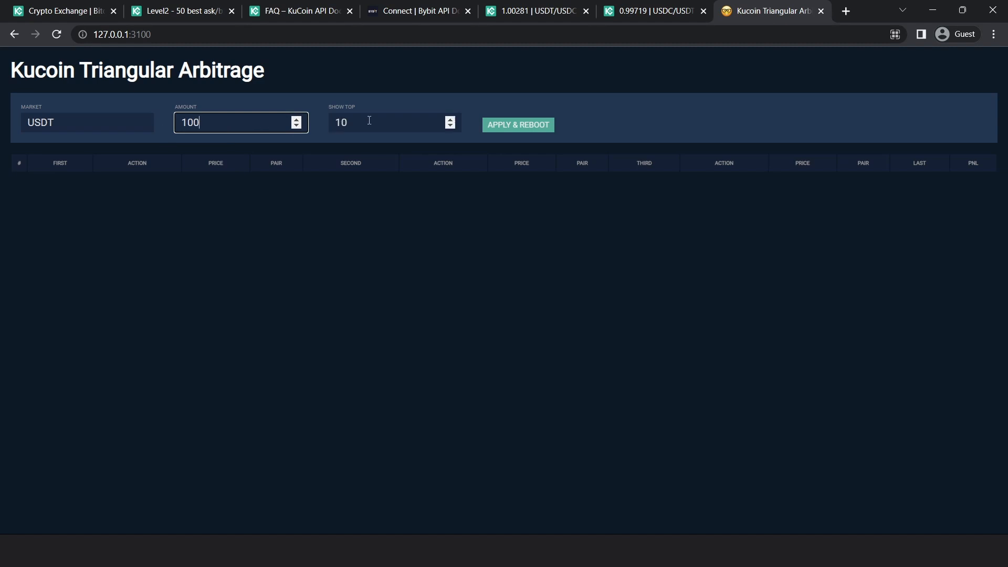
{"action": "left_click", "coordinate": [386, 122]}
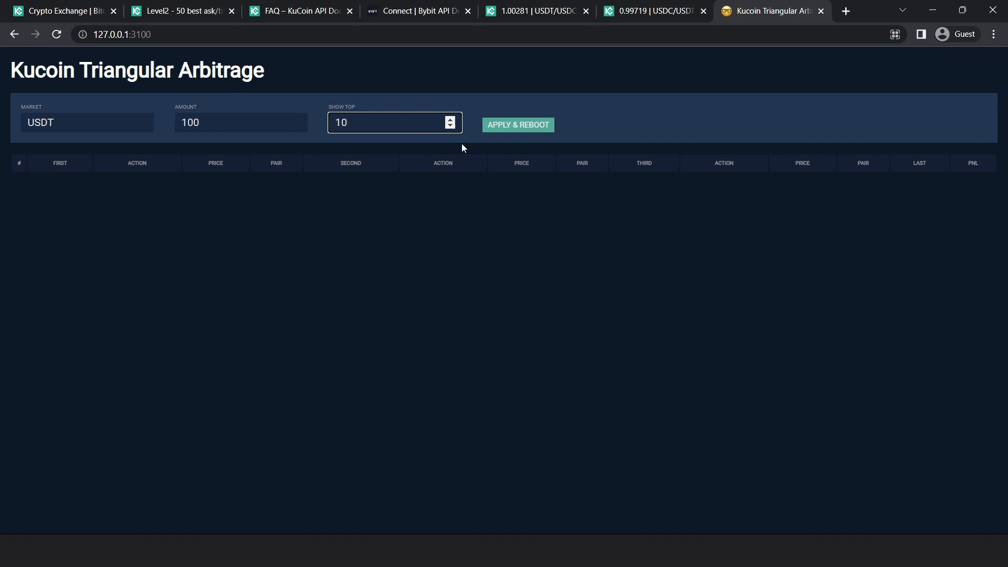
{"action": "mouse_move", "coordinate": [626, 184]}
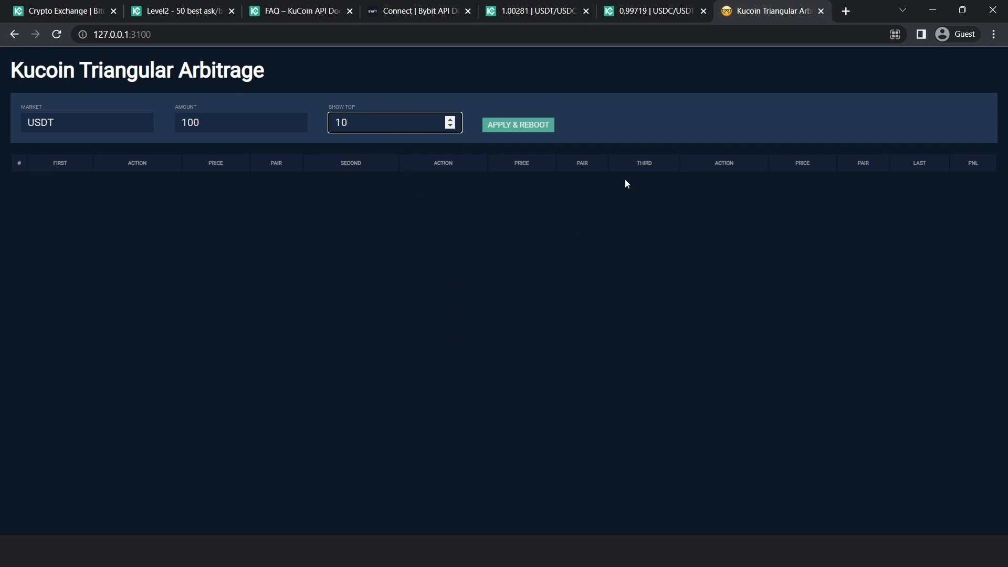
{"action": "mouse_move", "coordinate": [611, 310]}
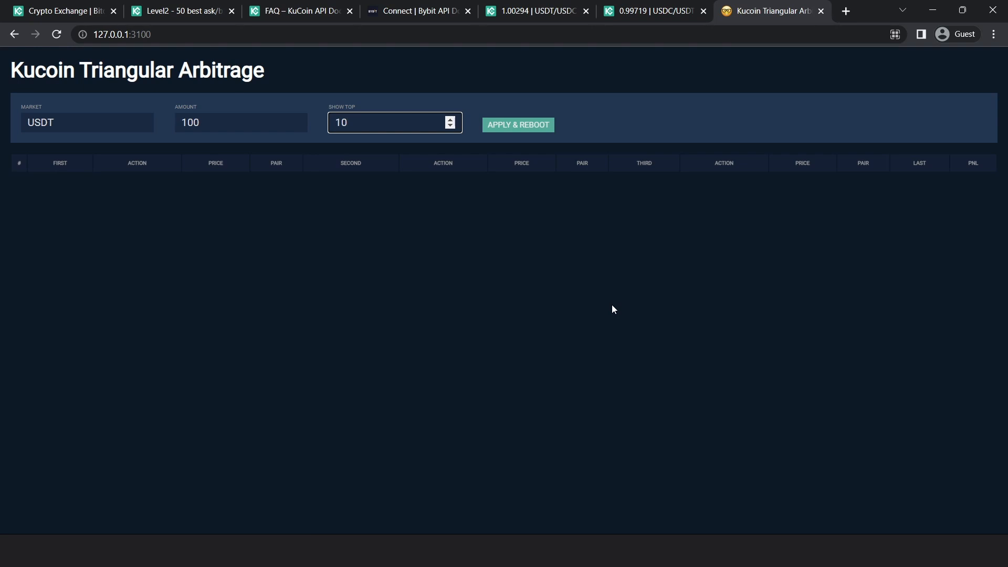
{"action": "left_click", "coordinate": [389, 123]}
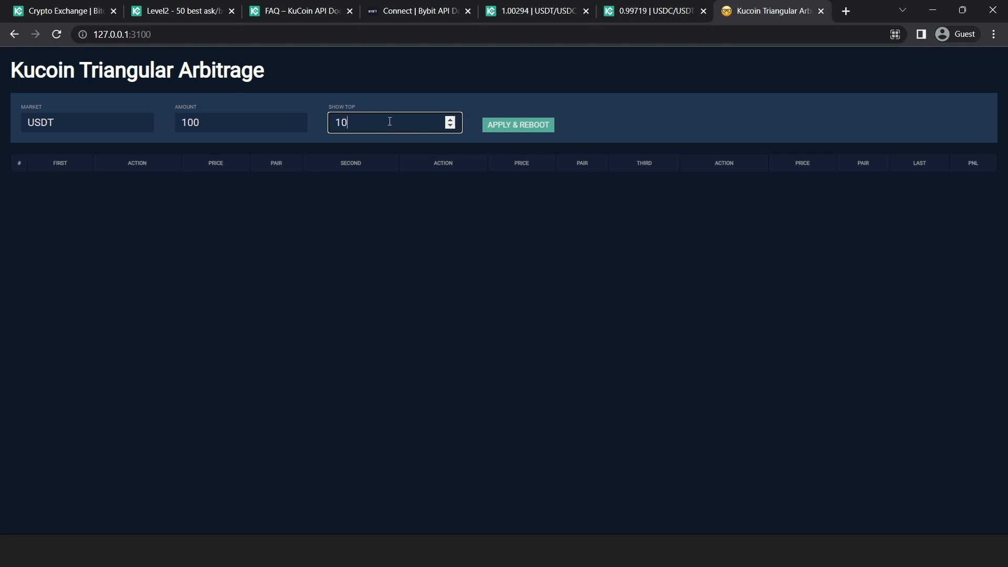
{"action": "mouse_move", "coordinate": [386, 353]}
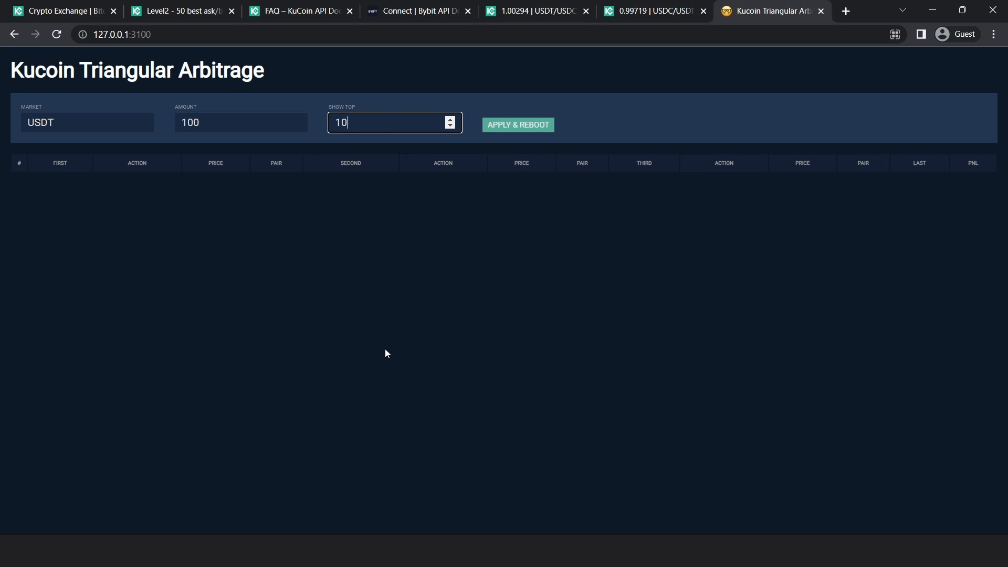
{"action": "mouse_move", "coordinate": [525, 137]}
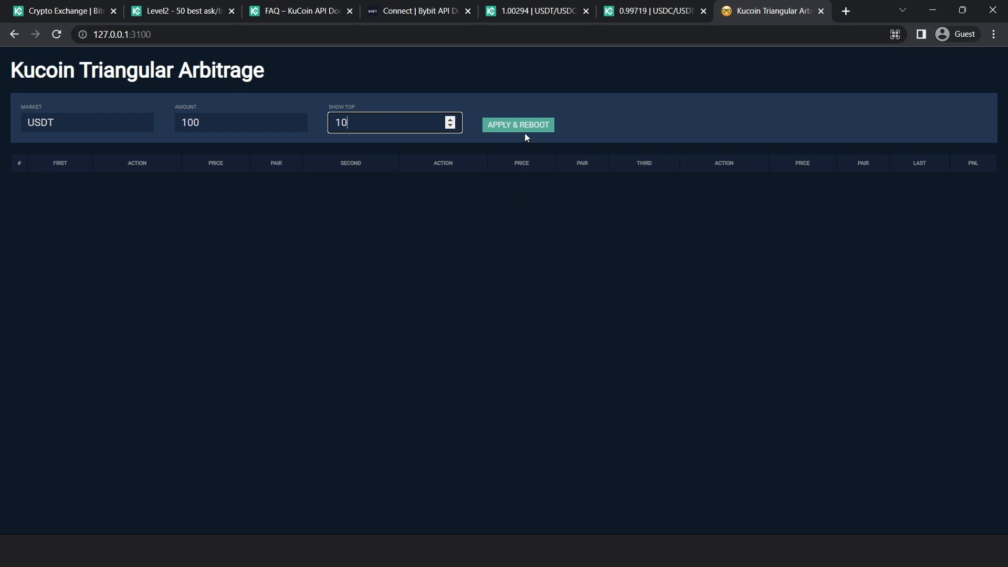
{"action": "left_click", "coordinate": [518, 125]}
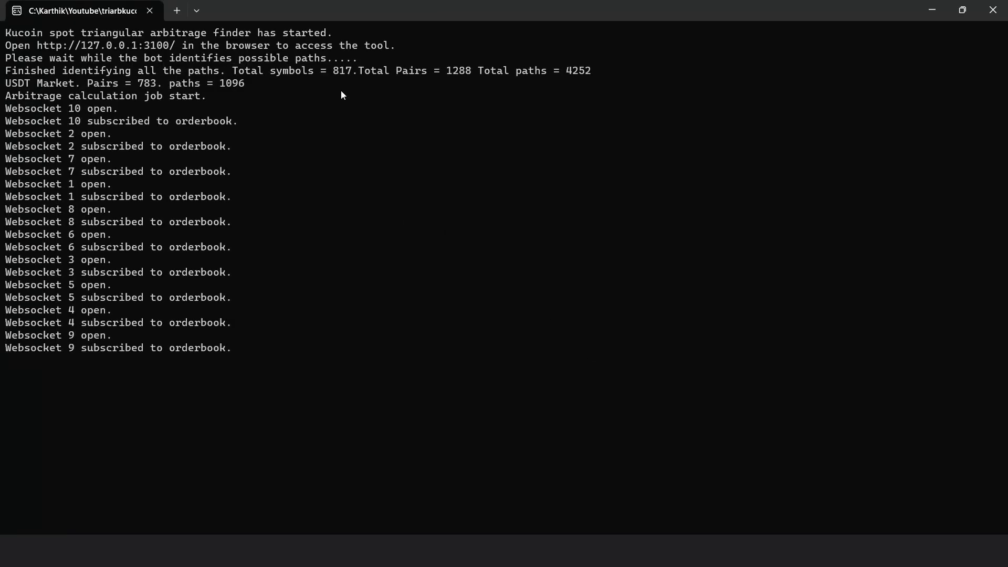
{"action": "double_click", "coordinate": [144, 83]}
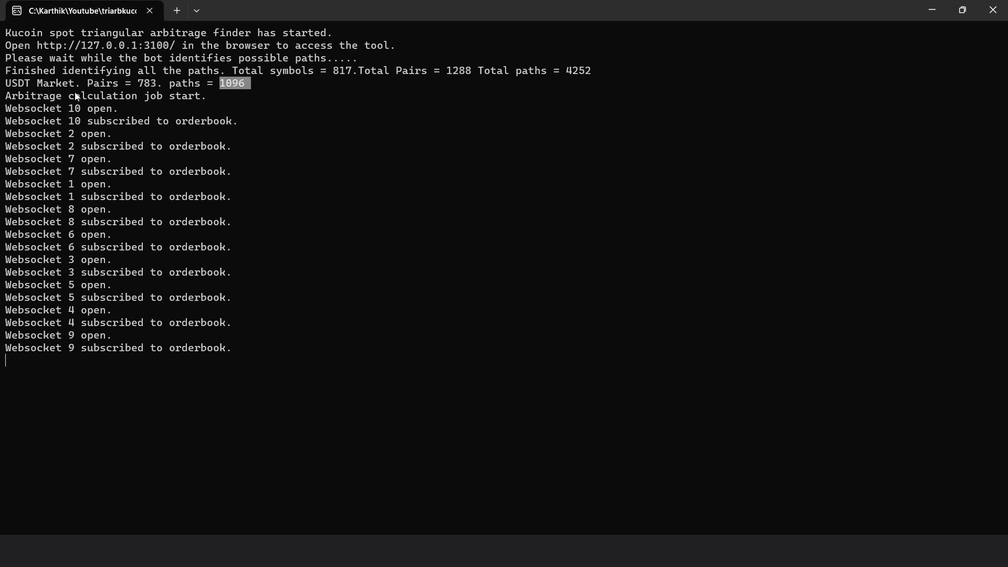
{"action": "mouse_move", "coordinate": [63, 111]}
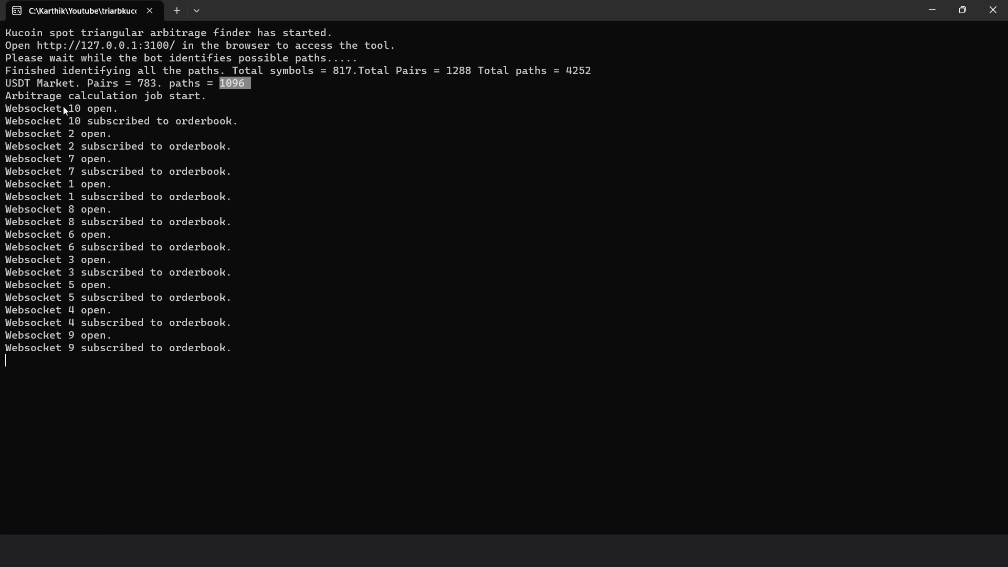
{"action": "mouse_move", "coordinate": [214, 135]}
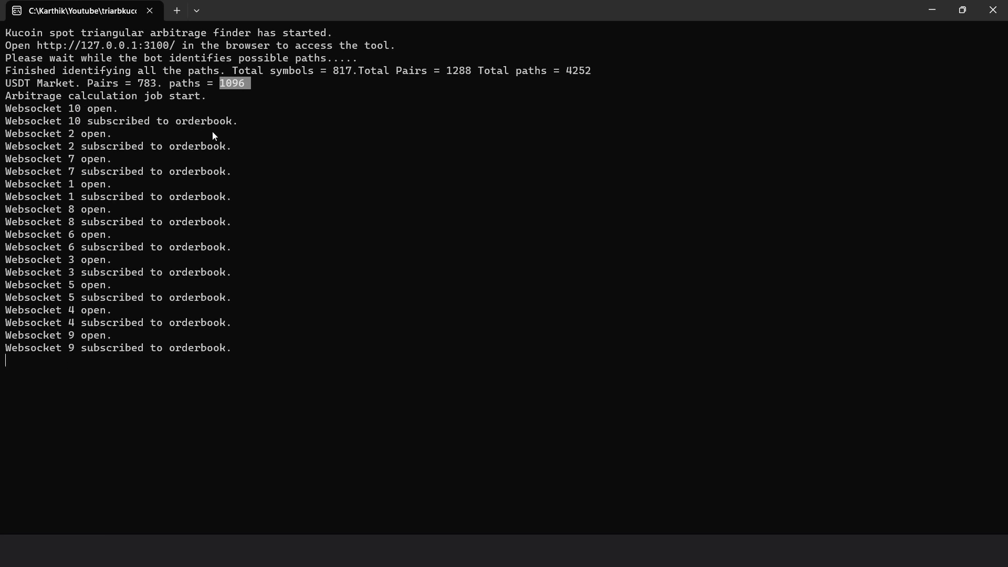
{"action": "mouse_move", "coordinate": [143, 91]}
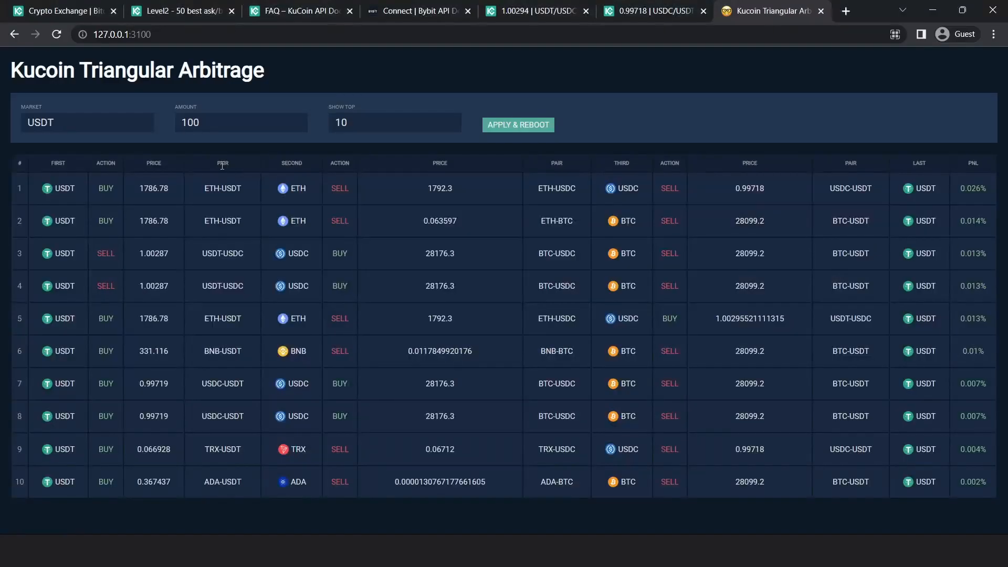
{"action": "mouse_move", "coordinate": [722, 272]}
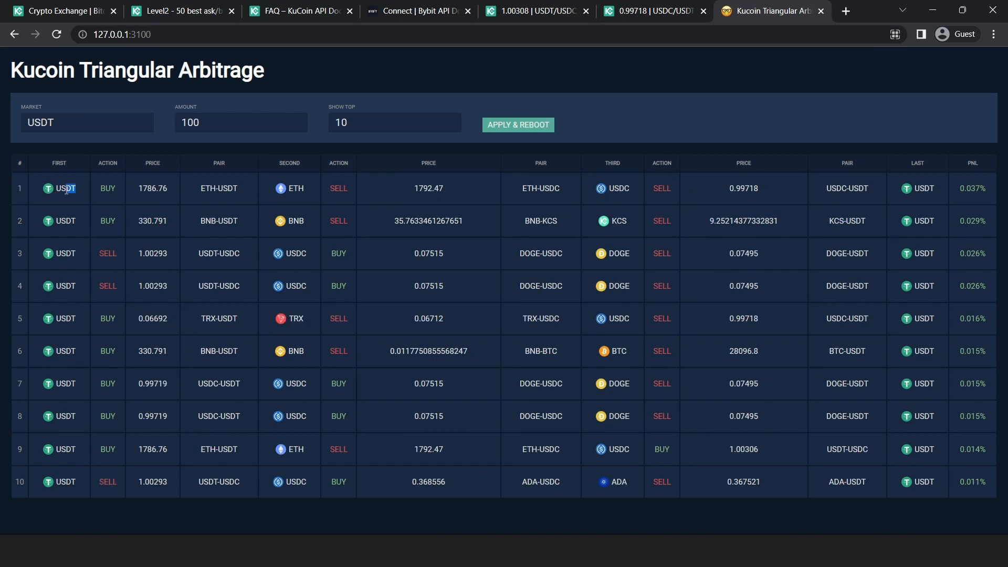
{"action": "mouse_move", "coordinate": [81, 195]}
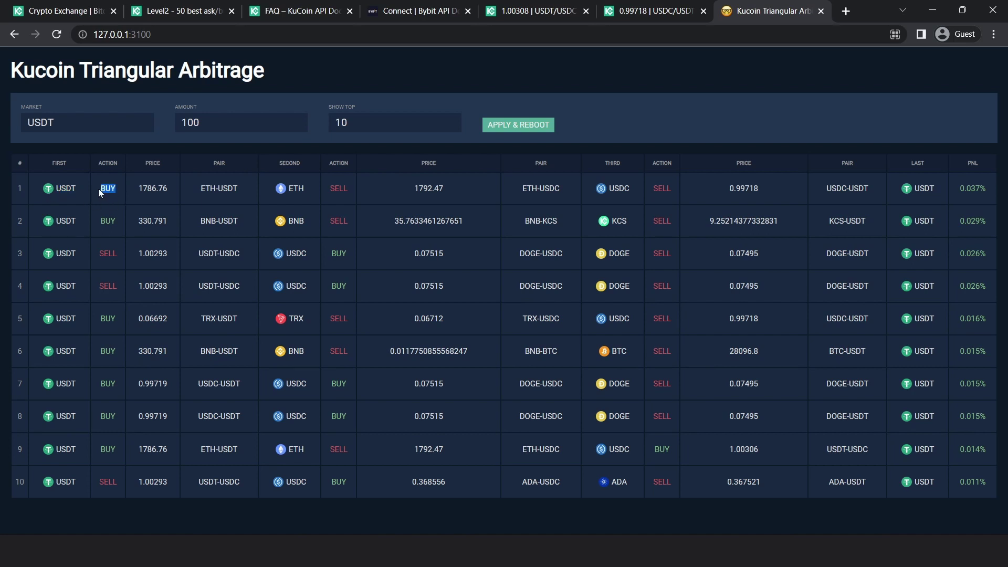
Inspect the top path's BUY at 1786.76 and SELL legs, then relaunch triaarbkucoin-win.exe maximized
{"action": "triple_click", "coordinate": [240, 122]}
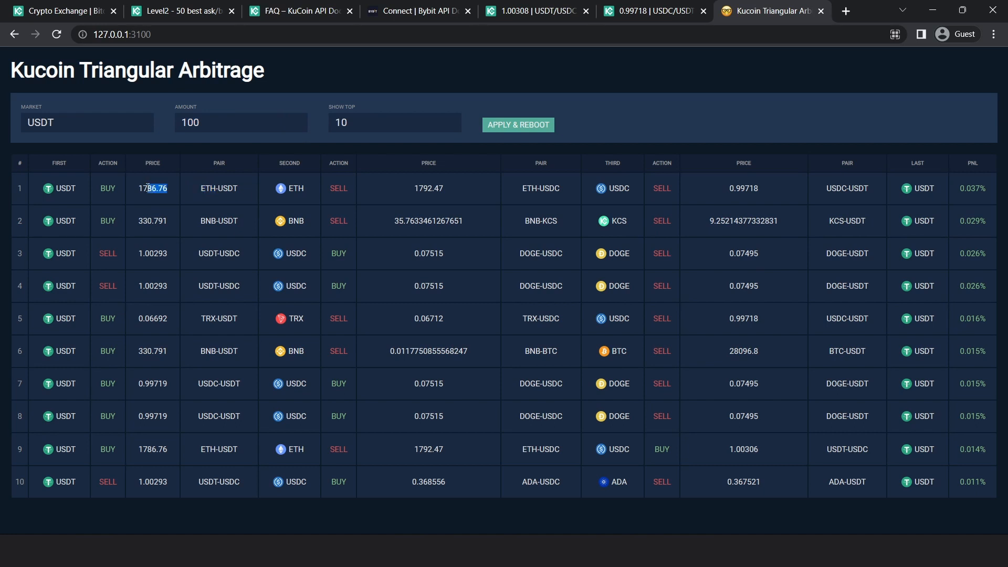
{"action": "triple_click", "coordinate": [240, 123]}
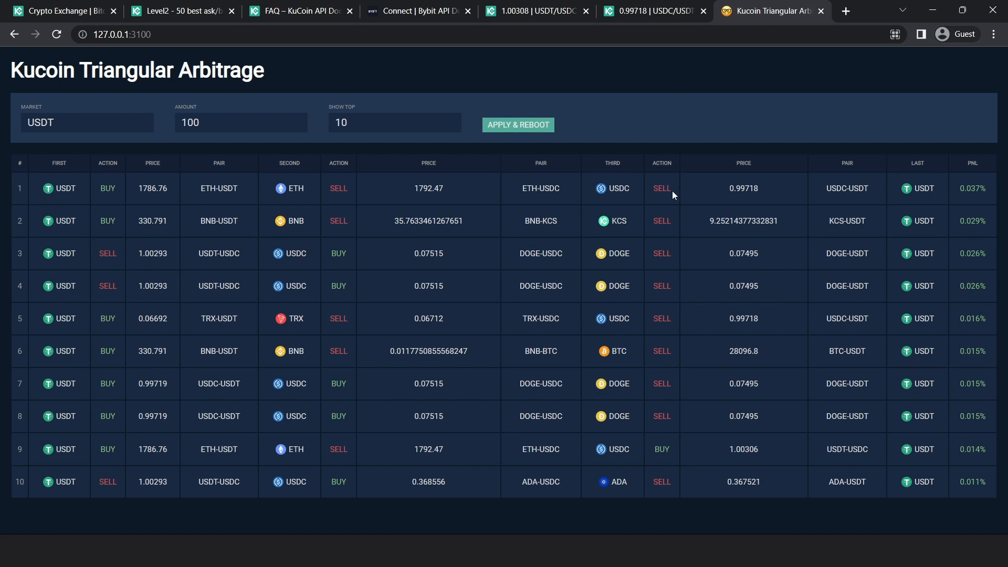
{"action": "double_click", "coordinate": [744, 188]}
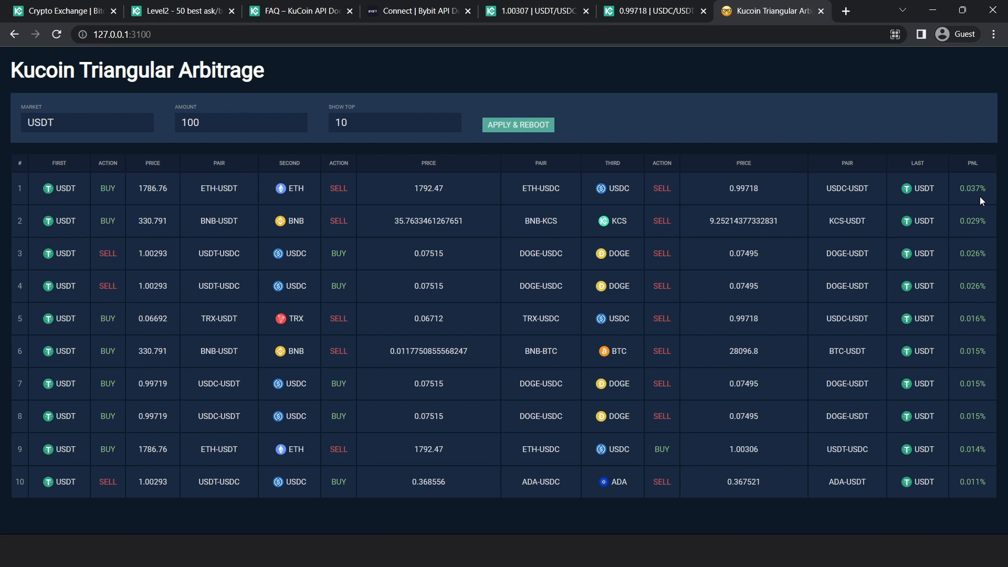
{"action": "mouse_move", "coordinate": [341, 140]}
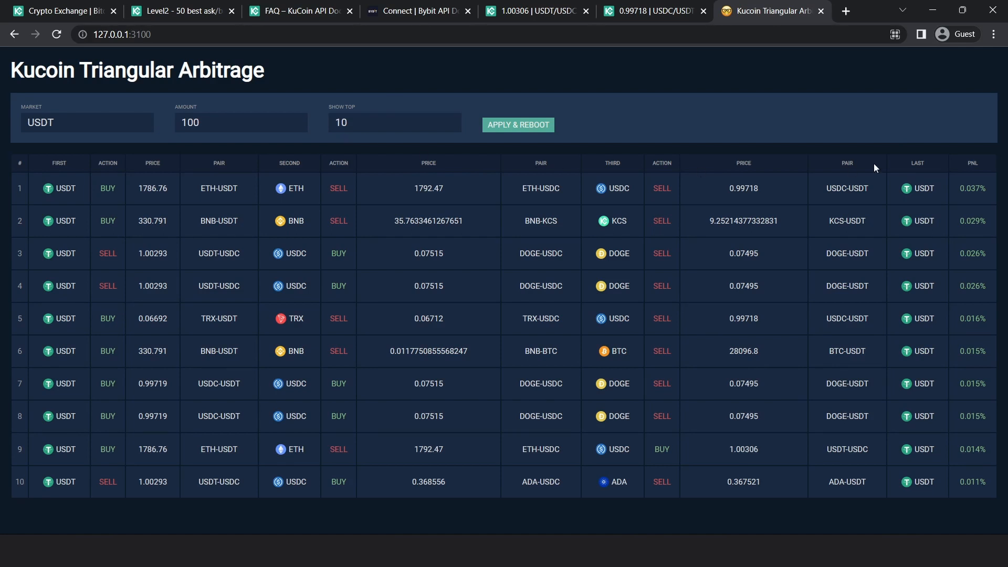
{"action": "mouse_move", "coordinate": [659, 226]}
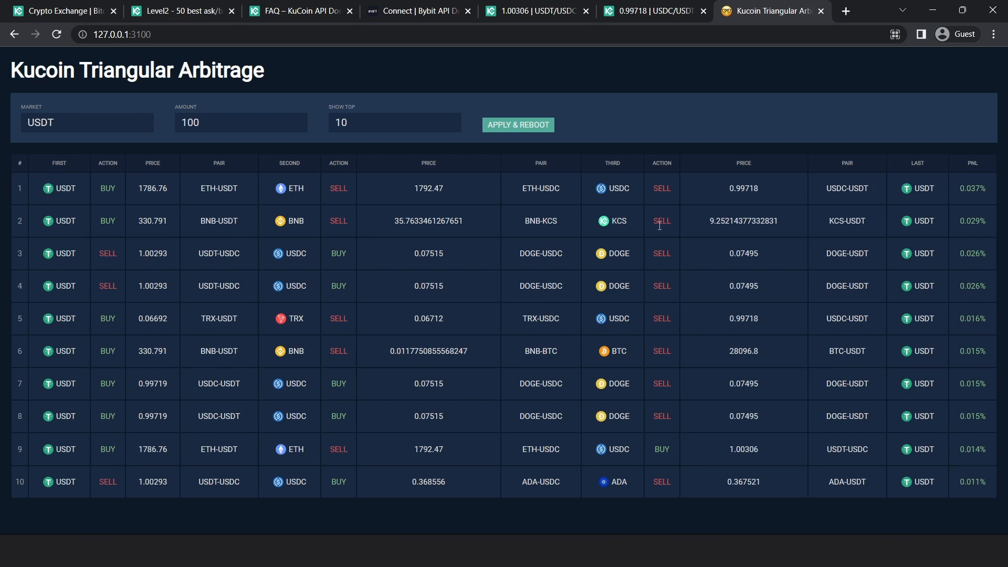
{"action": "mouse_move", "coordinate": [824, 218]}
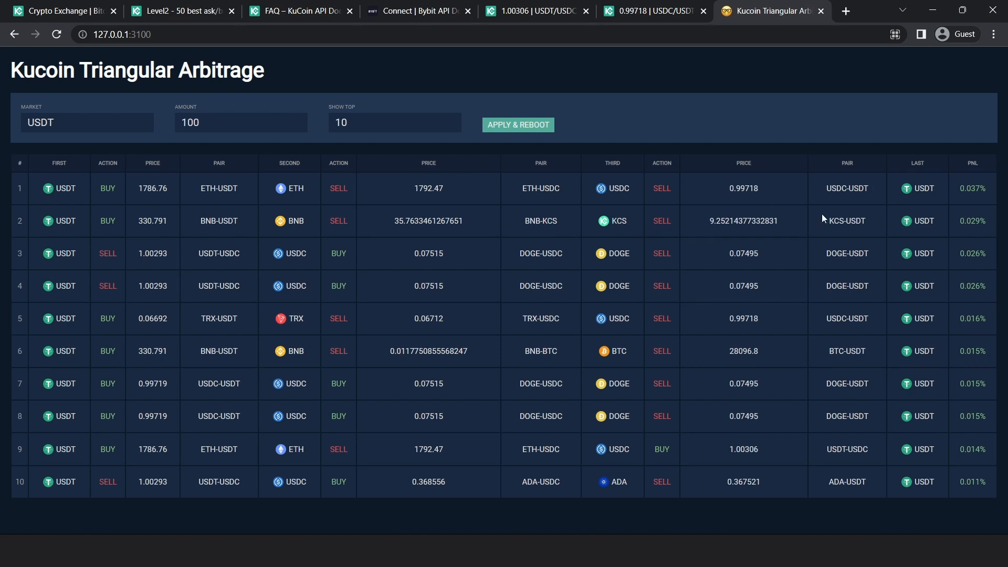
{"action": "mouse_move", "coordinate": [574, 479]}
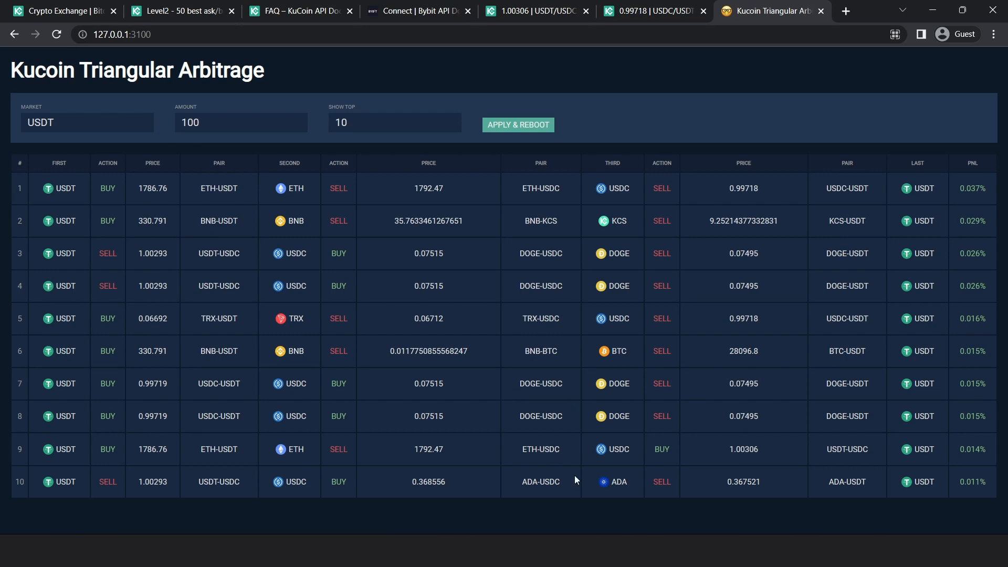
{"action": "mouse_move", "coordinate": [384, 220]}
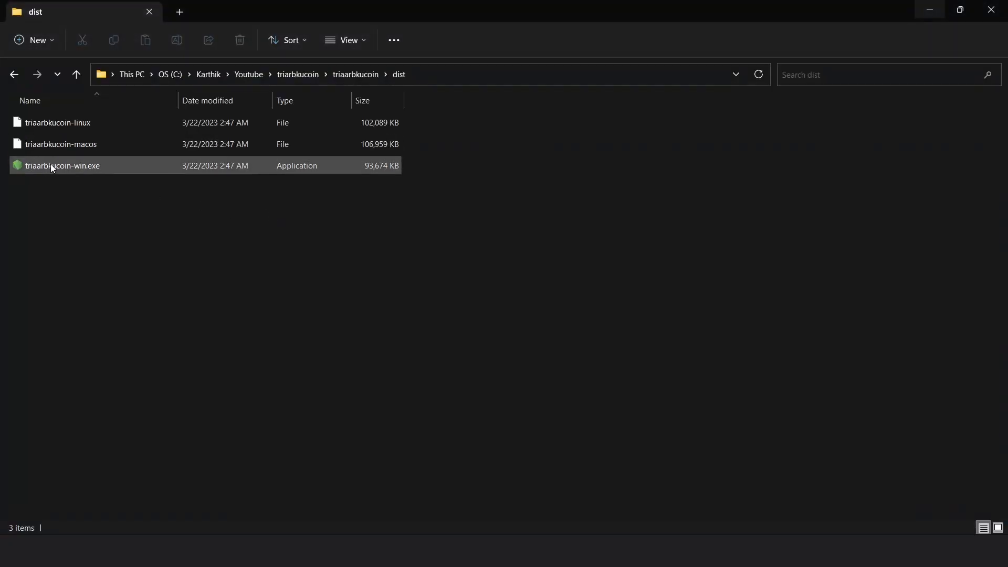
{"action": "double_click", "coordinate": [63, 165]}
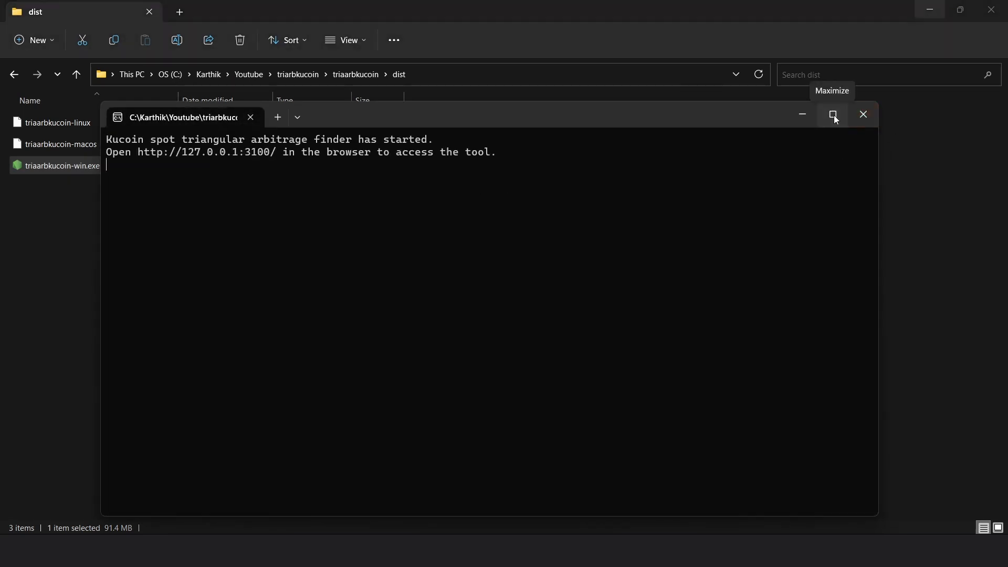
{"action": "left_click", "coordinate": [831, 114]}
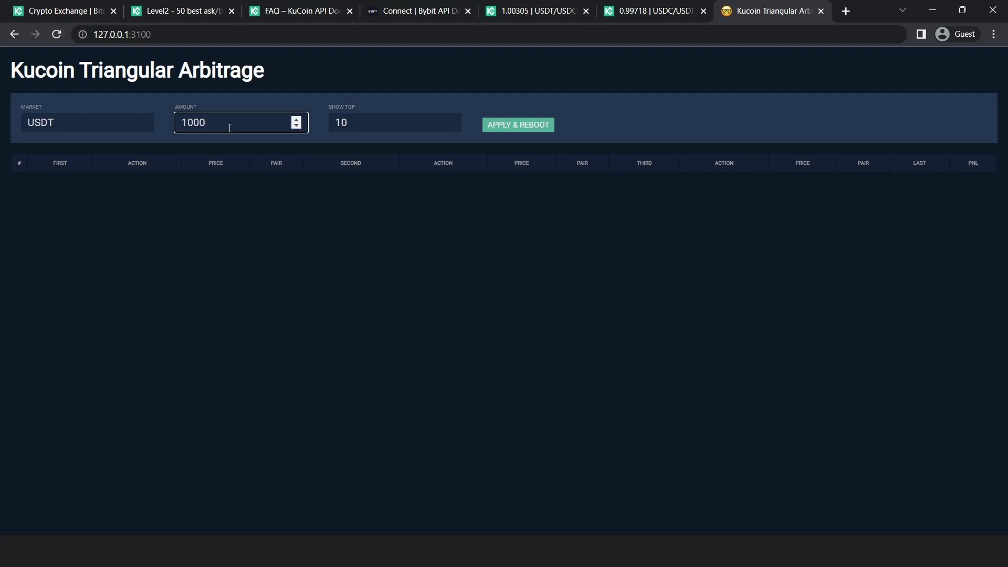
Reboot the finder with USDT, amount 10000 and top 5, then select fields for new values
{"action": "type", "text": "0"}
{"action": "left_click", "coordinate": [395, 123]}
{"action": "type", "text": "5"}
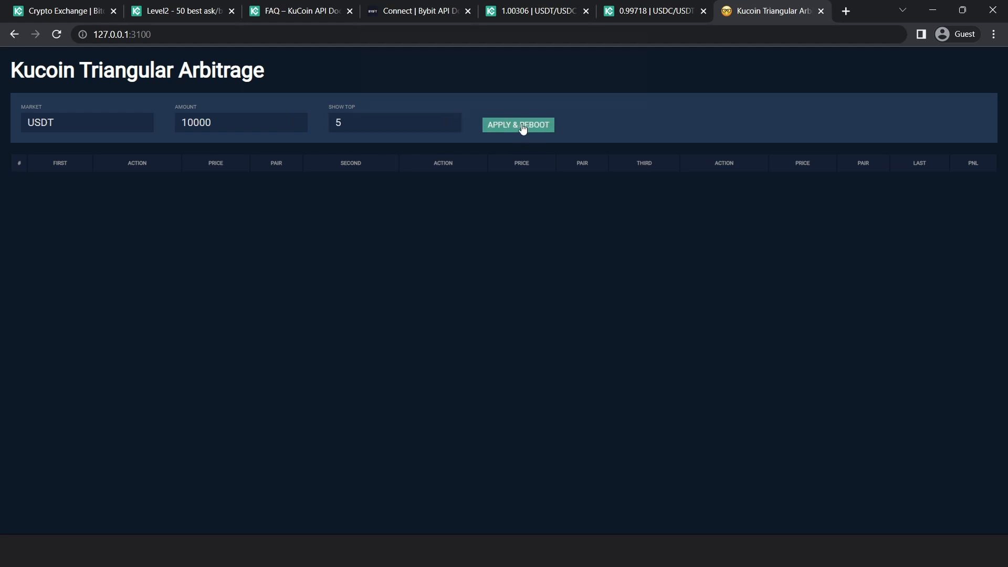
{"action": "left_click", "coordinate": [518, 125]}
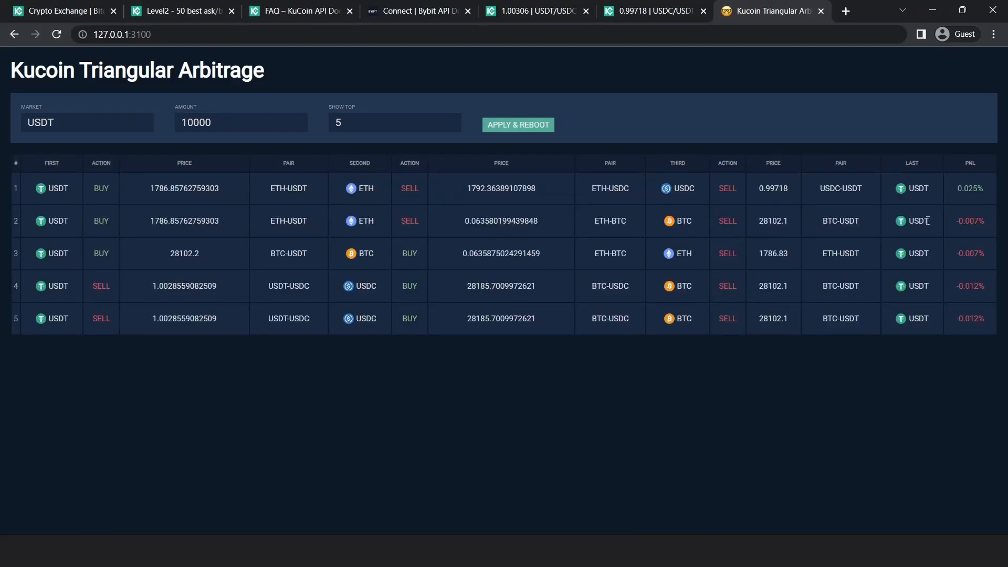
{"action": "mouse_move", "coordinate": [237, 166]}
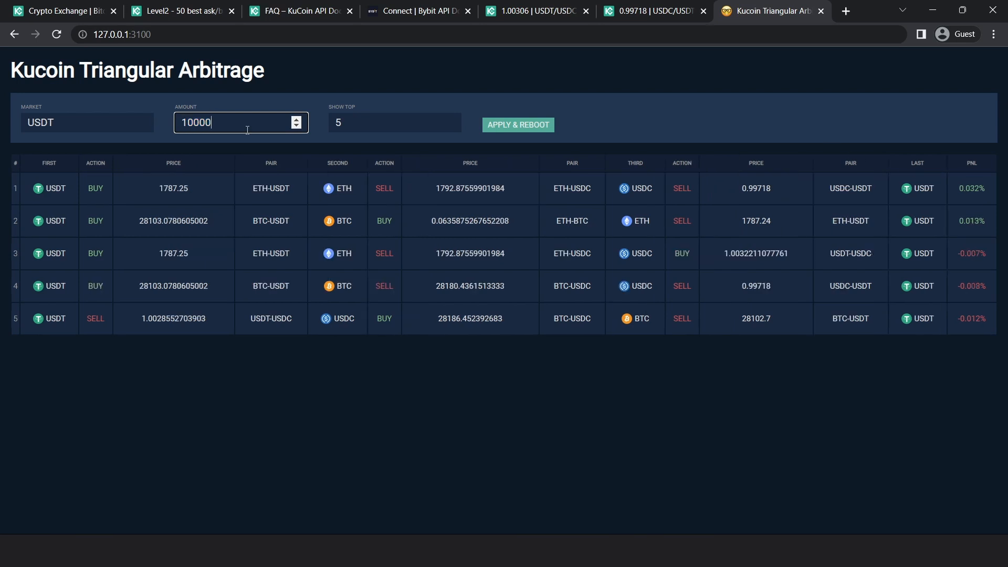
{"action": "triple_click", "coordinate": [240, 122]}
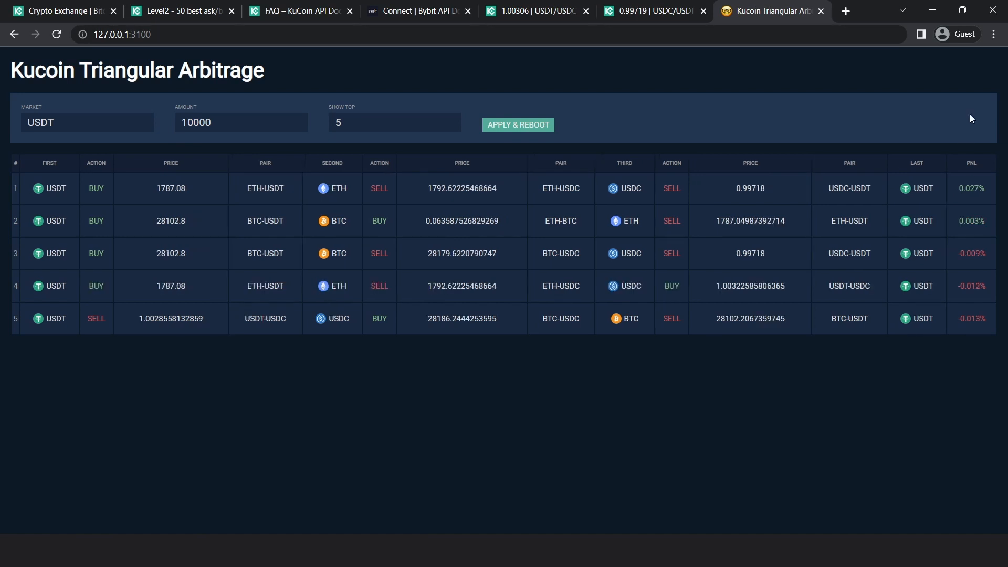
{"action": "mouse_move", "coordinate": [921, 121]}
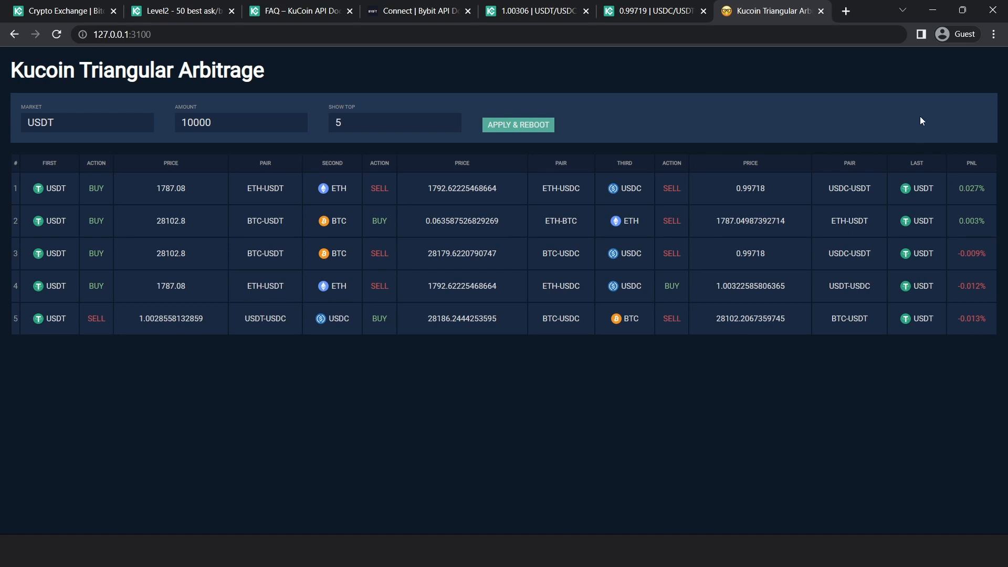
{"action": "triple_click", "coordinate": [87, 122]}
{"action": "type", "text": "ETH"}
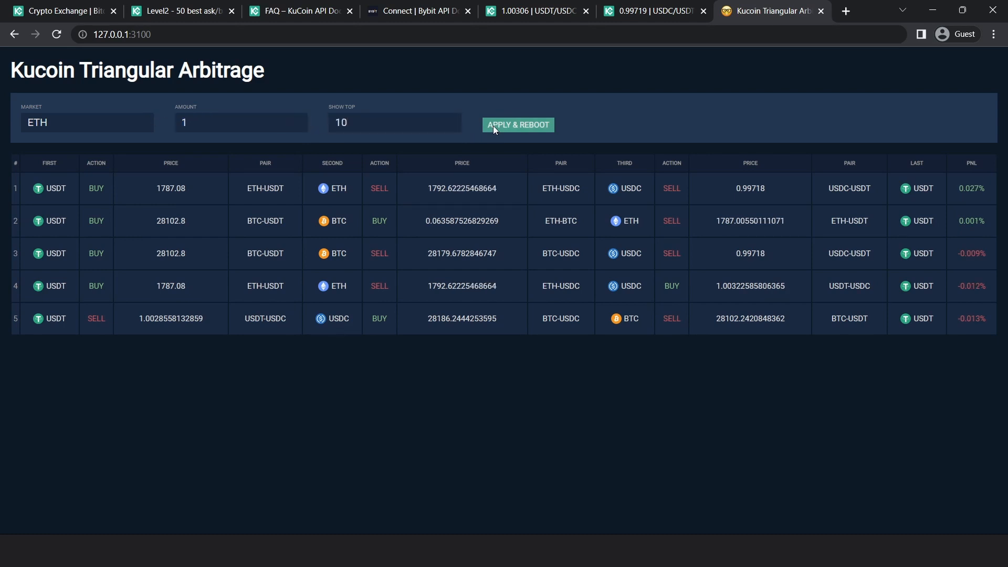
Apply Market ETH, Amount 1 and Show Top 10, rebooting the finder
{"action": "left_click", "coordinate": [517, 125]}
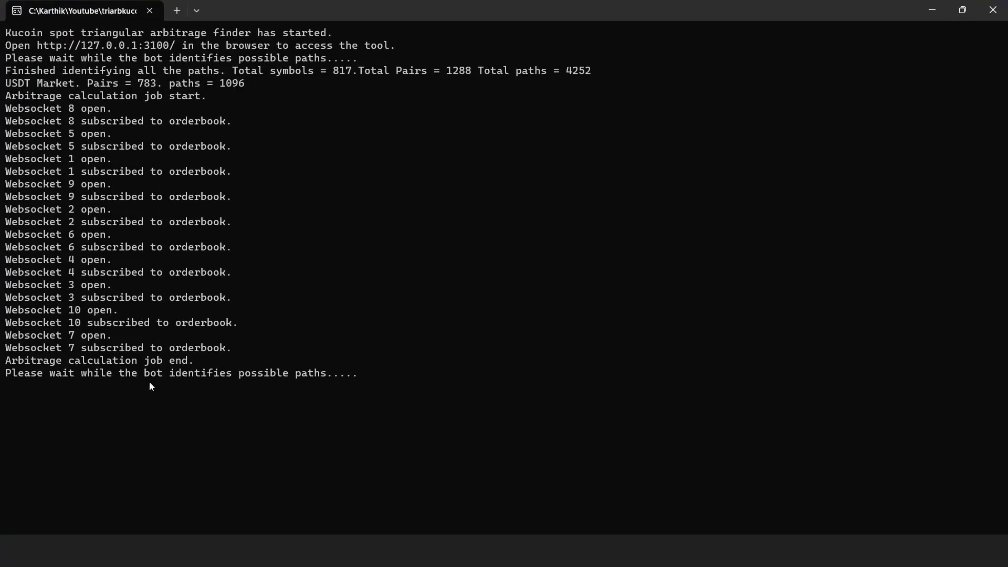
{"action": "mouse_move", "coordinate": [144, 413]}
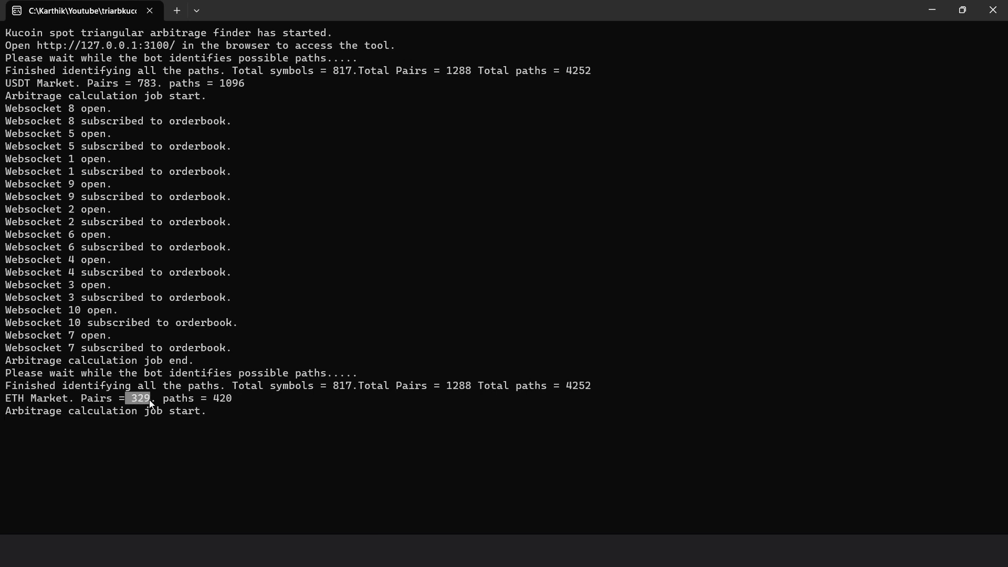
{"action": "mouse_move", "coordinate": [273, 409]}
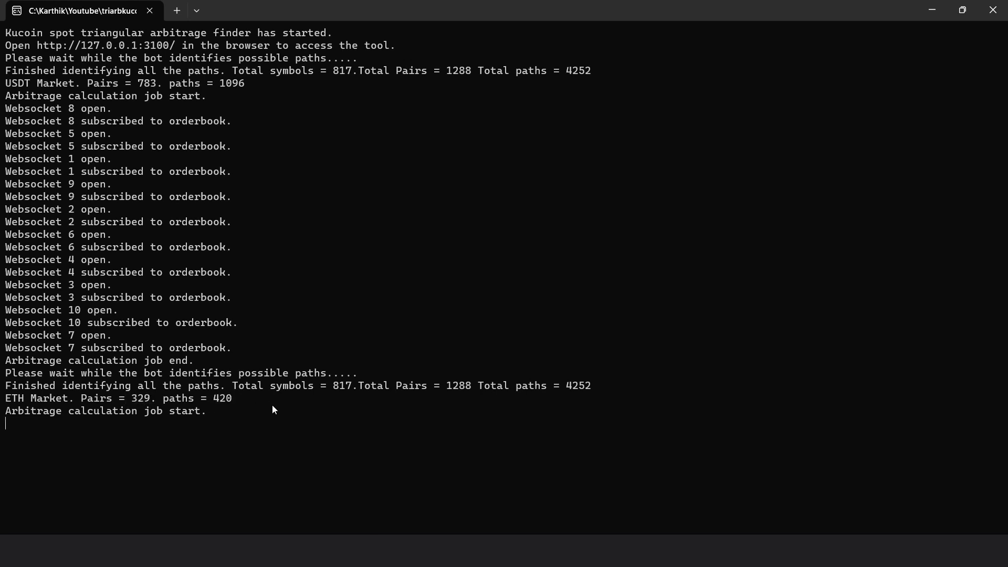
Scroll the terminal log to the ETH restart lines reporting 329 pairs and 420 paths
{"action": "scroll", "scroll_direction": "down", "scroll_amount": 3}
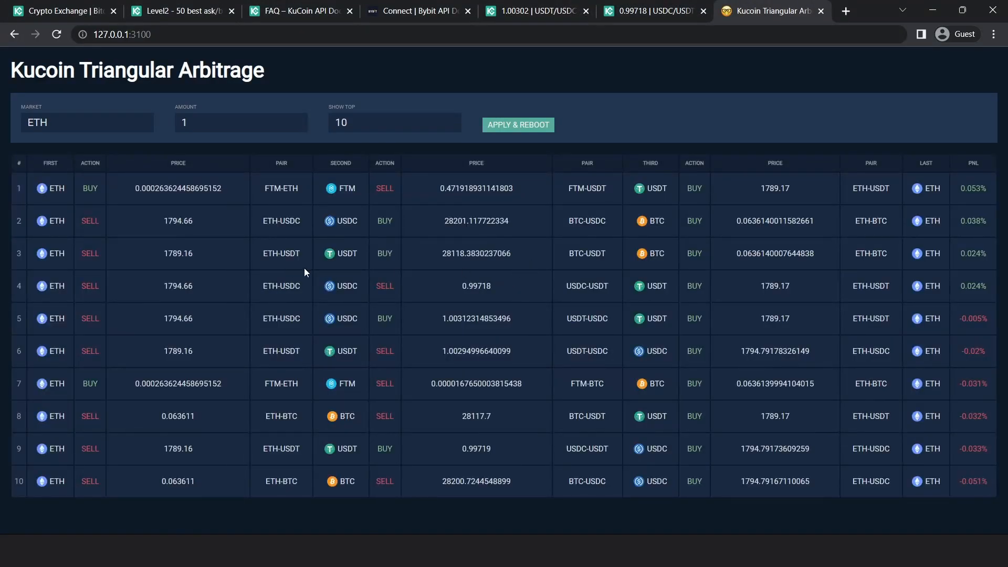
{"action": "mouse_move", "coordinate": [101, 209]}
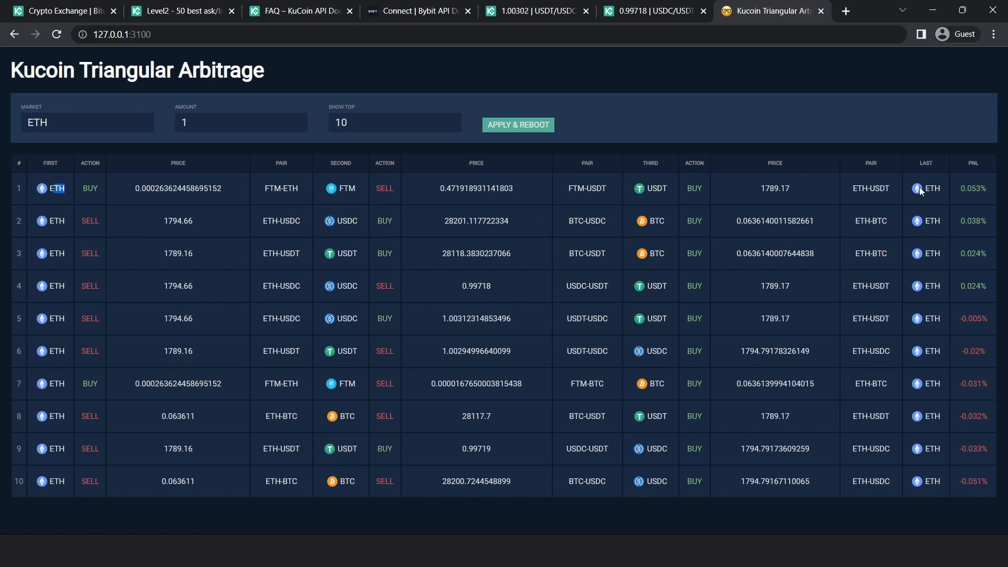
{"action": "mouse_move", "coordinate": [992, 297]}
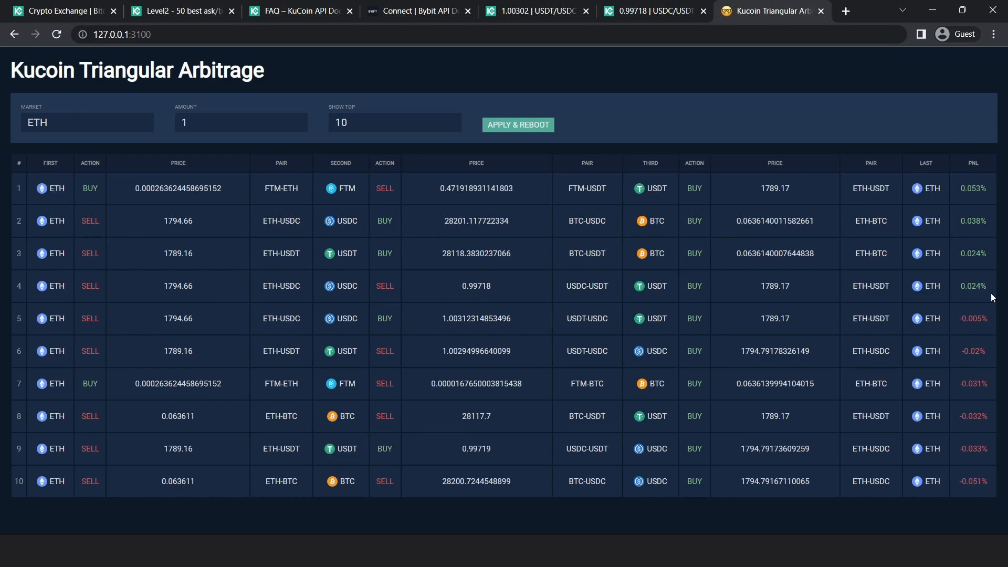
{"action": "mouse_move", "coordinate": [742, 134]}
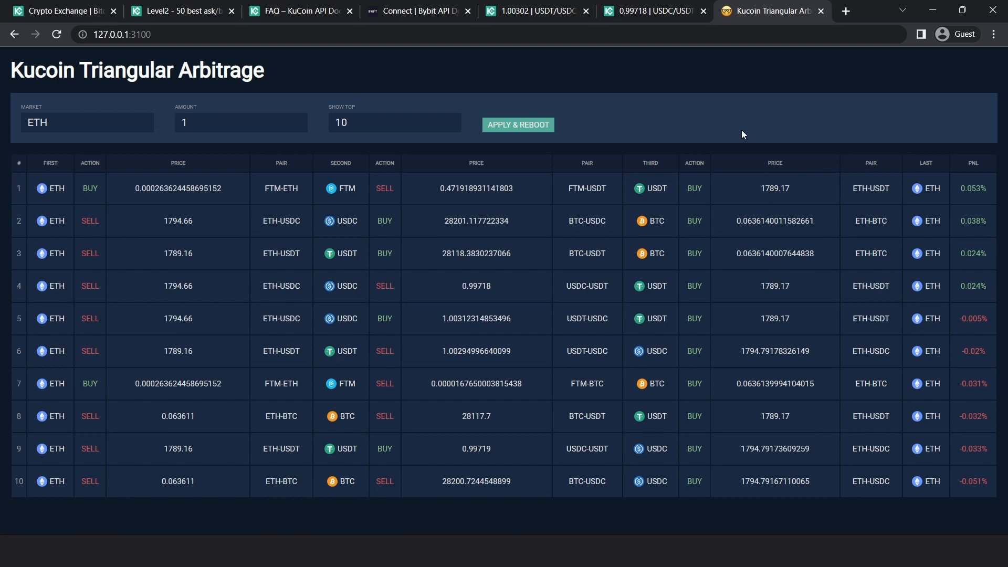
Review the ETH-market table of ten paths, led by ETH-FTM-USDT at 0.053%
{"action": "left_click", "coordinate": [86, 123]}
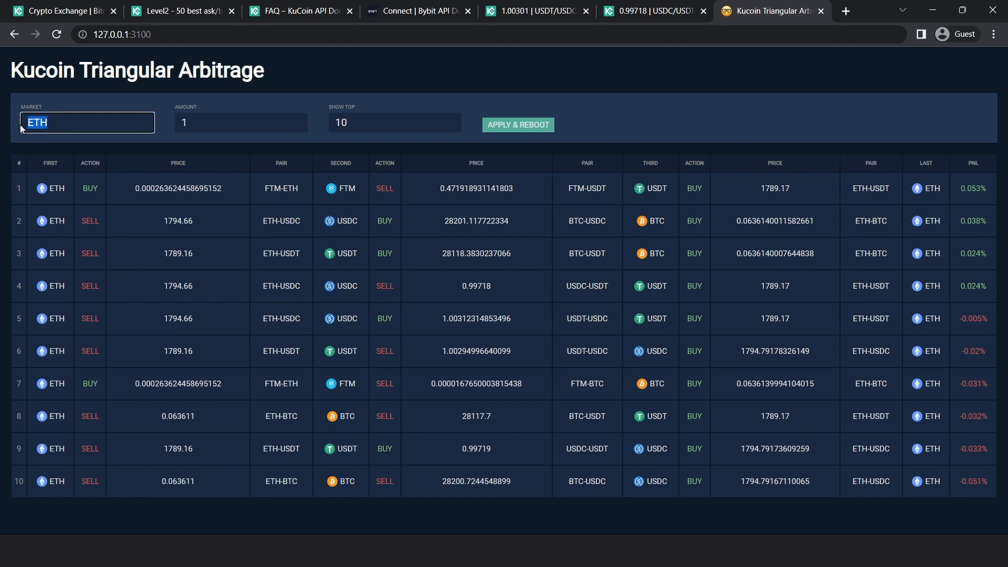
Set market BTC, amount 0.1 and top 20, then apply and reboot the finder
{"action": "left_click", "coordinate": [518, 125]}
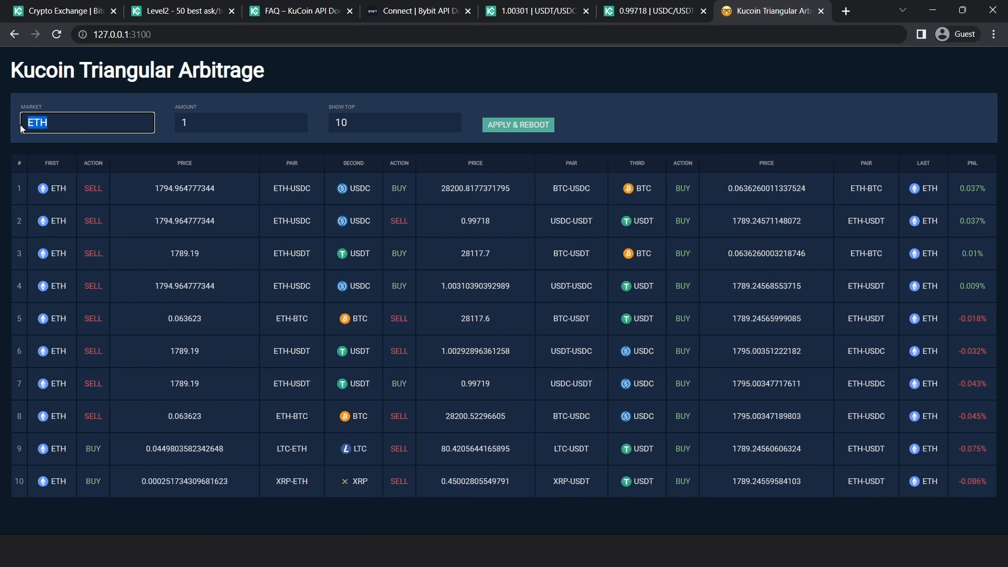
{"action": "type", "text": "BTC"}
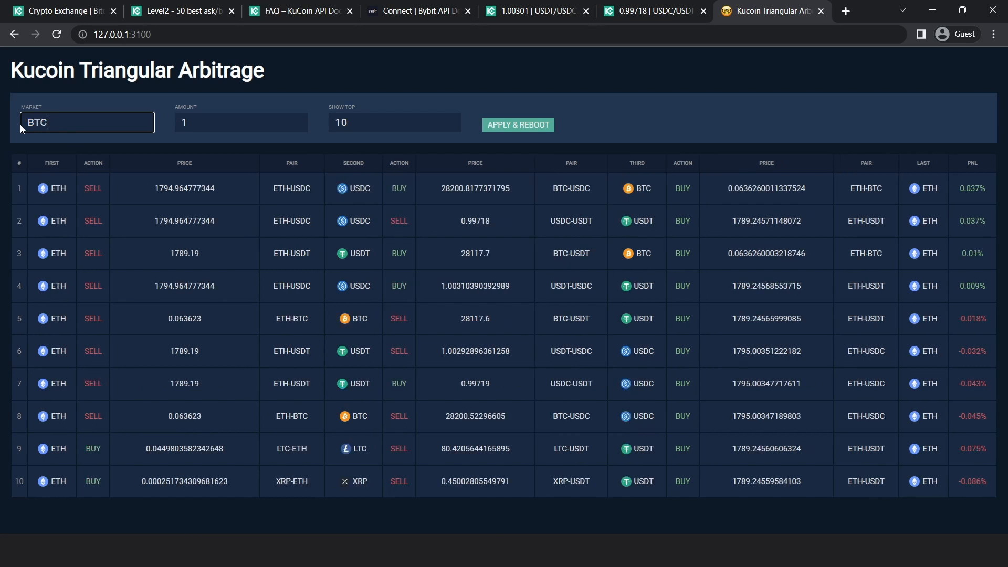
{"action": "left_click", "coordinate": [390, 122]}
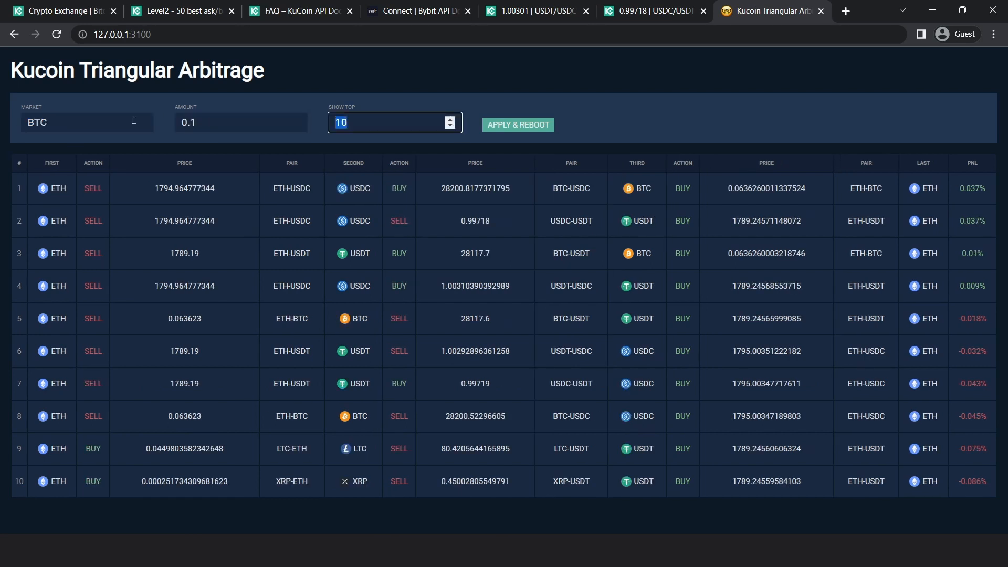
{"action": "left_click", "coordinate": [450, 120]}
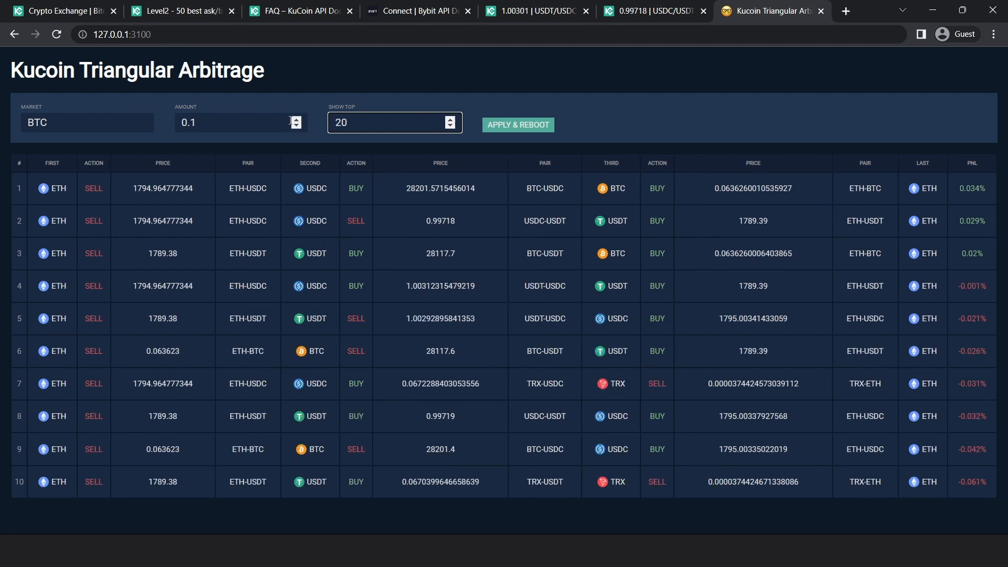
{"action": "left_click", "coordinate": [518, 125]}
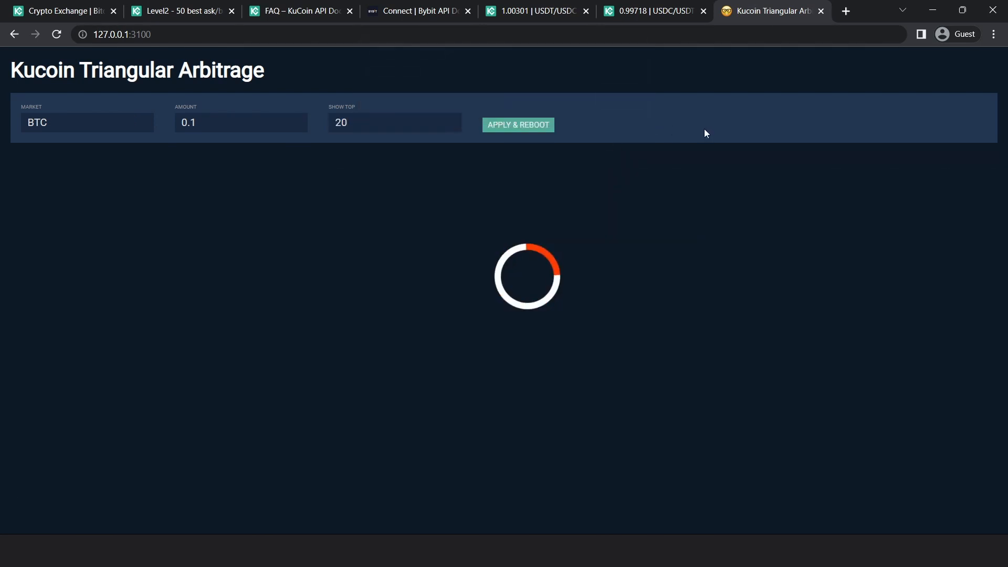
{"action": "mouse_move", "coordinate": [604, 249]}
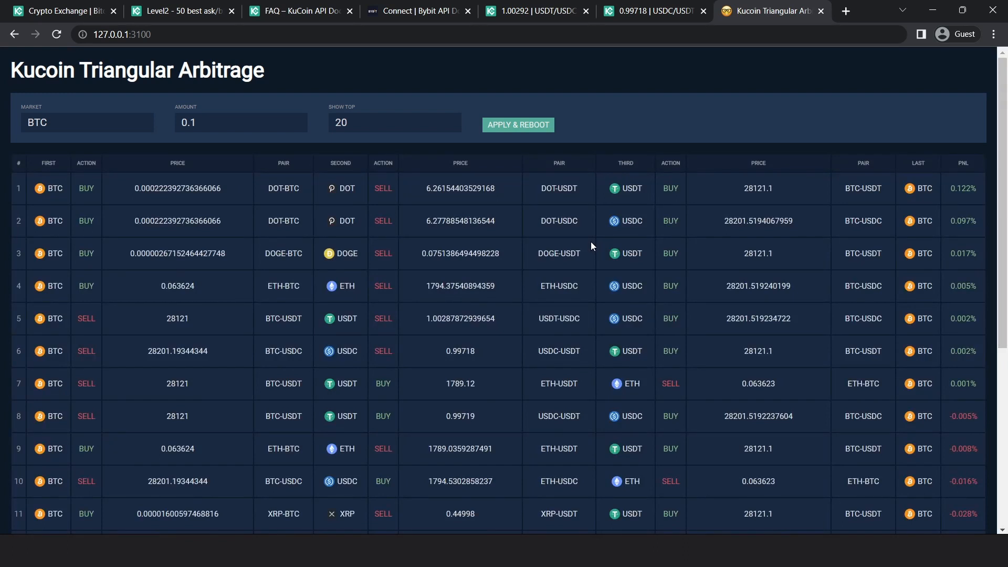
{"action": "mouse_move", "coordinate": [587, 229]}
{"action": "type", "text": "5"}
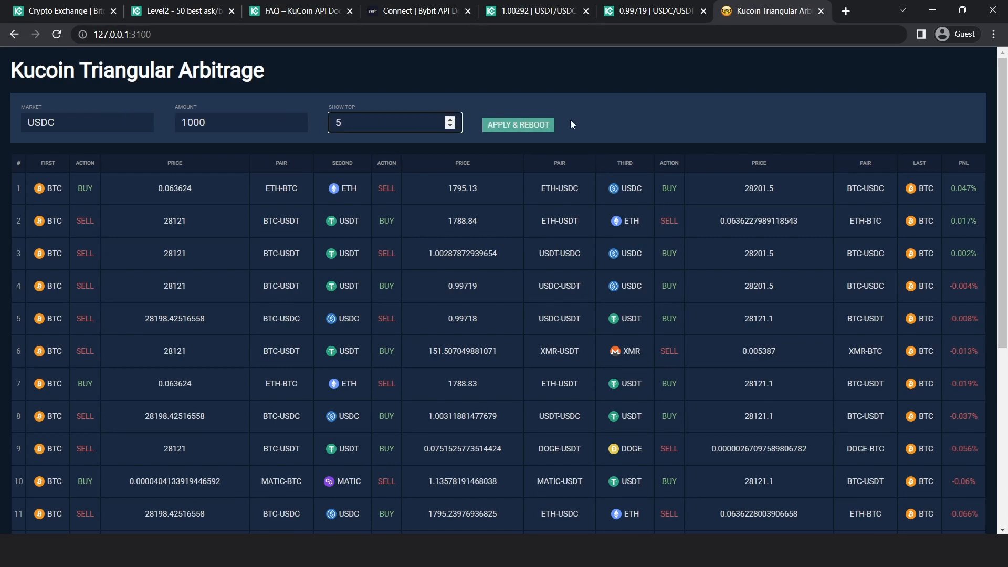
Apply market USDC, amount 1000 and top 5, and watch five USDC paths refresh
{"action": "left_click", "coordinate": [518, 124]}
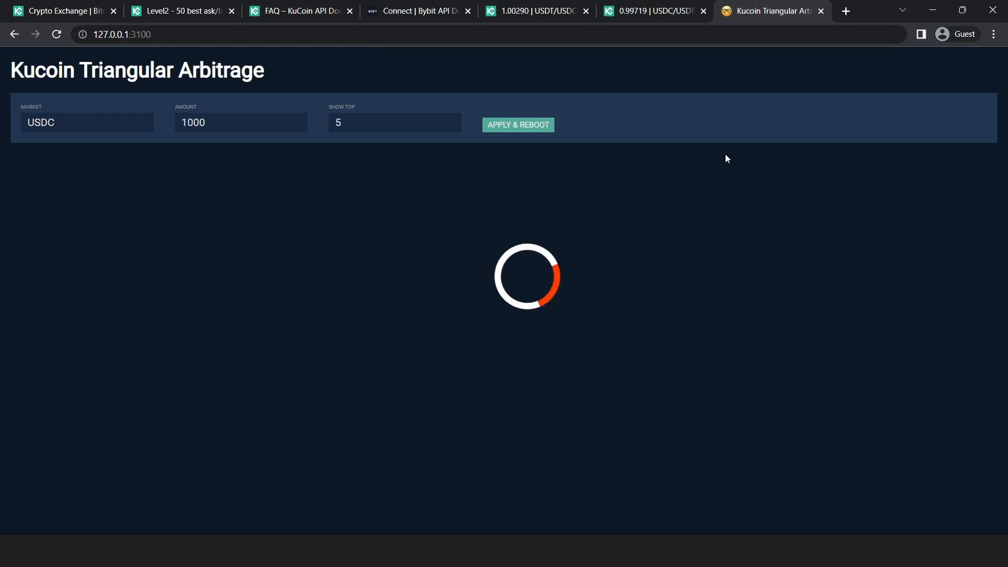
{"action": "mouse_move", "coordinate": [716, 168]}
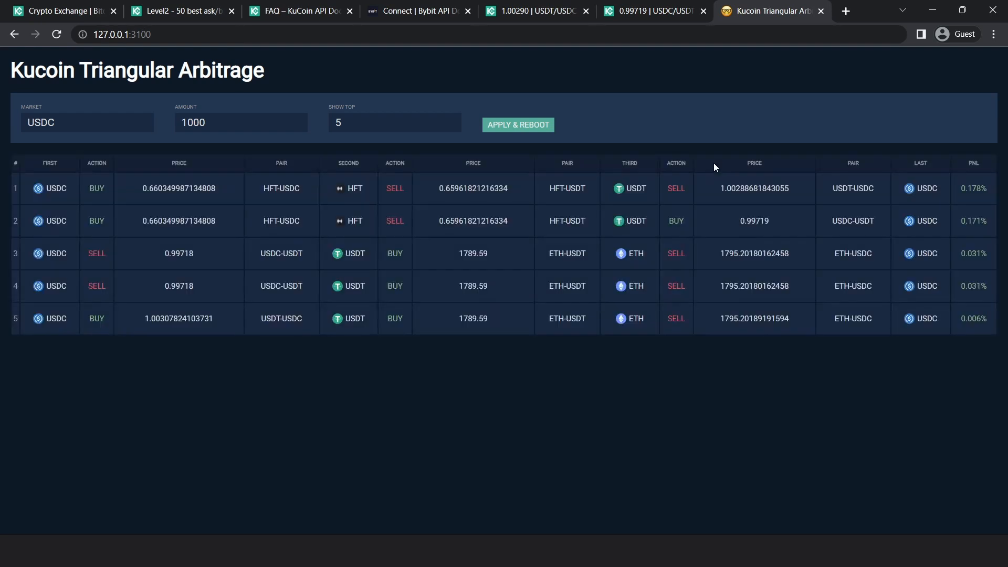
{"action": "mouse_move", "coordinate": [728, 330]}
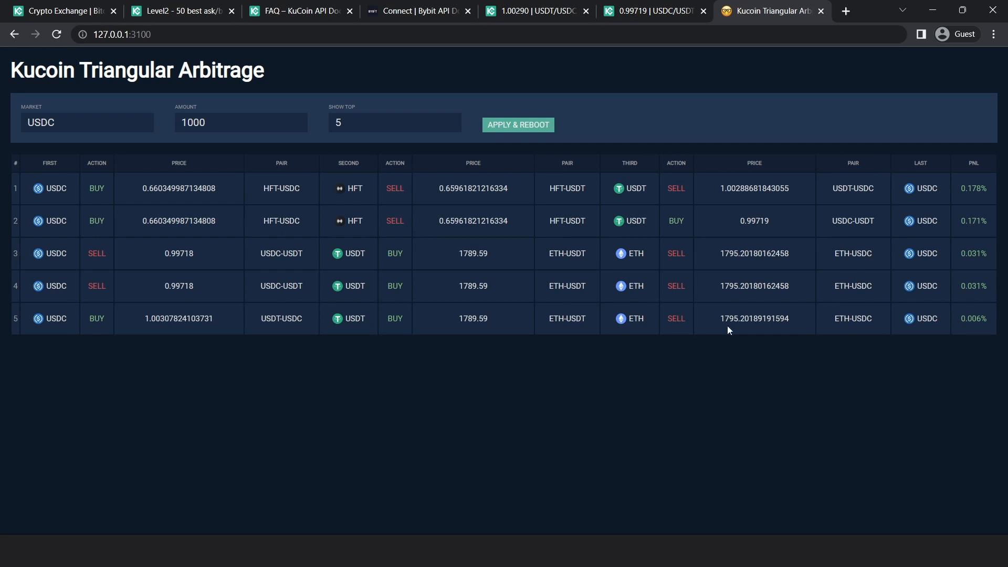
{"action": "left_click", "coordinate": [87, 122]}
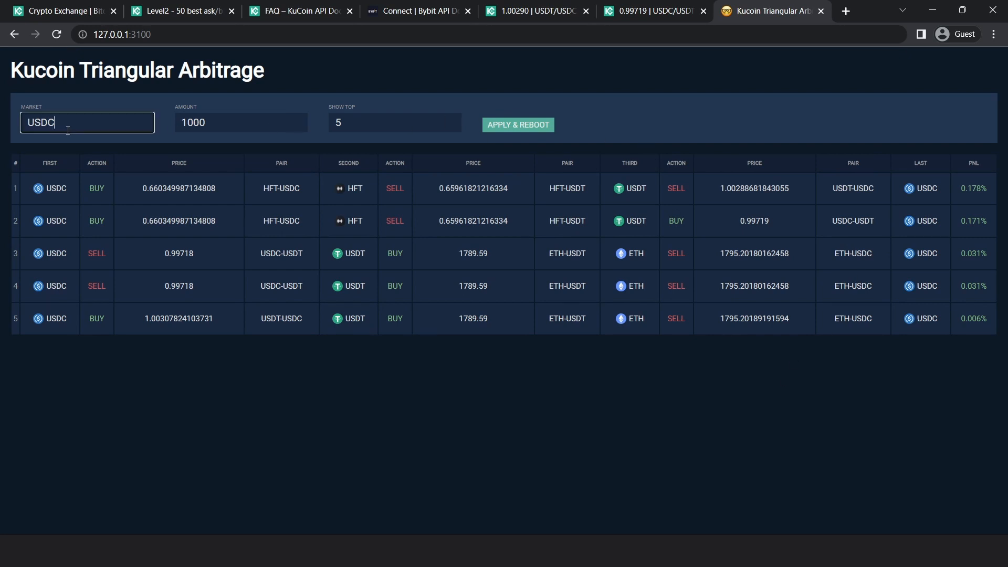
{"action": "left_click", "coordinate": [518, 126]}
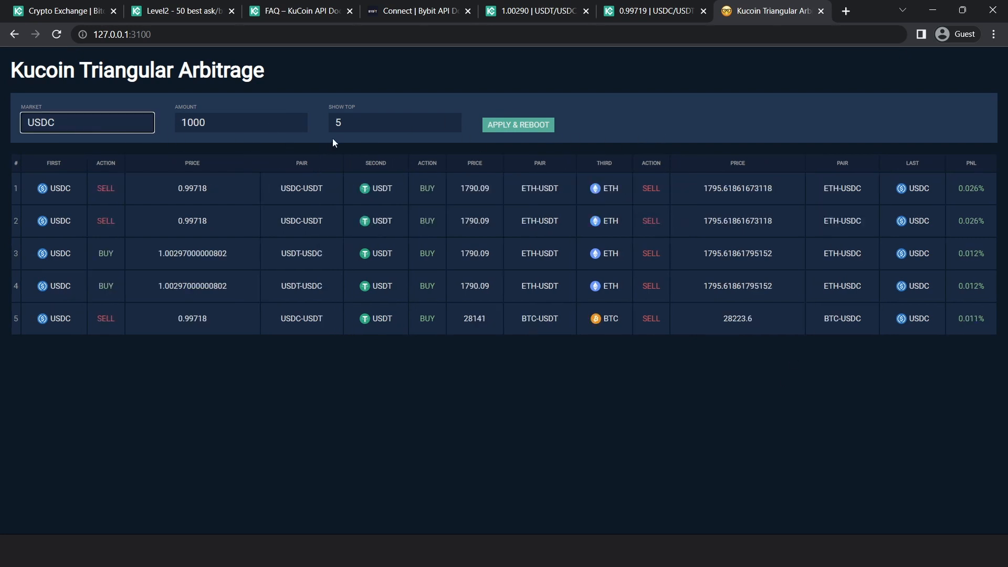
{"action": "left_click", "coordinate": [395, 122]}
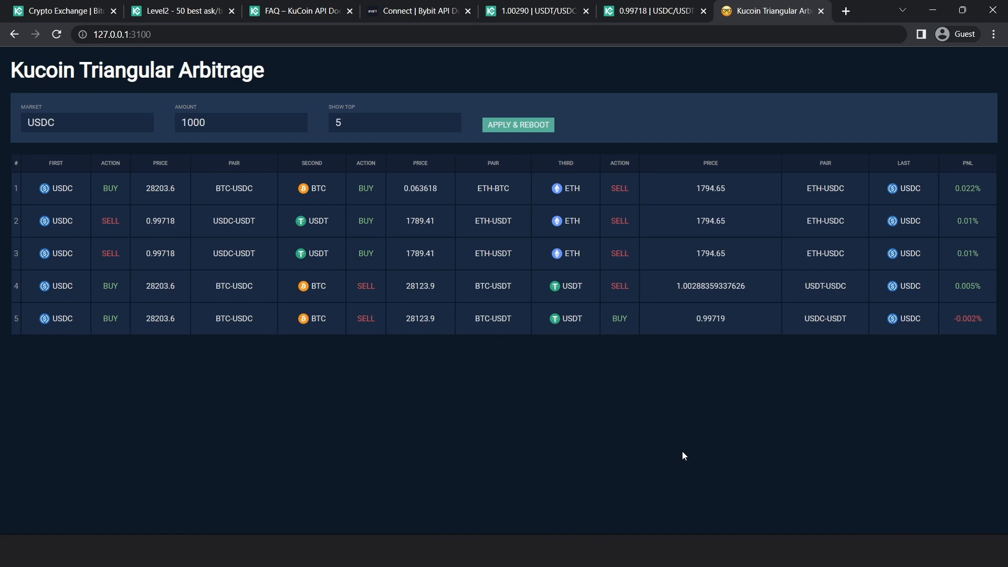
{"action": "left_click", "coordinate": [518, 125]}
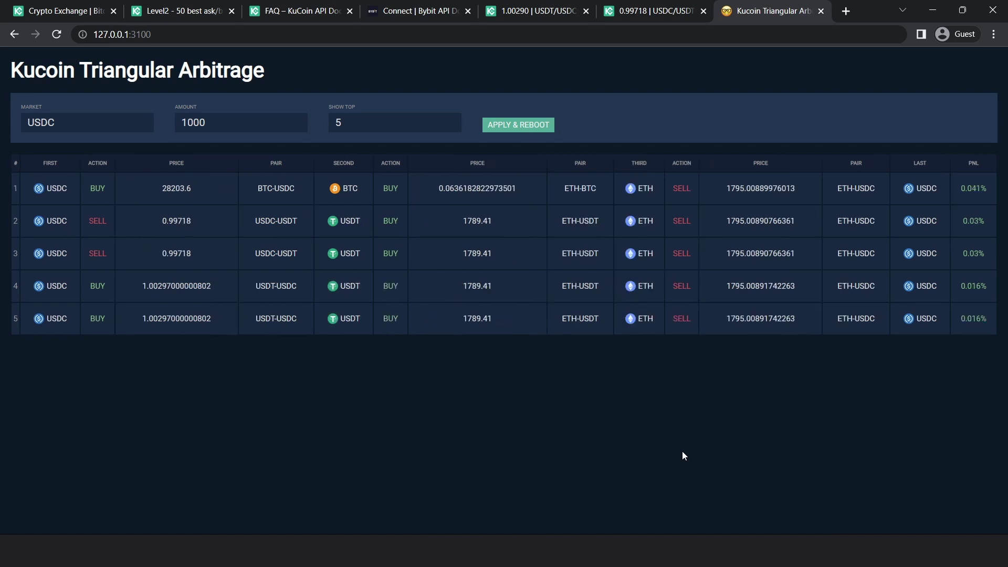